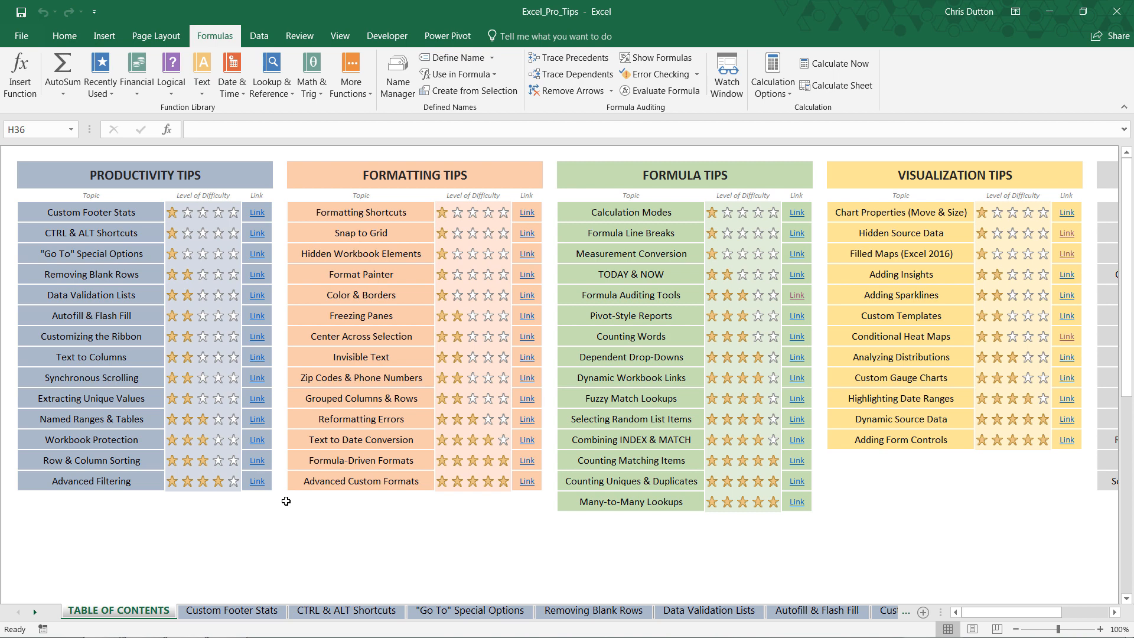
mouse_move(571, 382)
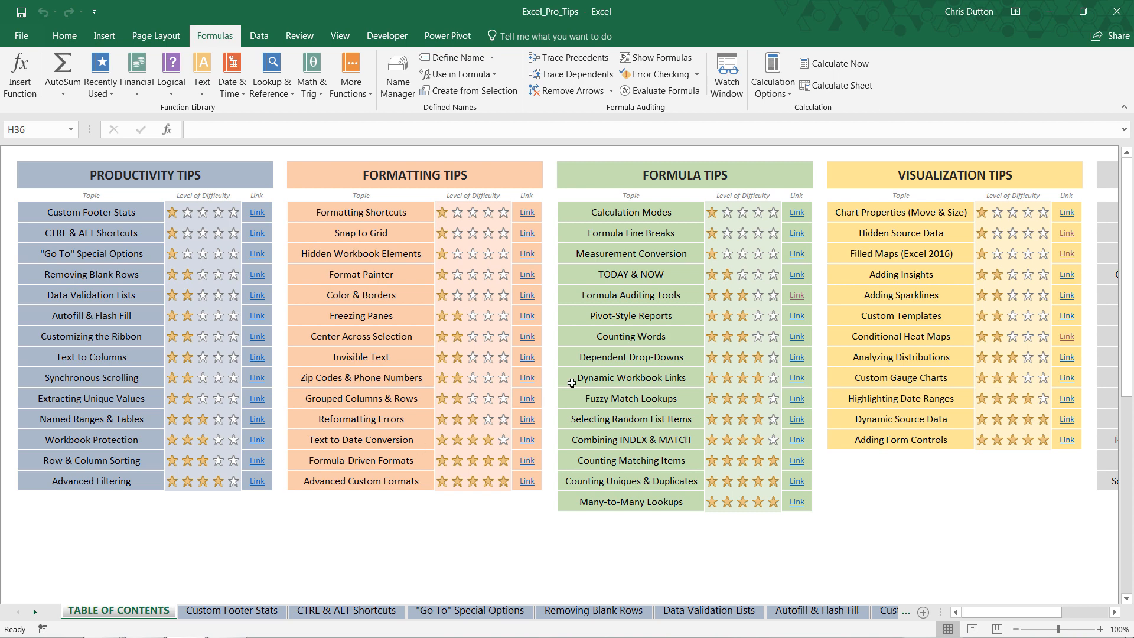
Jump from the table of contents to the Formula Auditing Tools sheet via its link
click(629, 295)
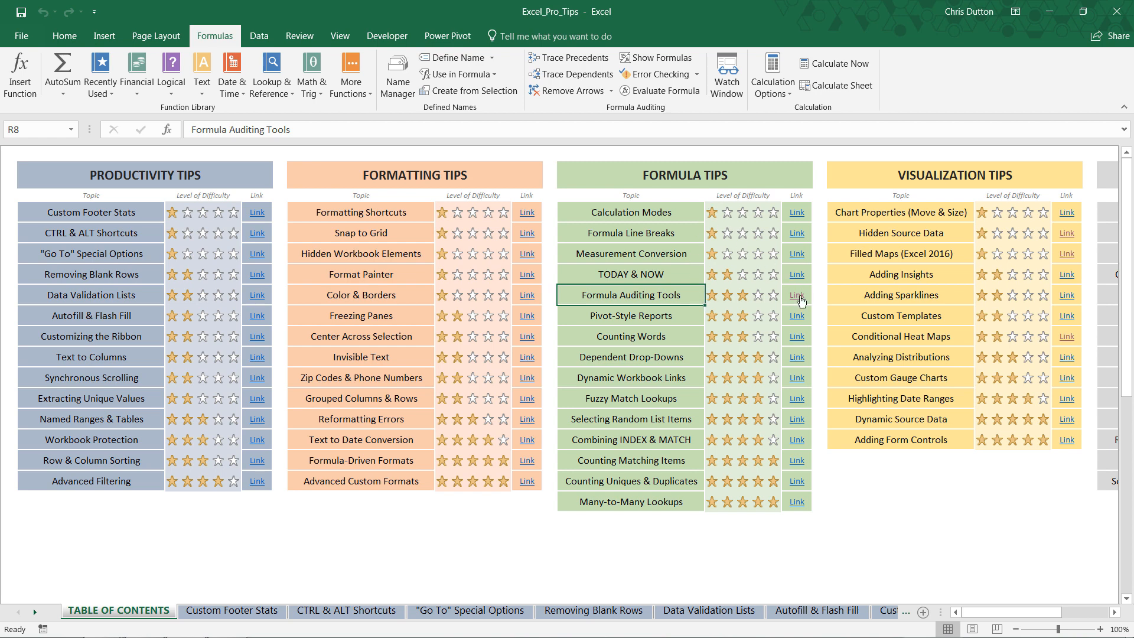
click(796, 298)
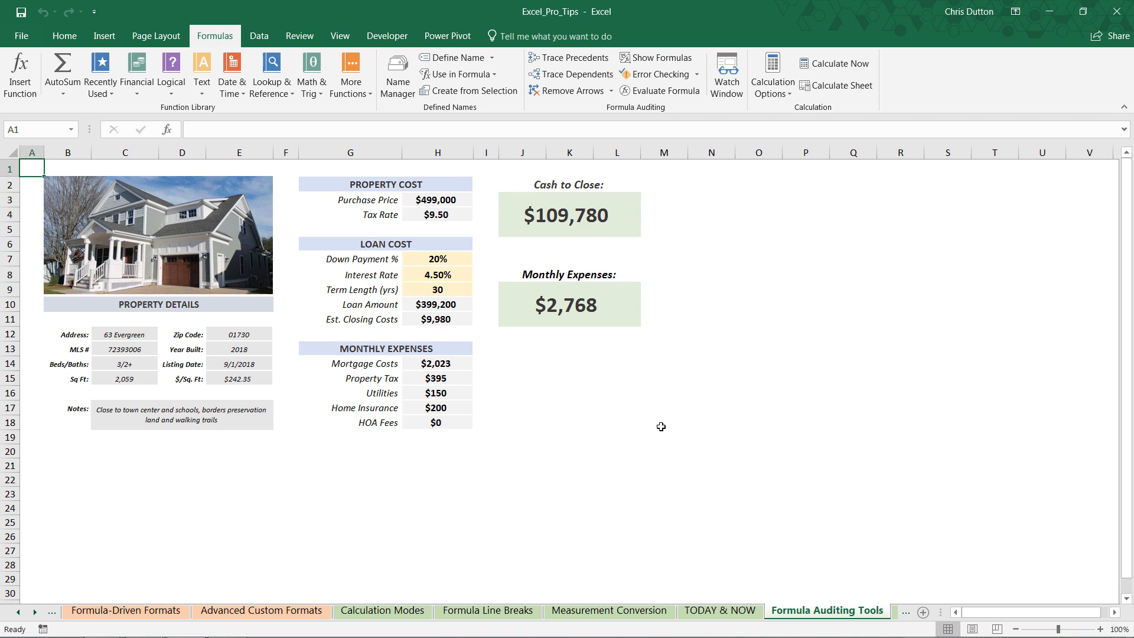
mouse_move(525, 317)
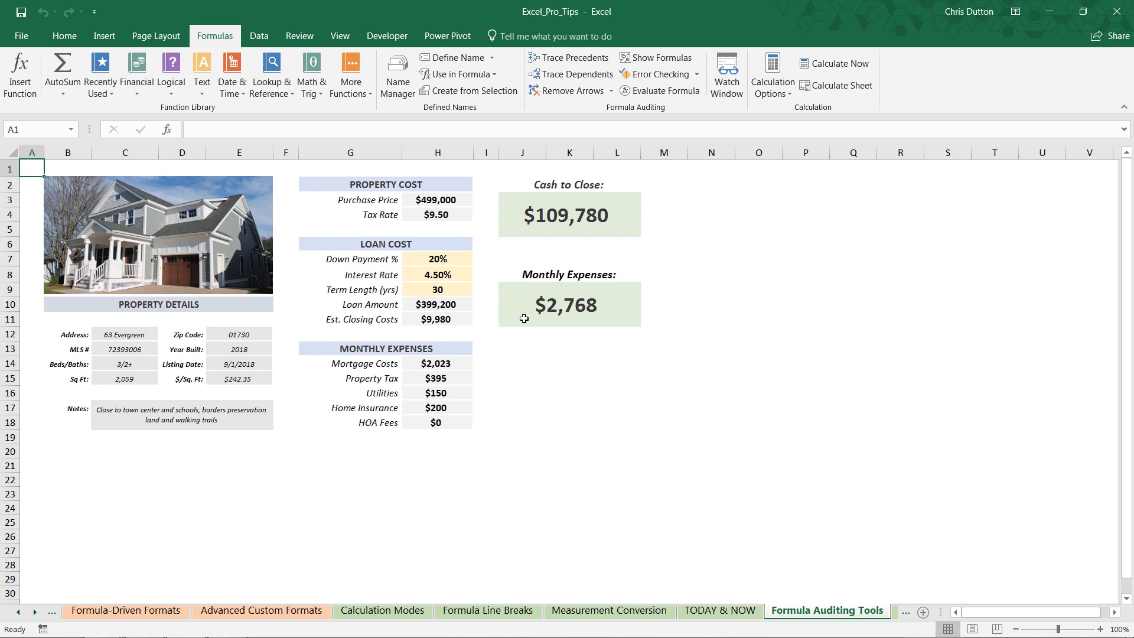
mouse_move(514, 341)
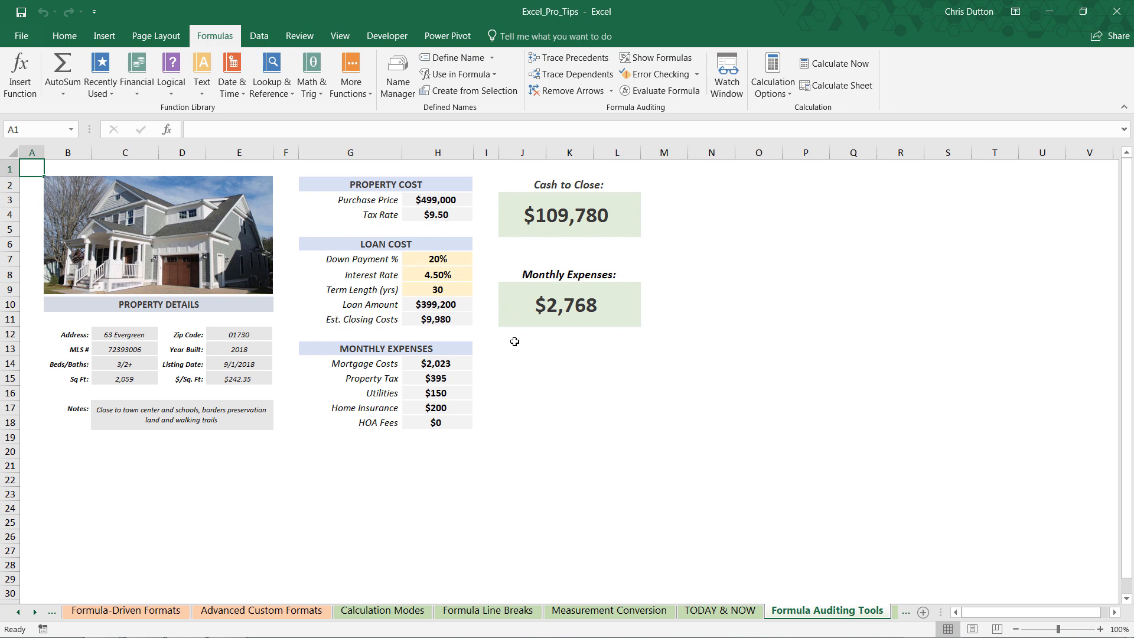
mouse_move(423, 197)
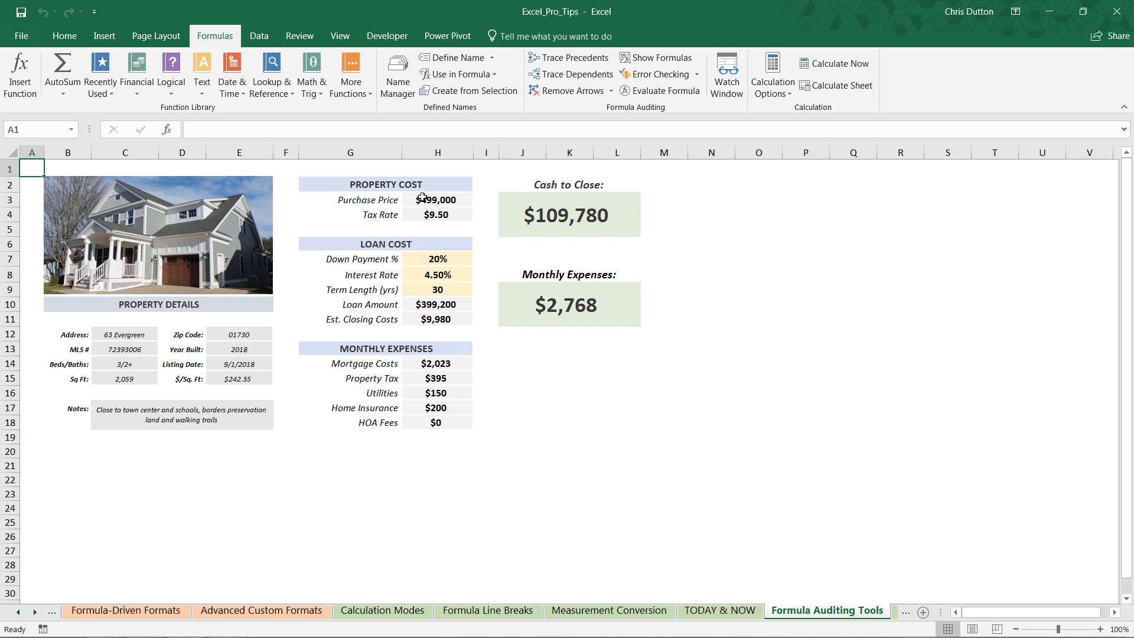
click(436, 200)
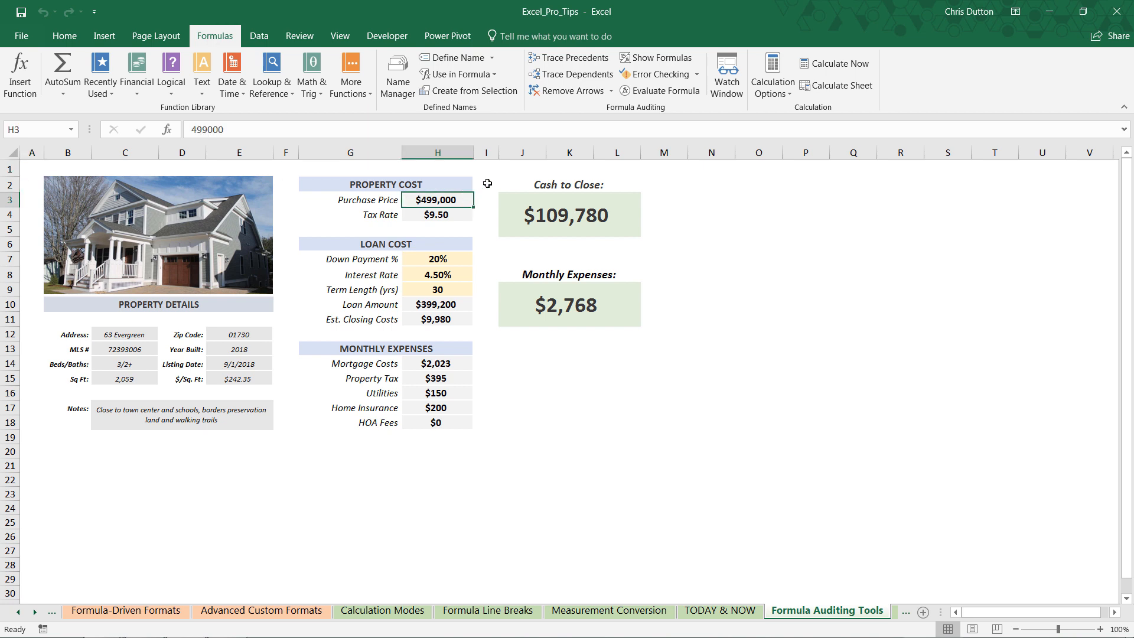
click(437, 215)
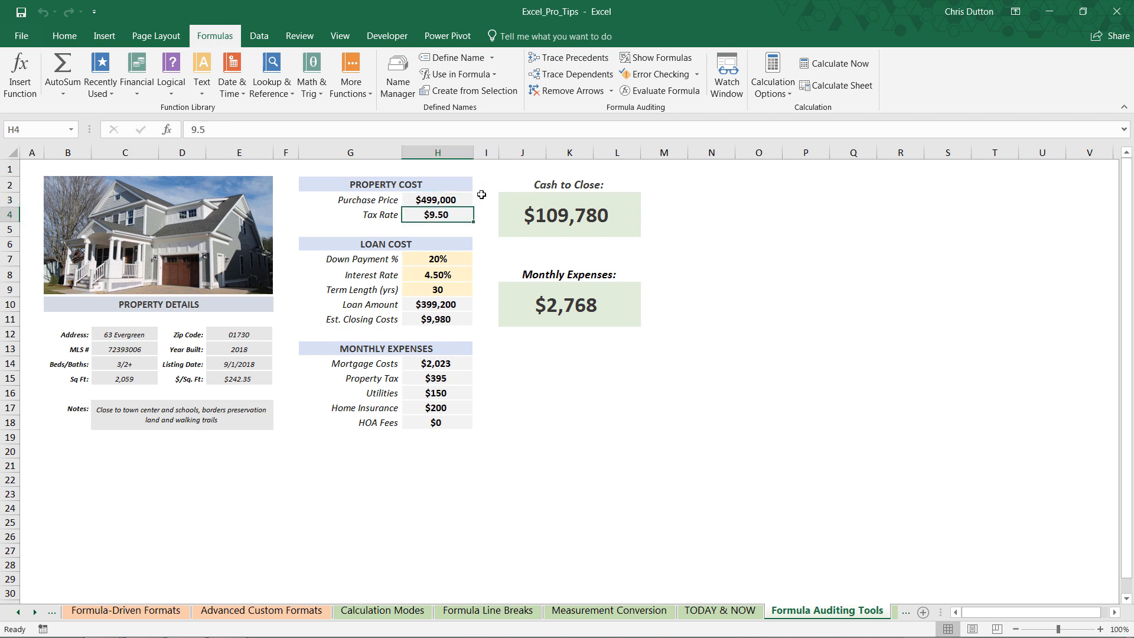
click(436, 259)
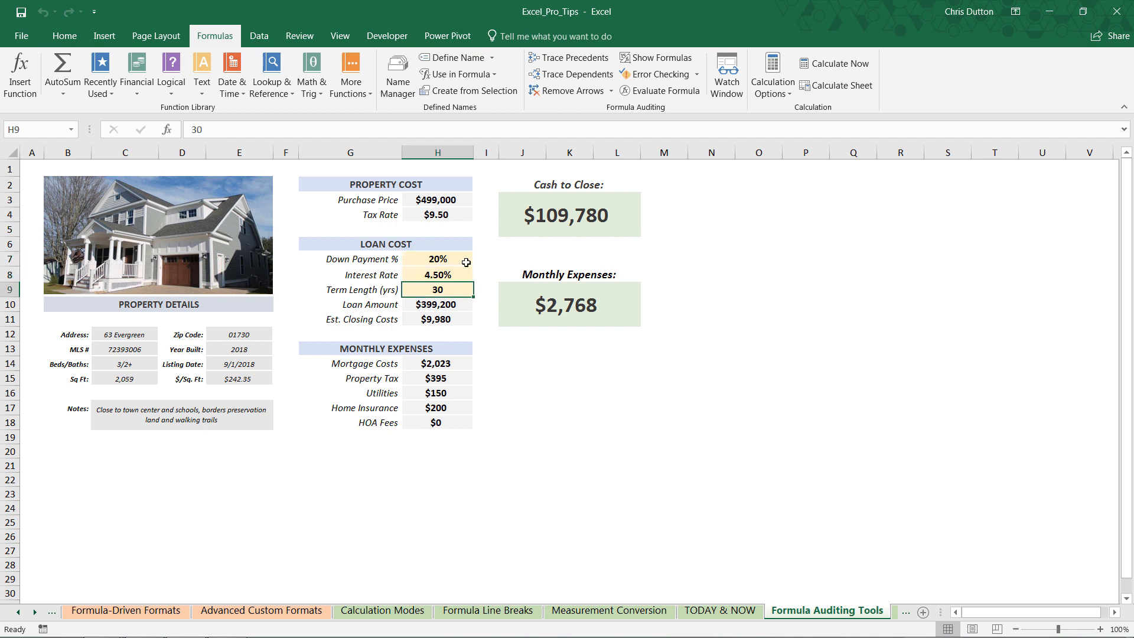
mouse_move(324, 286)
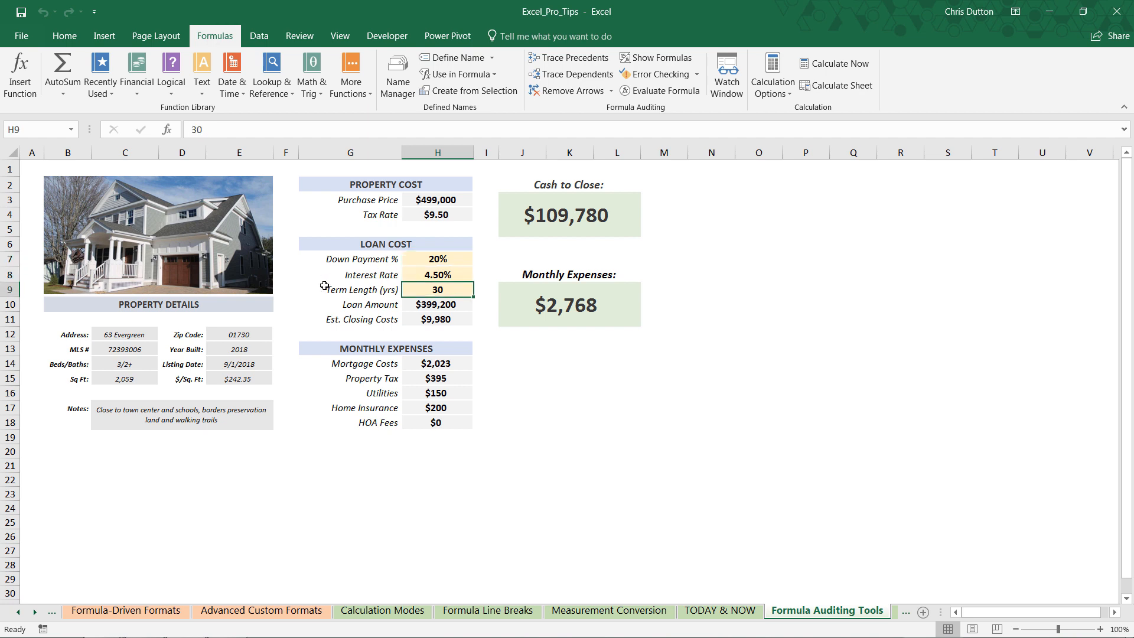
mouse_move(369, 389)
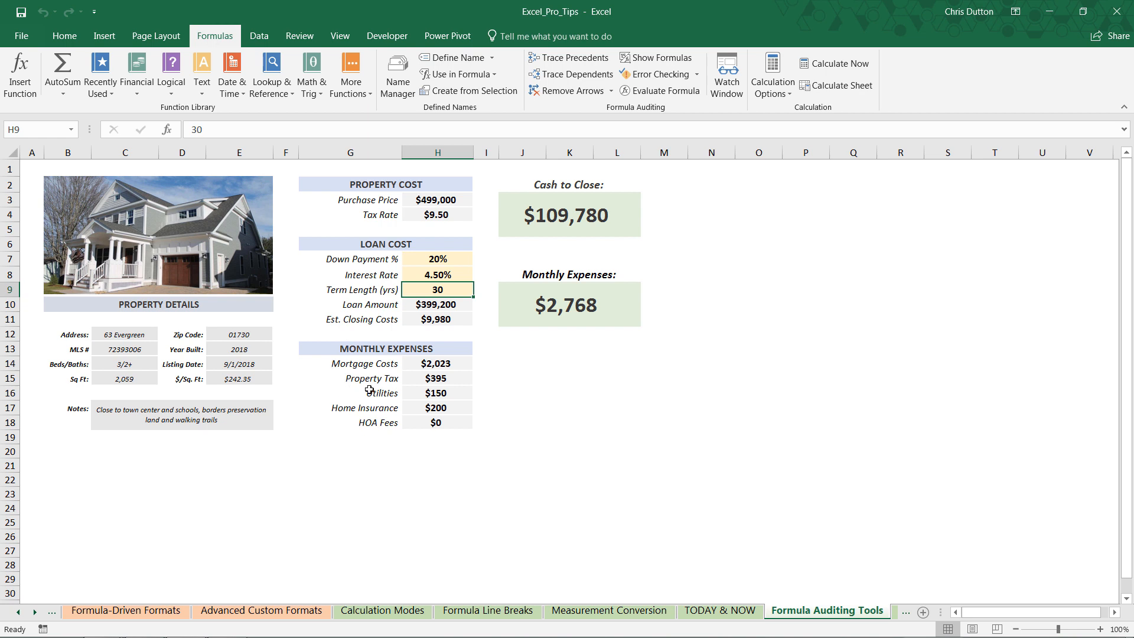
click(569, 214)
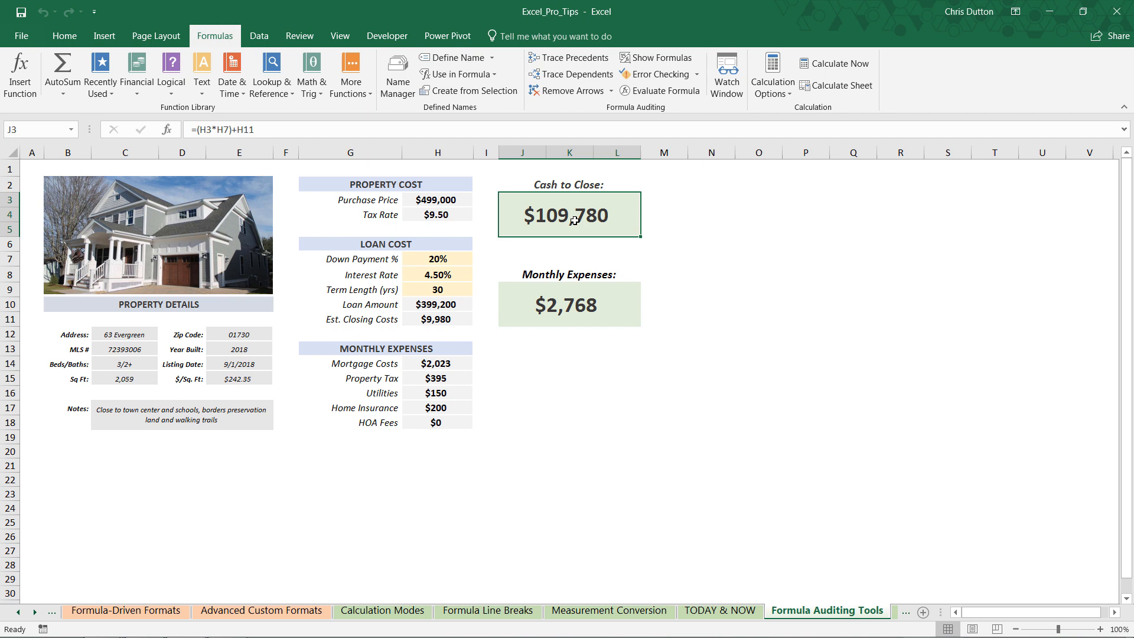
click(569, 304)
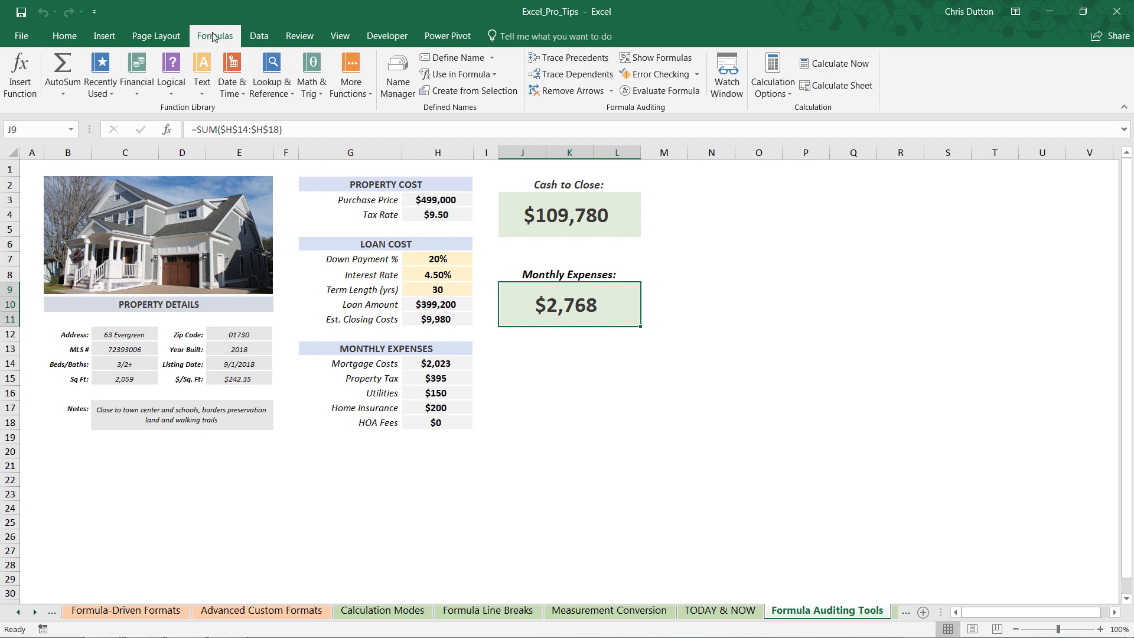
mouse_move(669, 82)
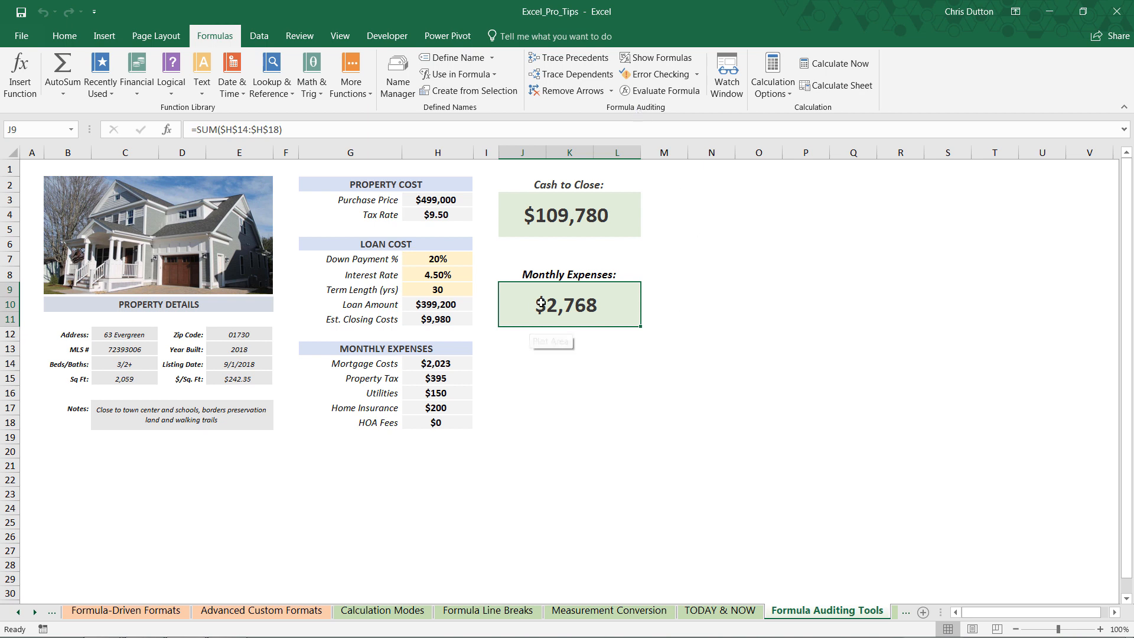
mouse_move(564, 299)
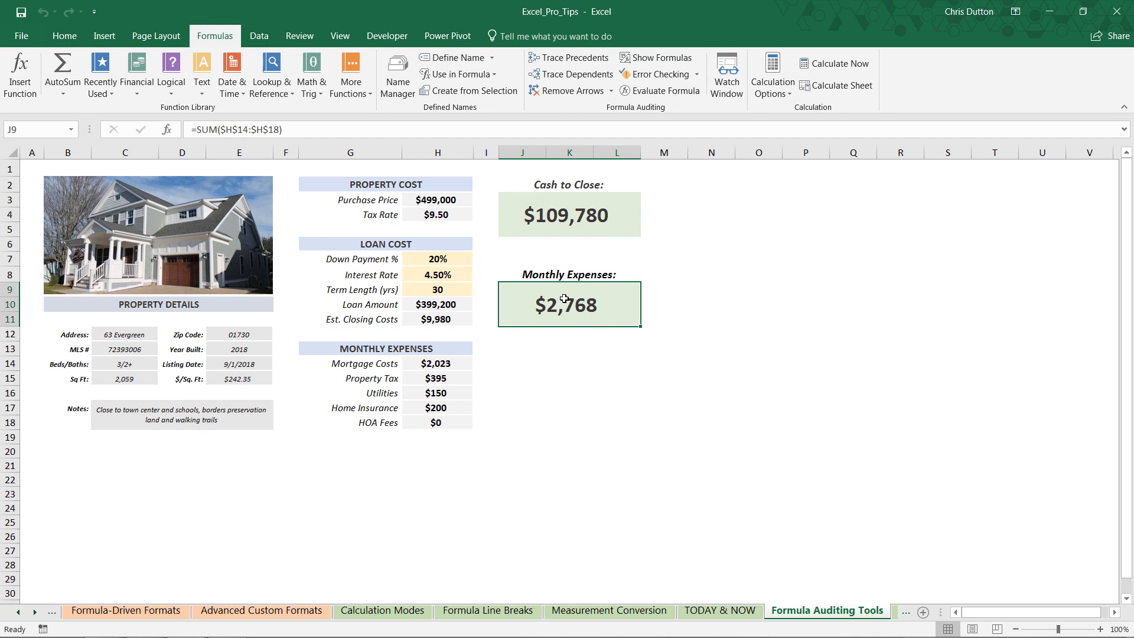
mouse_move(610, 271)
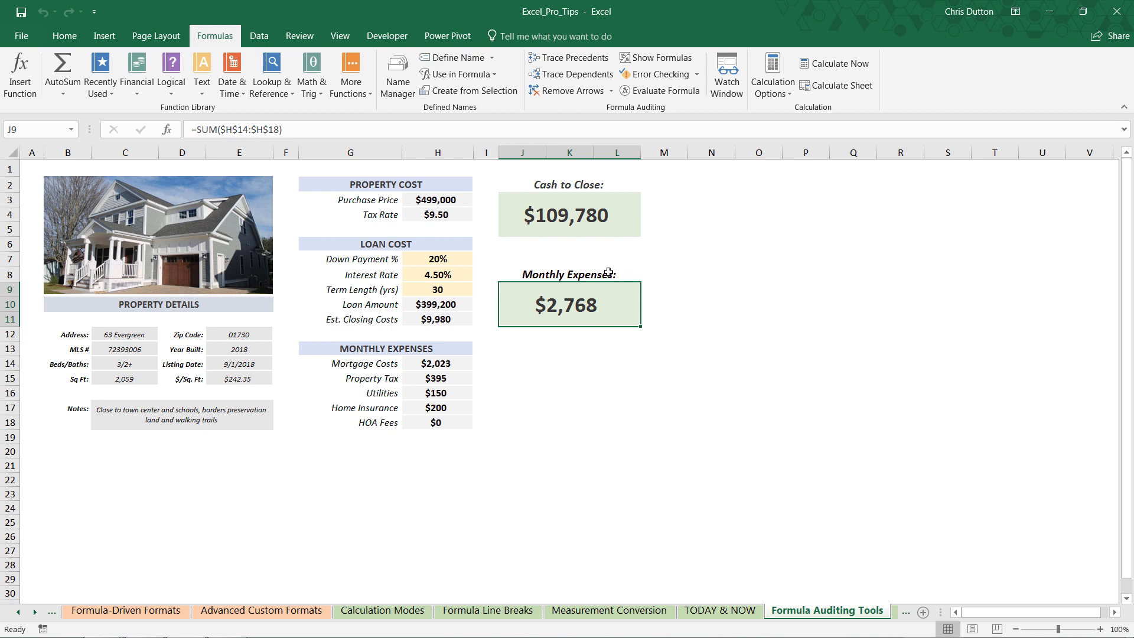
mouse_move(637, 372)
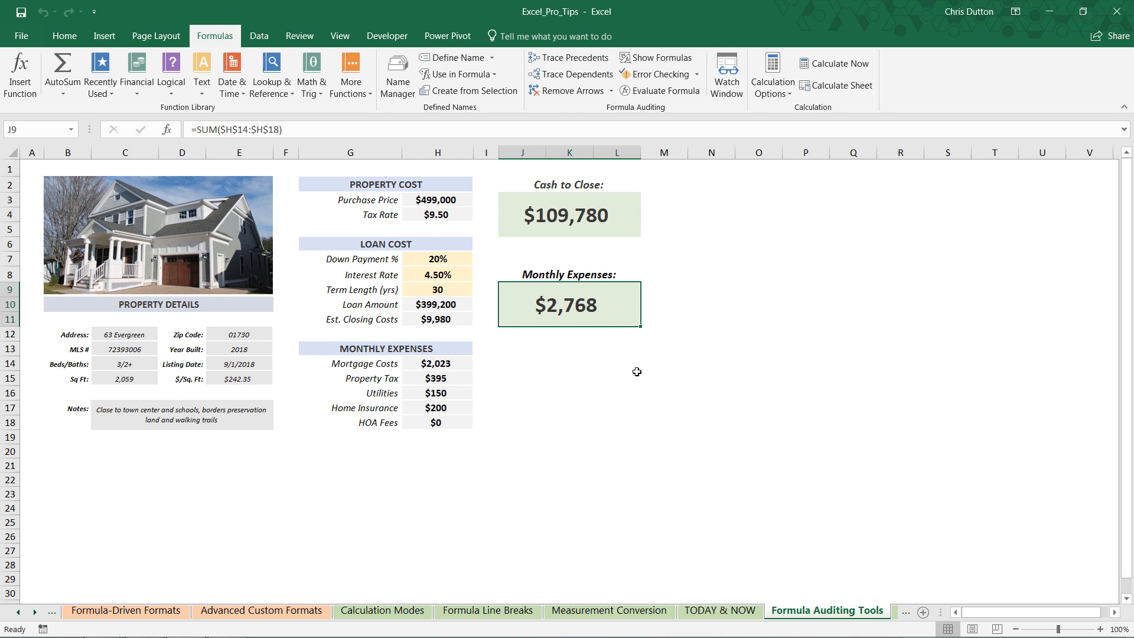
mouse_move(596, 347)
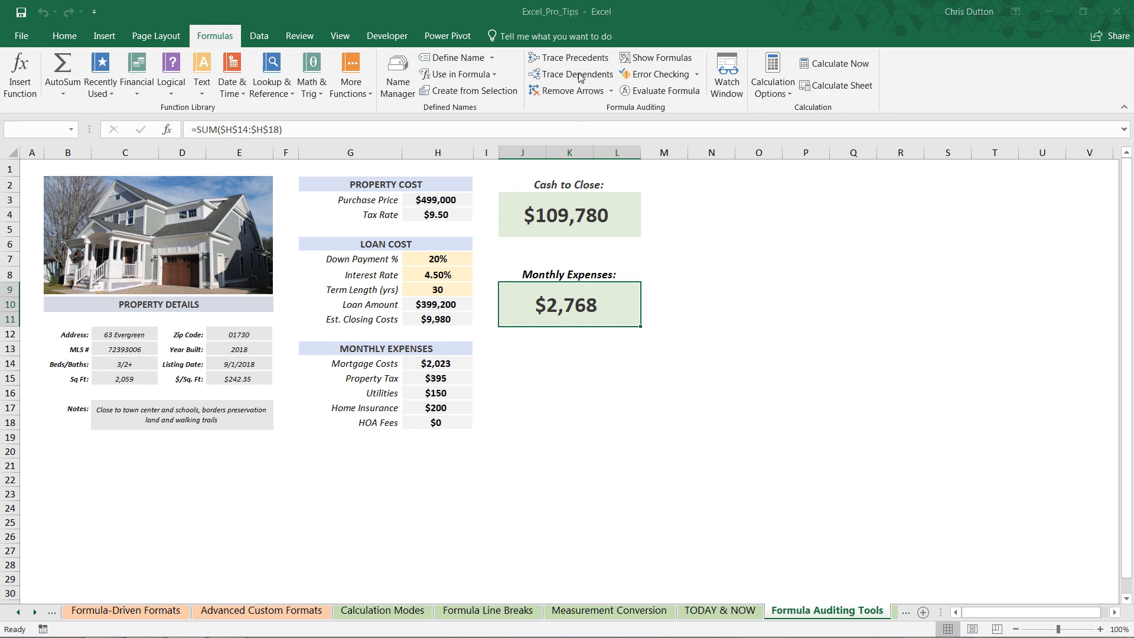
click(570, 74)
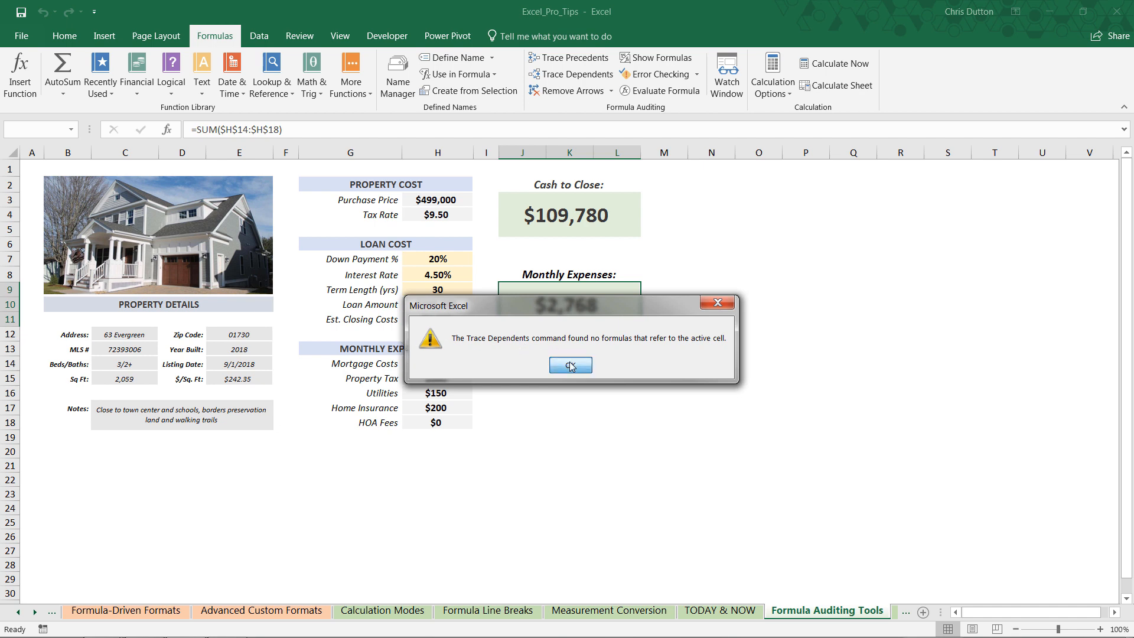
Dismiss the message that the Monthly Expenses total has no dependents
click(569, 365)
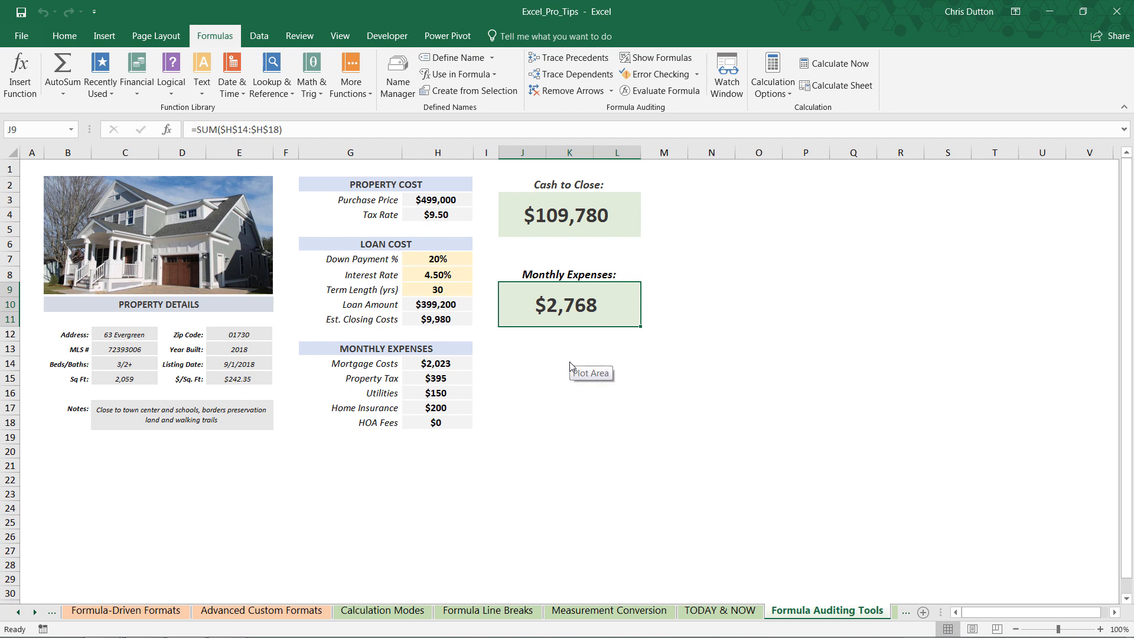
mouse_move(412, 165)
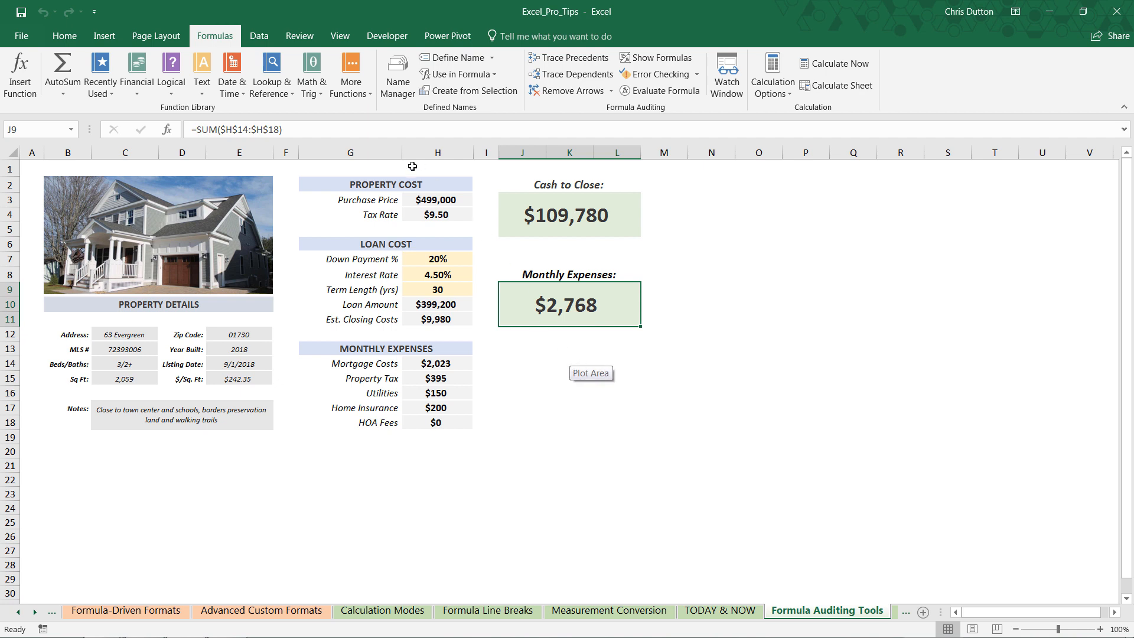
mouse_move(591, 321)
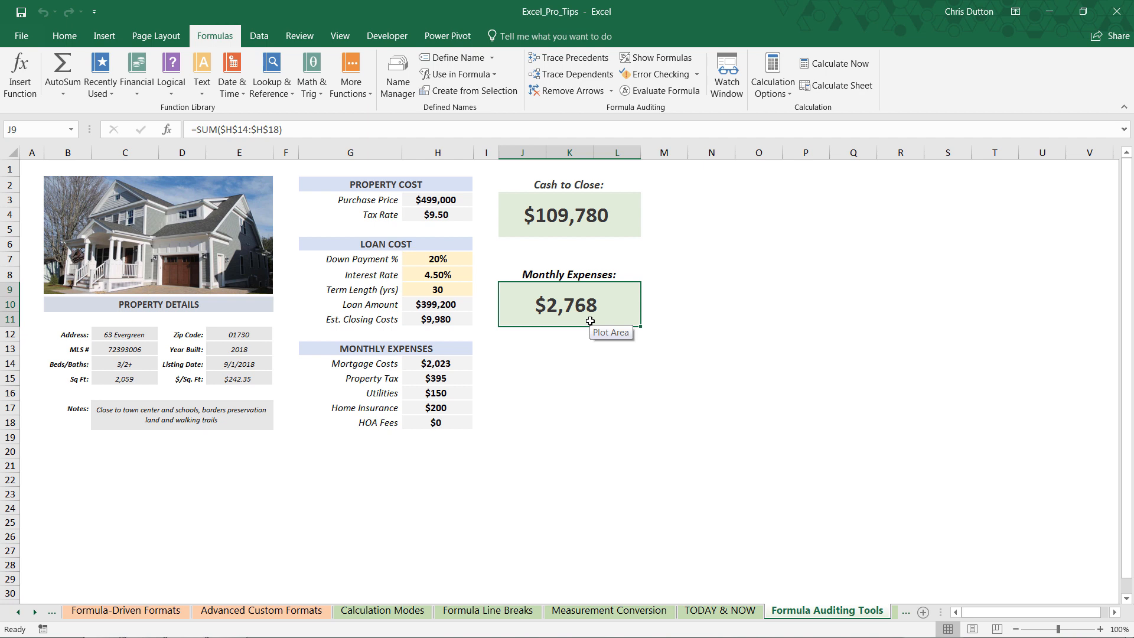
mouse_move(578, 73)
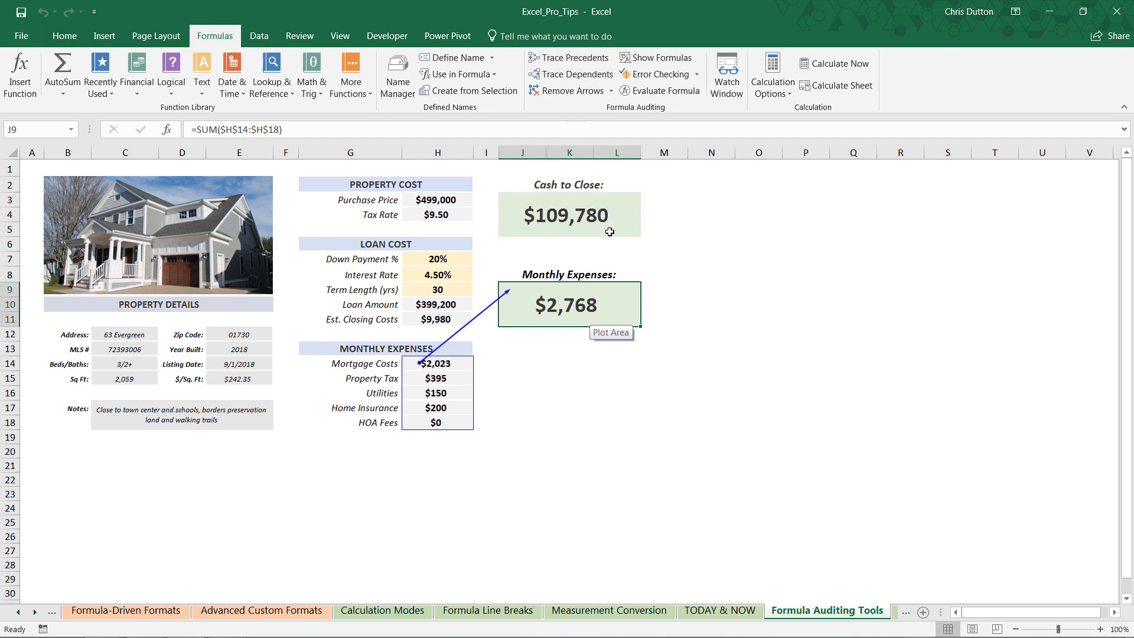
mouse_move(423, 439)
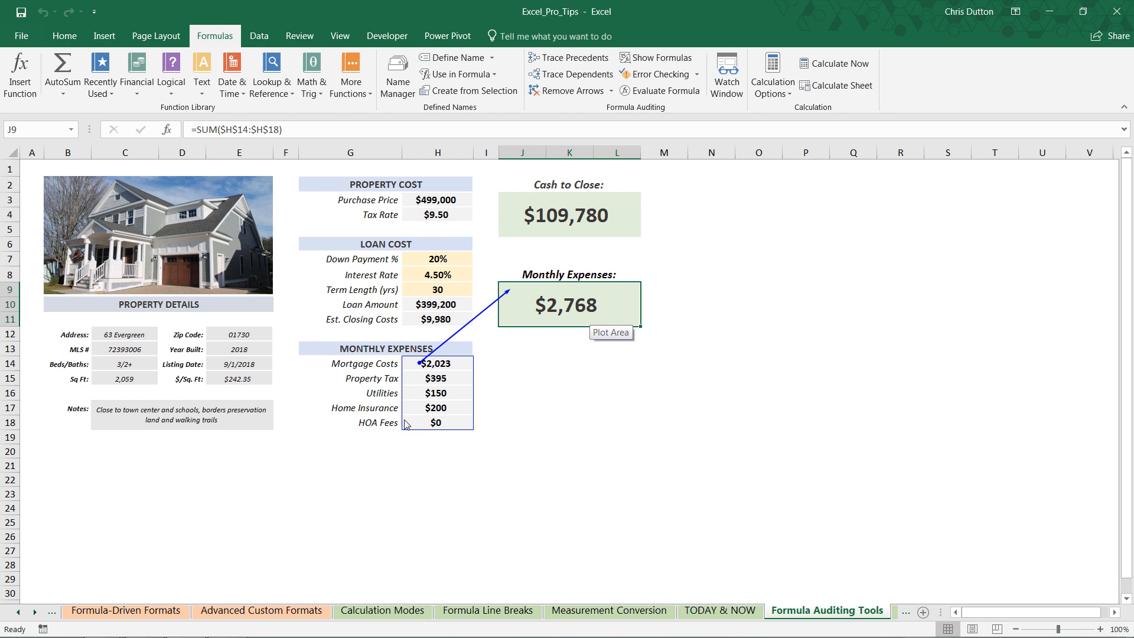
mouse_move(640, 309)
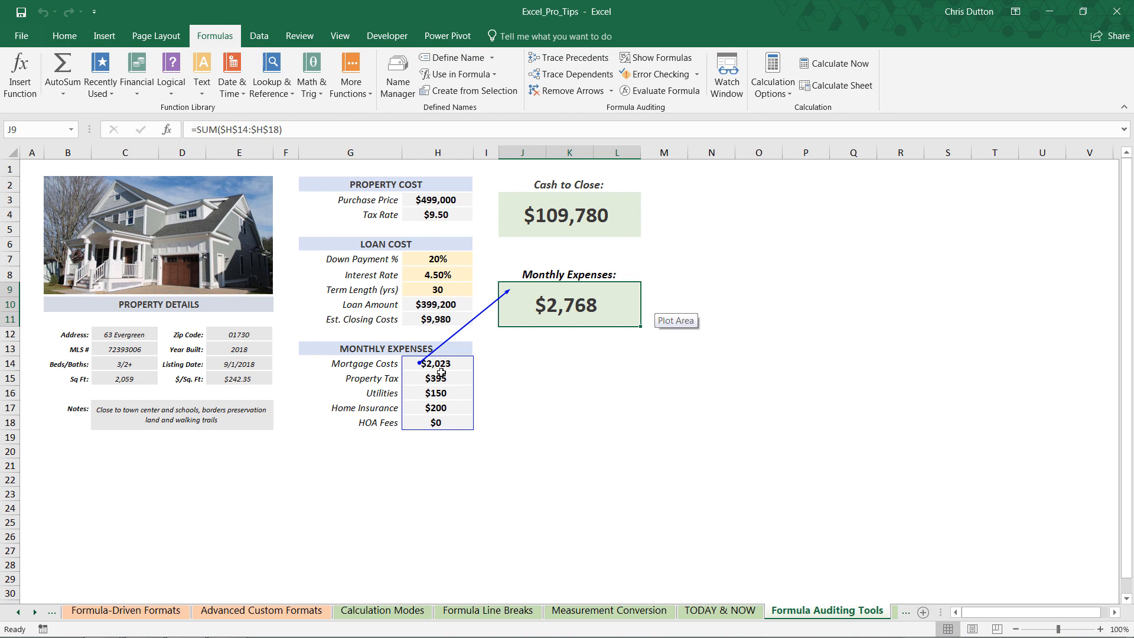
mouse_move(582, 297)
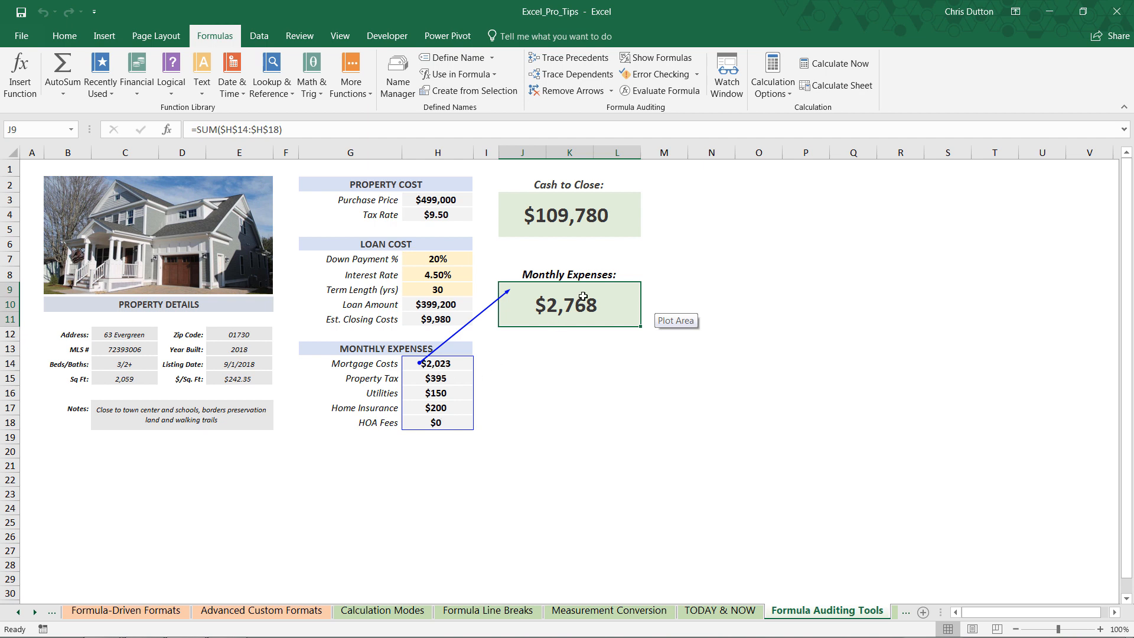
mouse_move(569, 213)
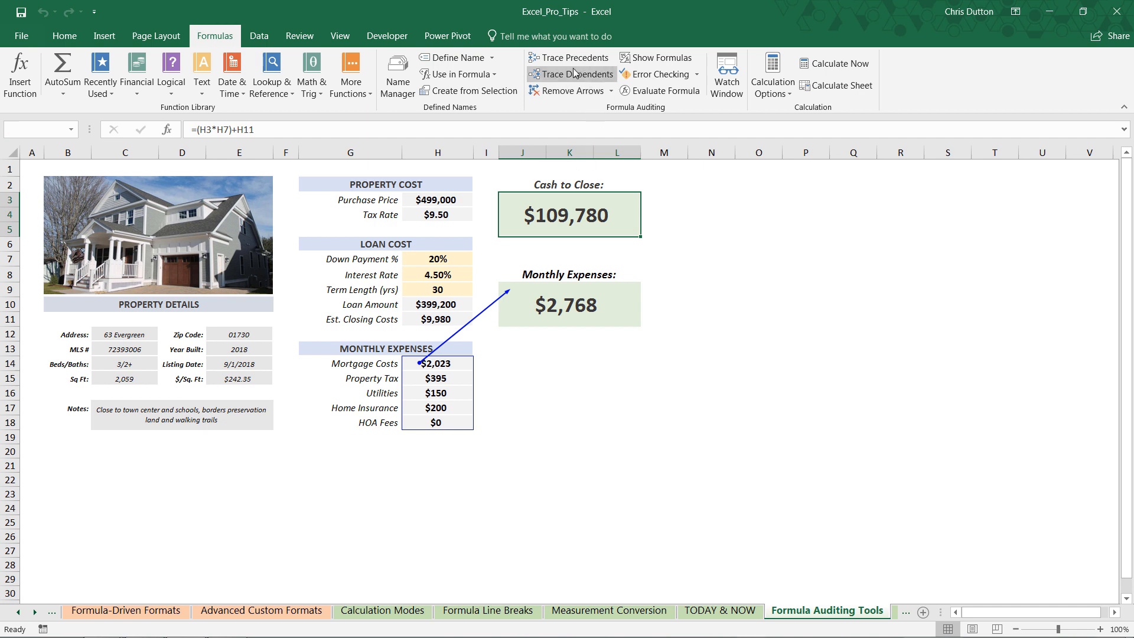
Trace precedents of Cash to Close in J3: Purchase Price, Down Payment % and Closing Costs
click(571, 73)
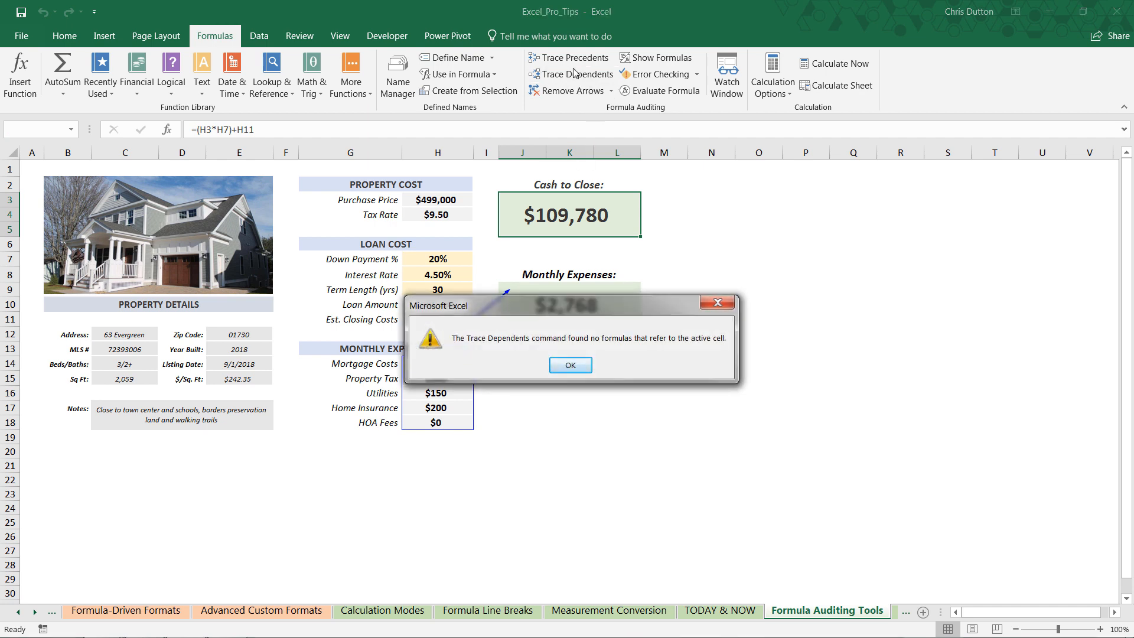
click(569, 365)
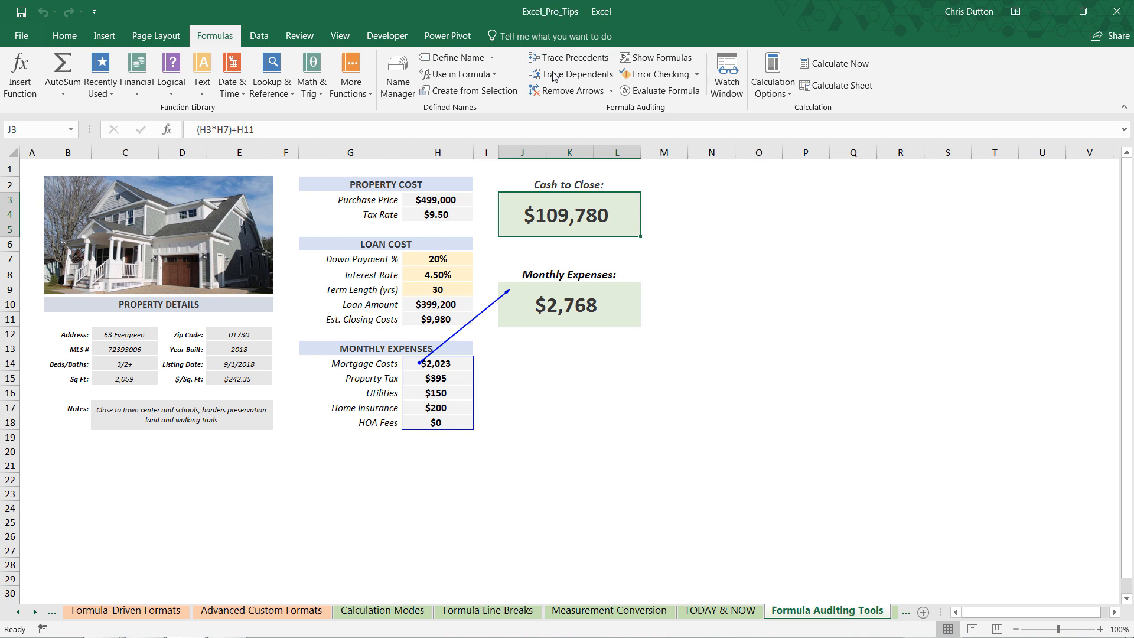
click(572, 56)
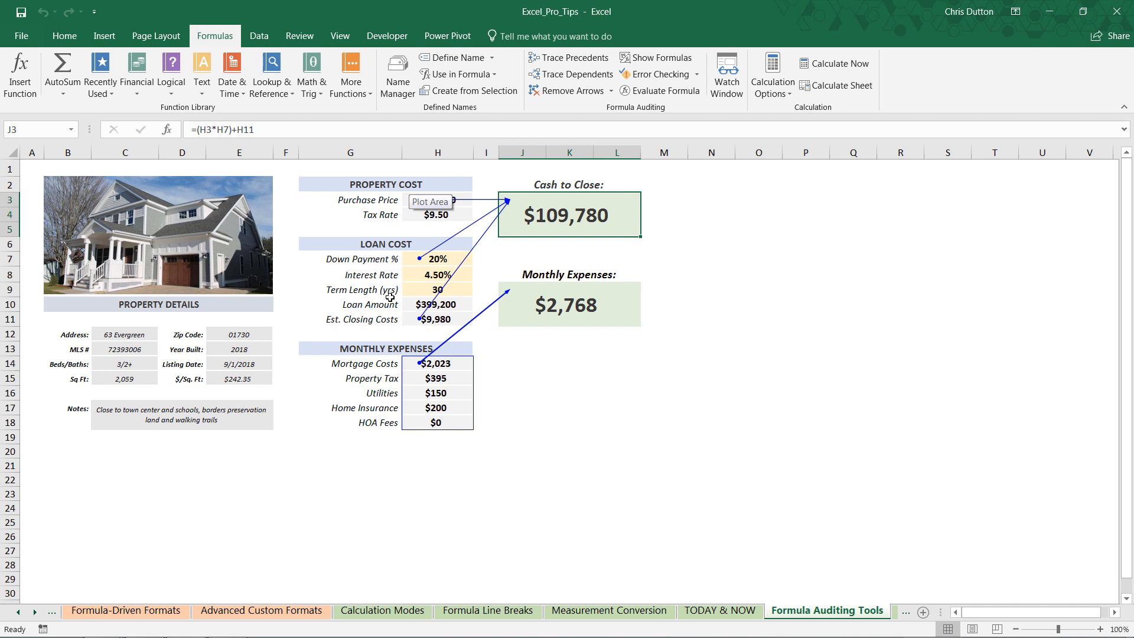
mouse_move(392, 303)
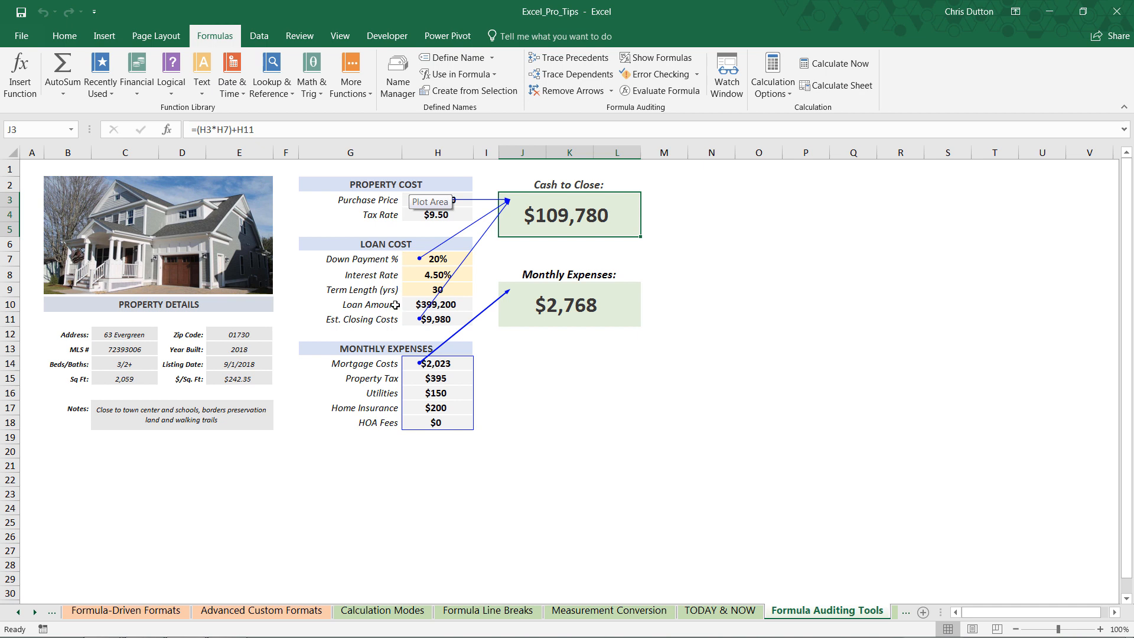
mouse_move(391, 299)
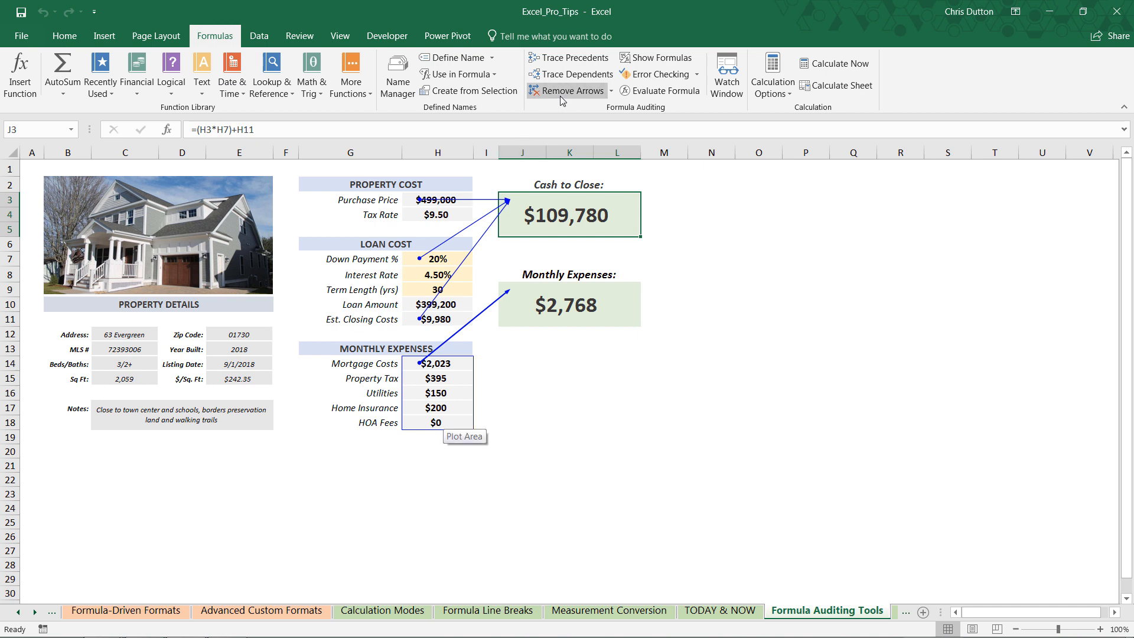
Remove all tracer arrows and open the J3 Cash to Close formula with colour-coded references
click(571, 91)
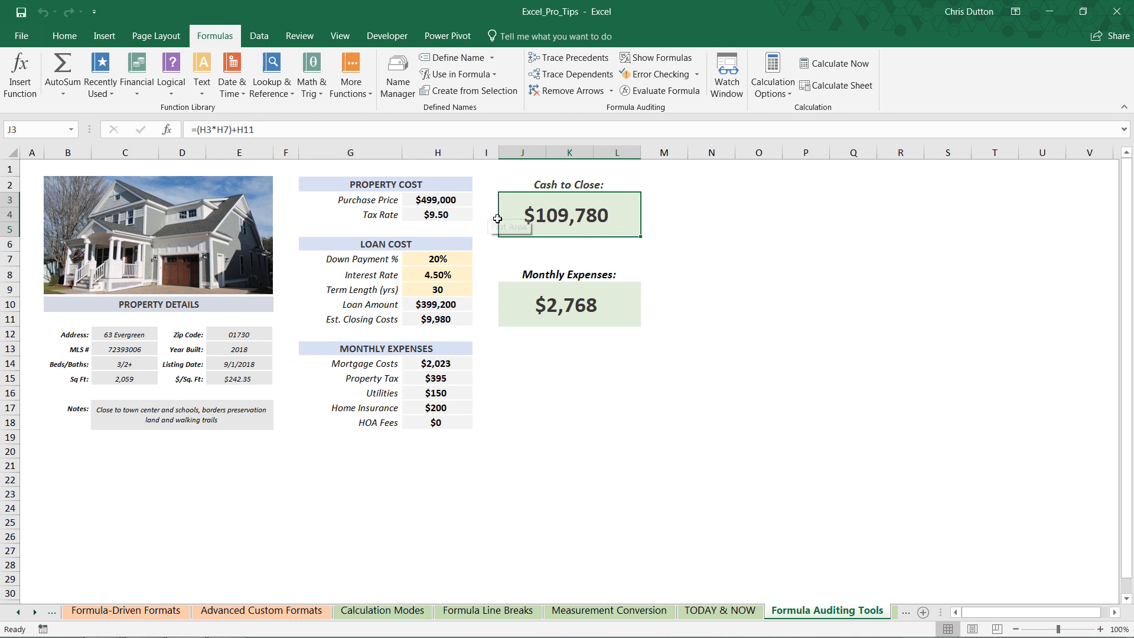
key(F2)
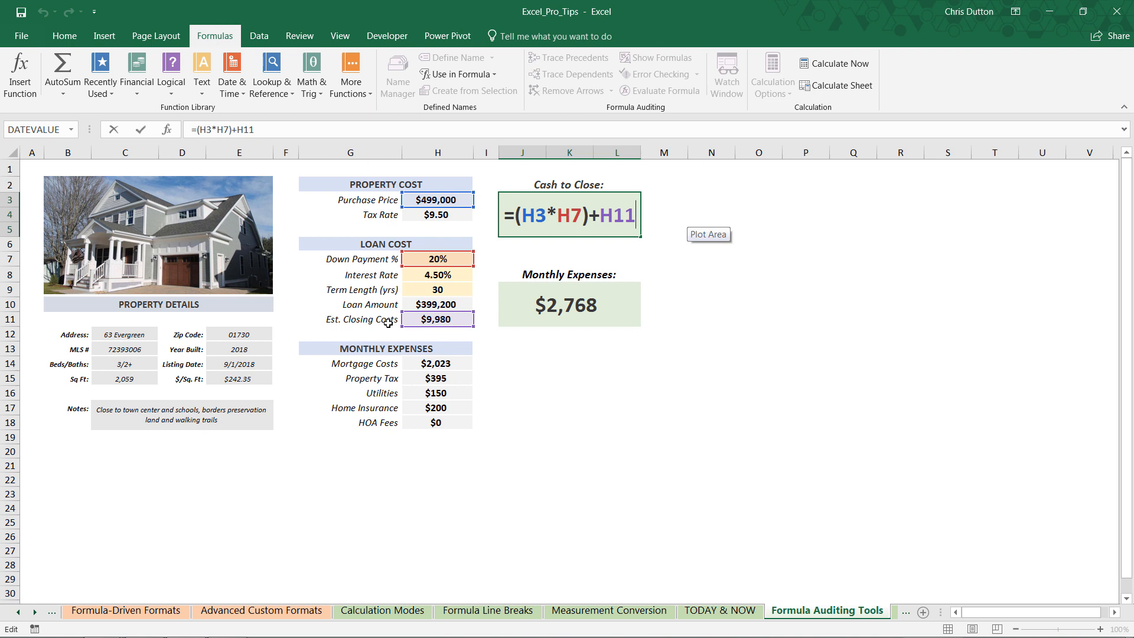
mouse_move(487, 246)
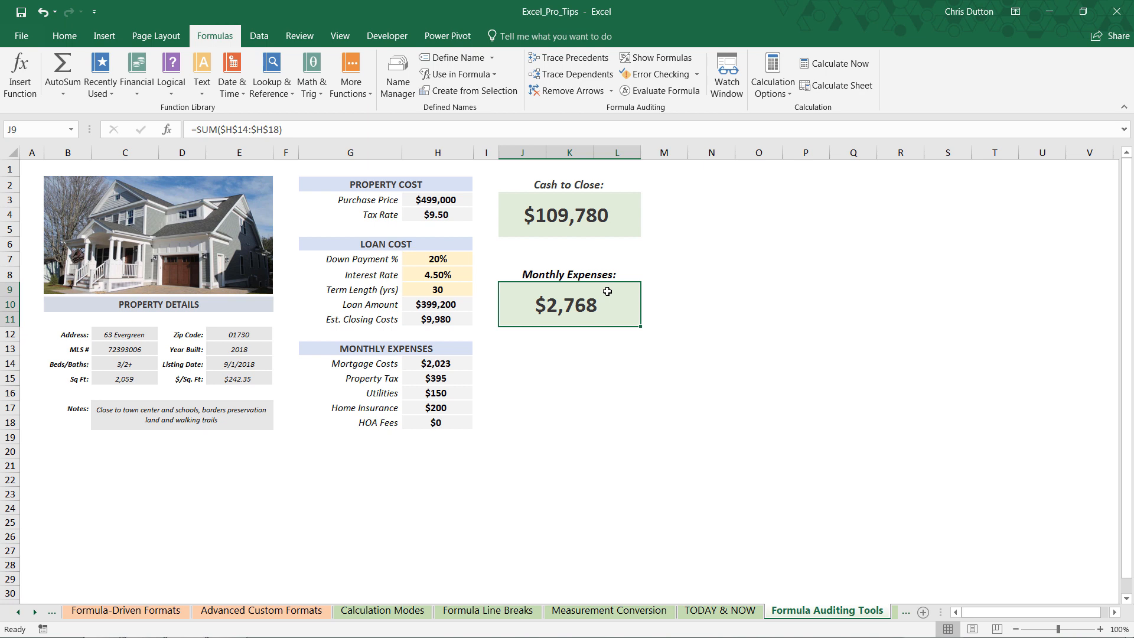
mouse_move(563, 221)
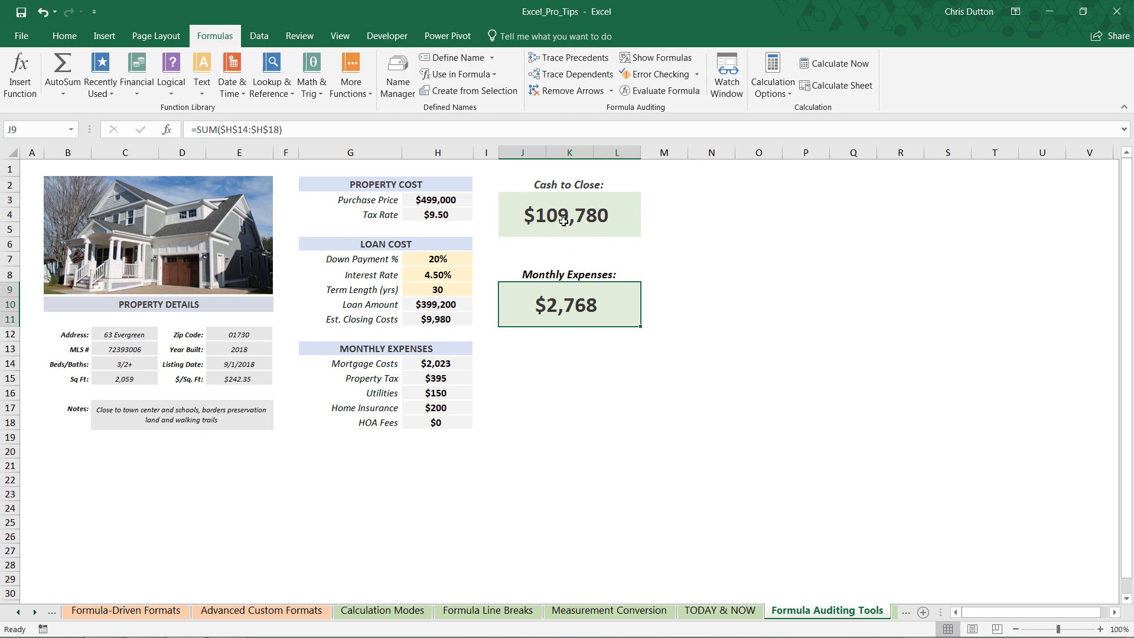
Trace dependents of Purchase Price in H3, then extend the arrows a second level to Monthly Expenses
click(437, 199)
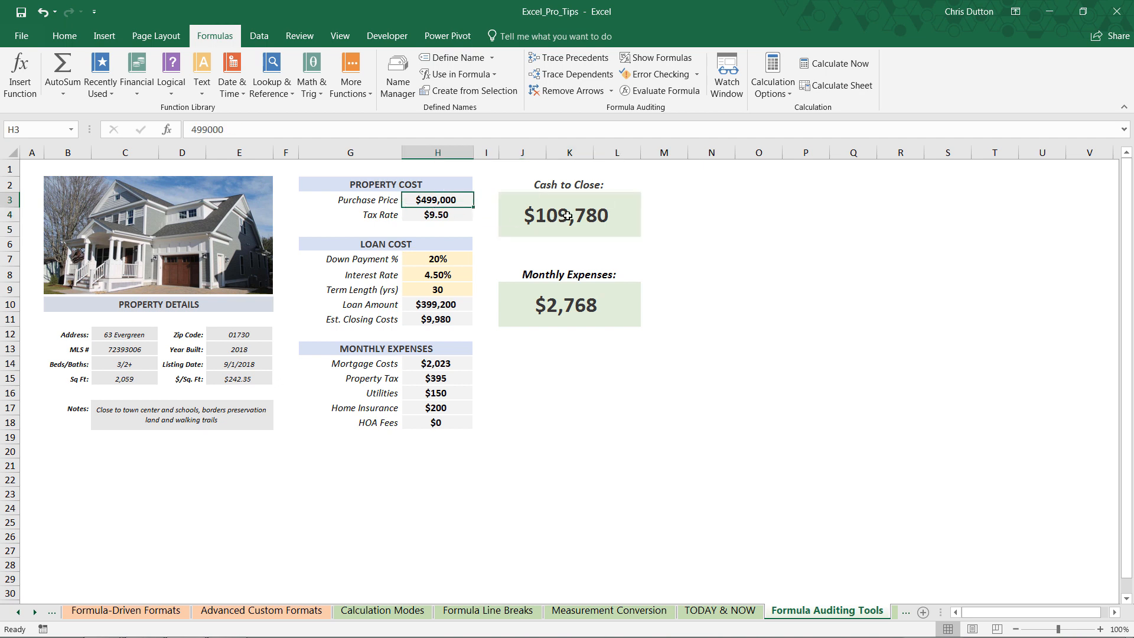
mouse_move(579, 115)
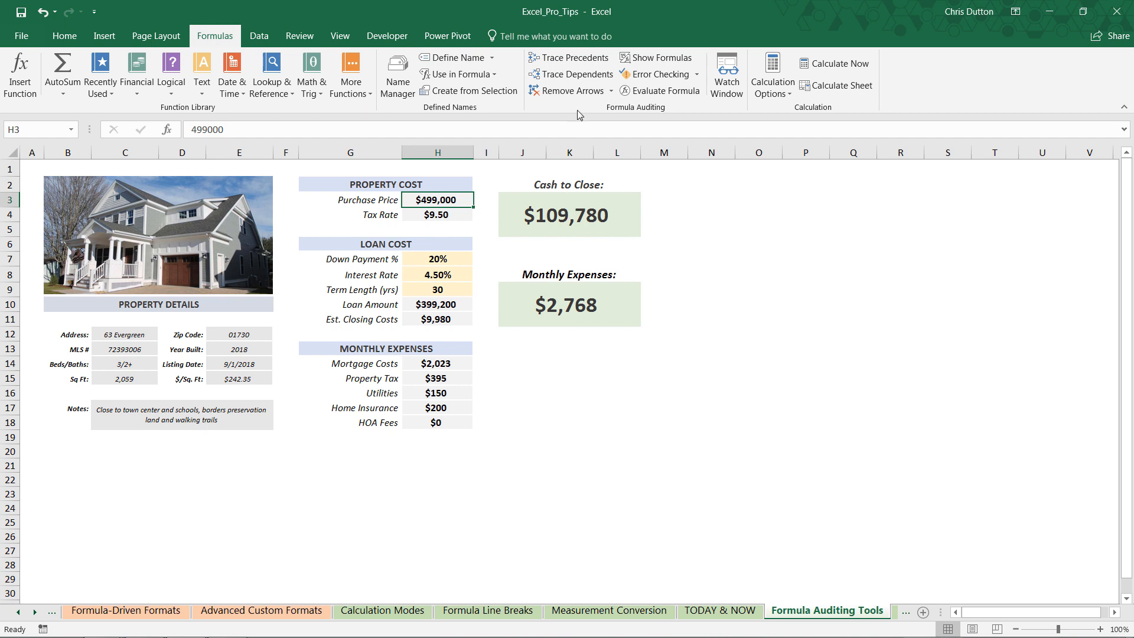
click(572, 73)
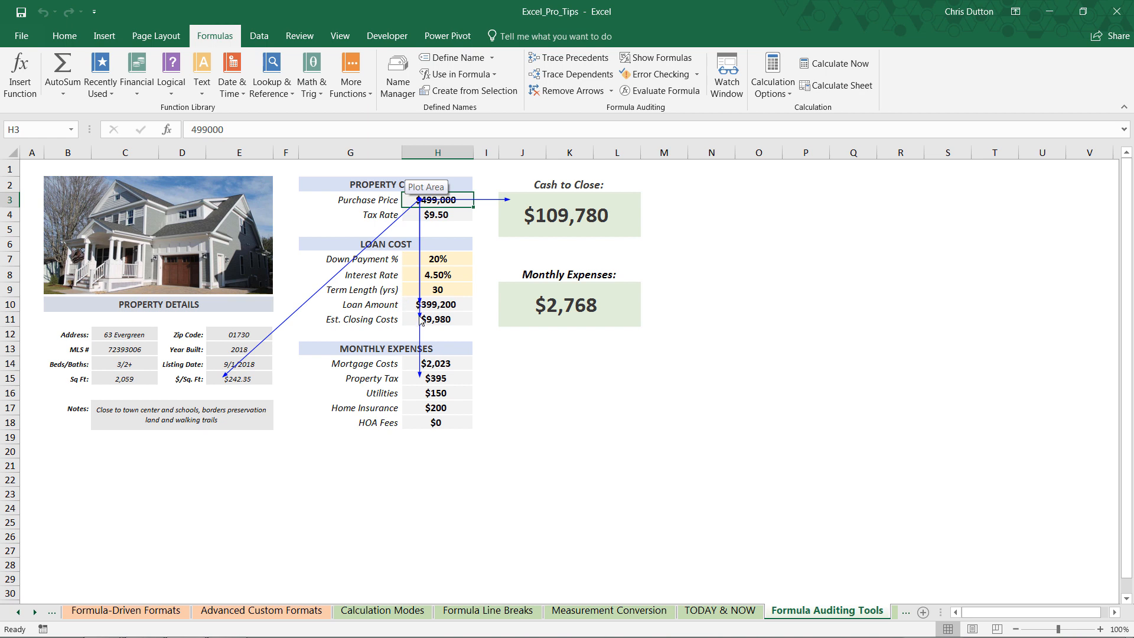
mouse_move(511, 207)
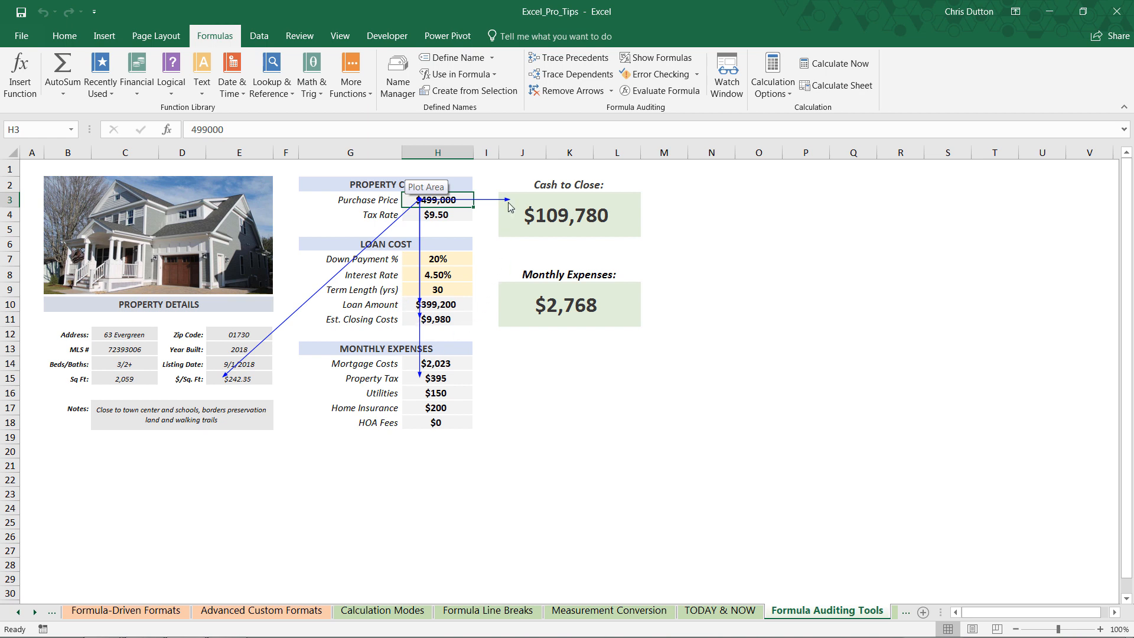
mouse_move(517, 198)
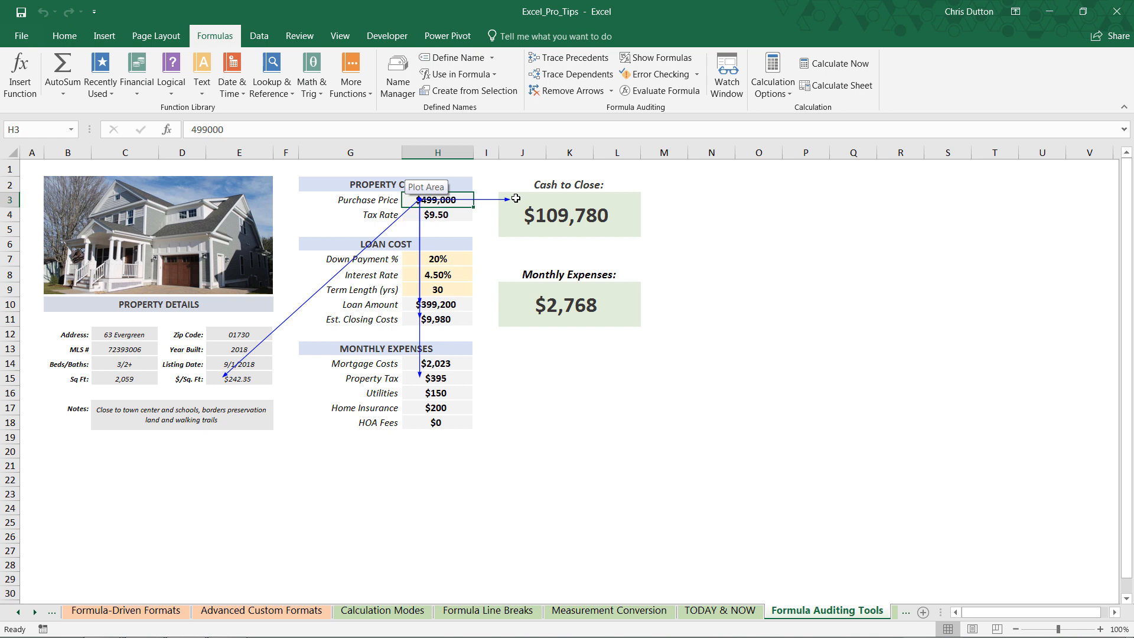
mouse_move(698, 215)
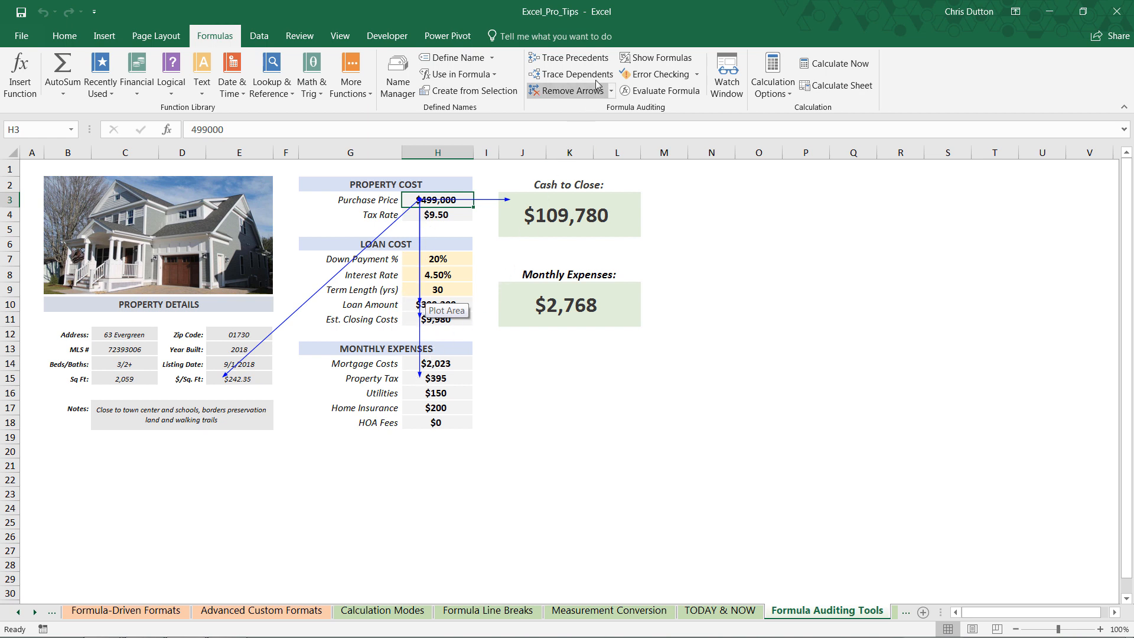
click(571, 57)
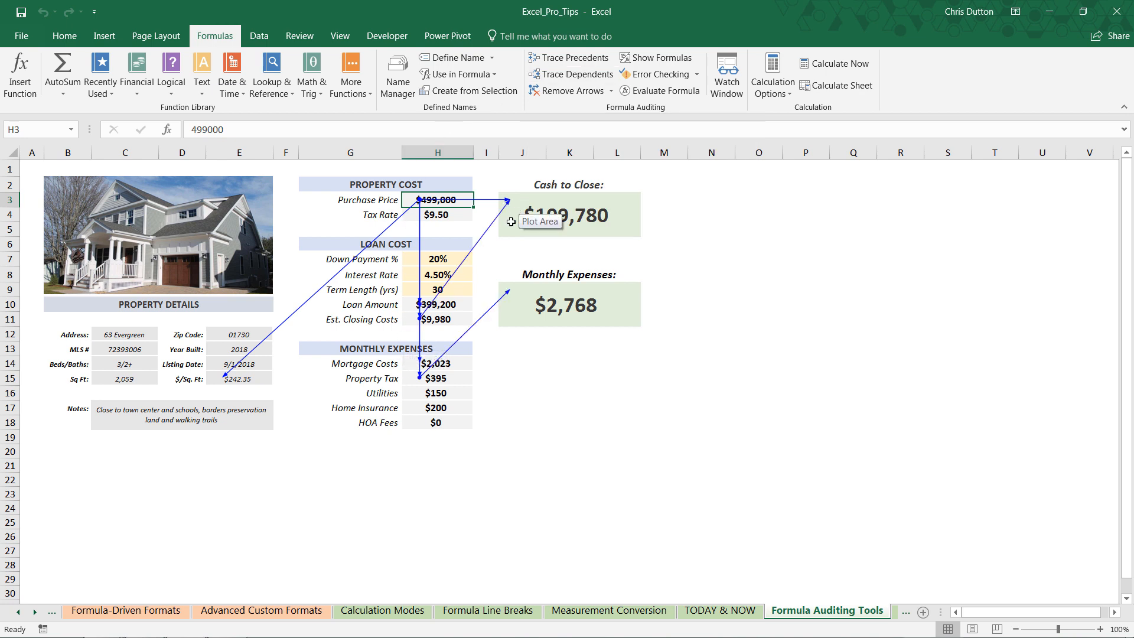
mouse_move(419, 378)
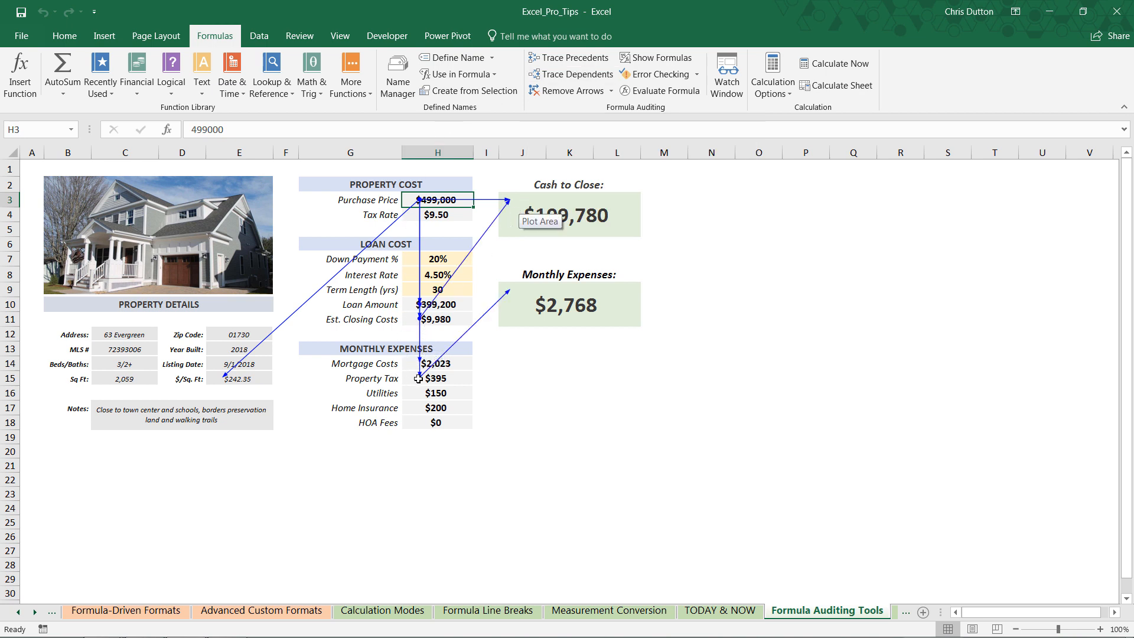
mouse_move(515, 294)
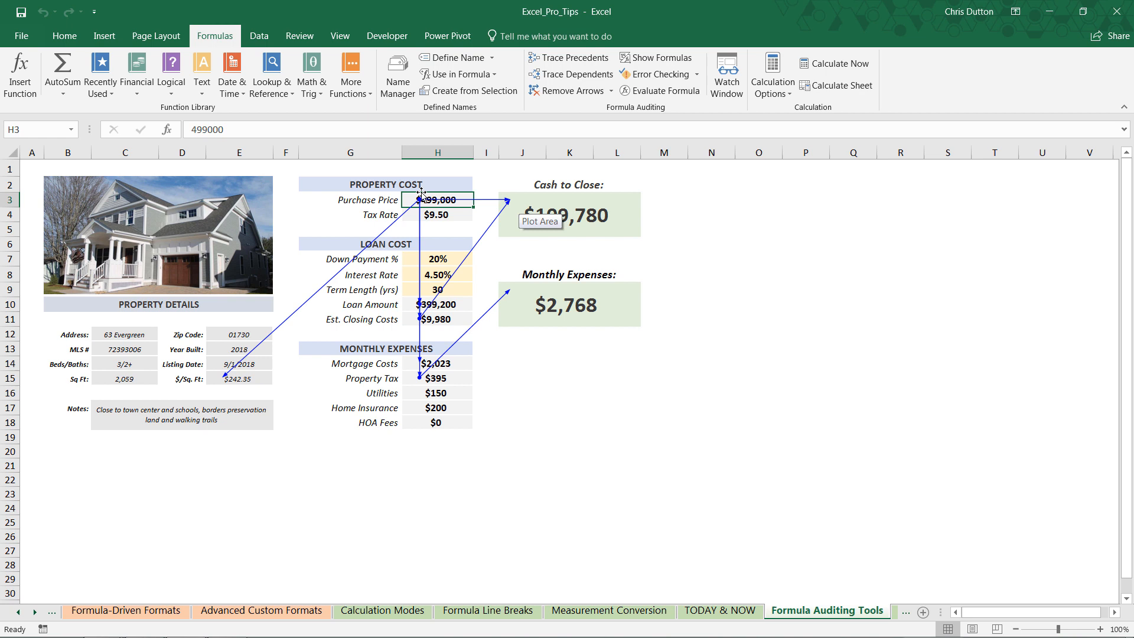
mouse_move(514, 297)
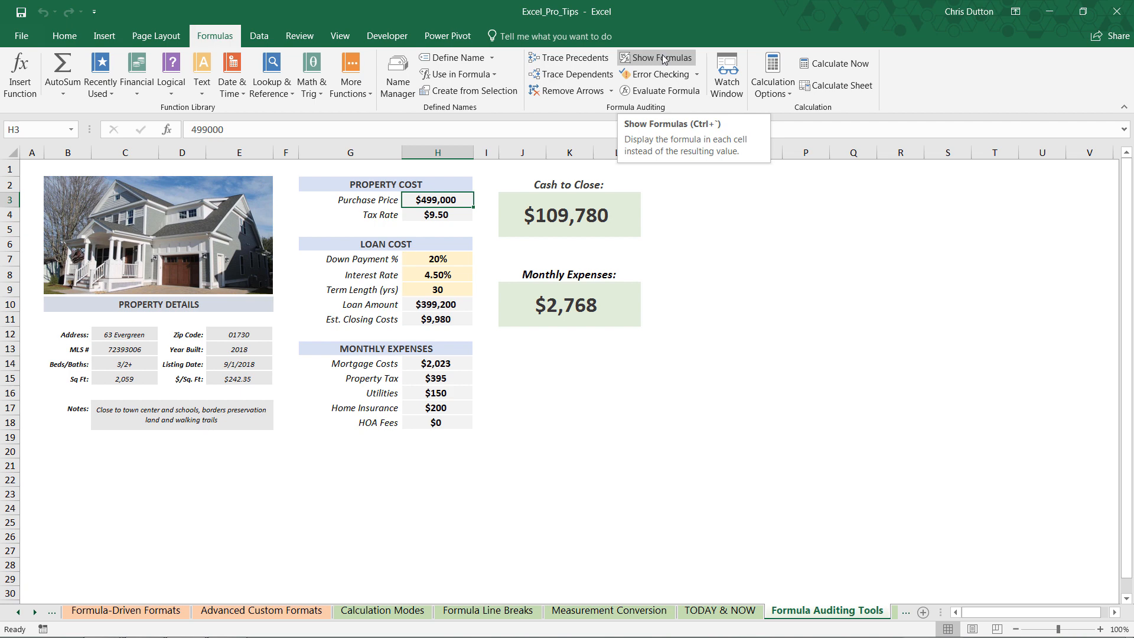
click(655, 58)
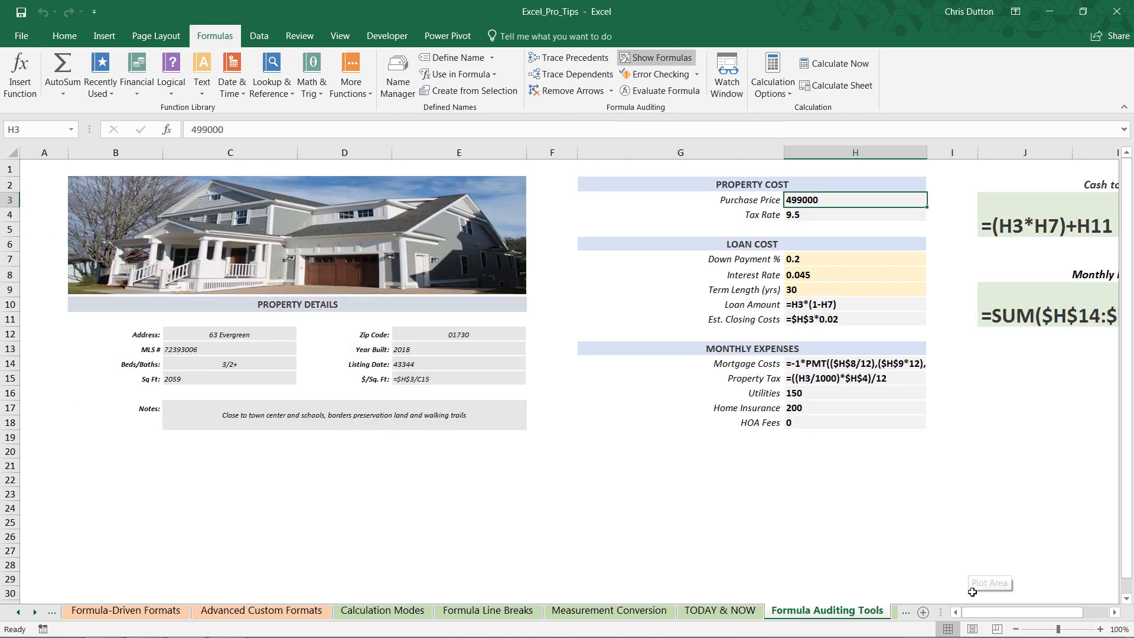
scroll(right, 3)
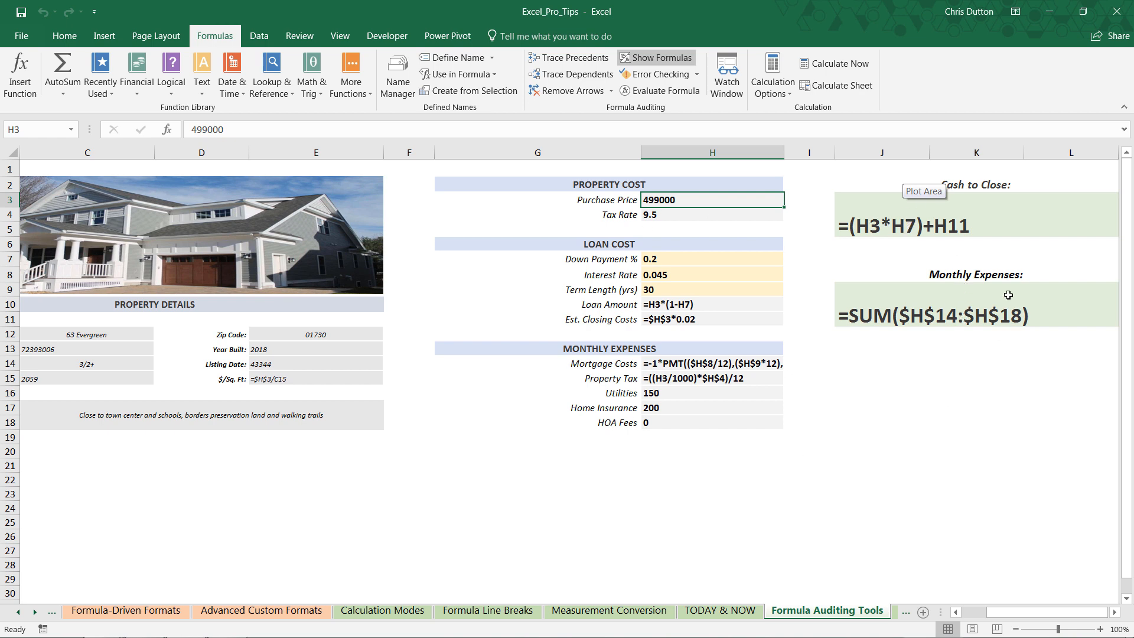
mouse_move(857, 398)
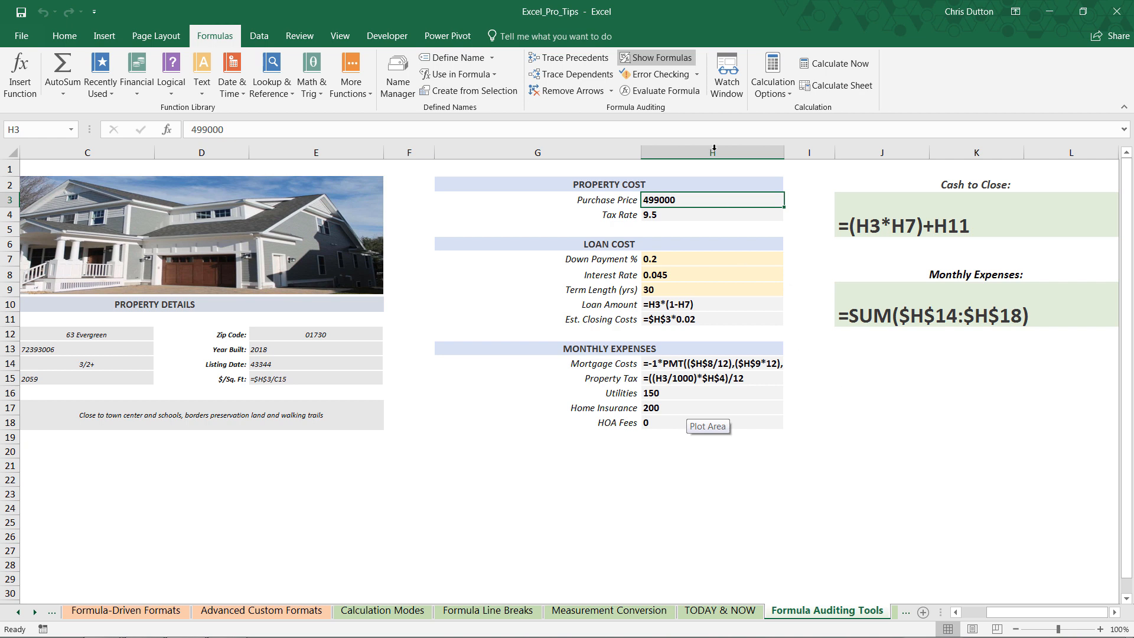
click(655, 58)
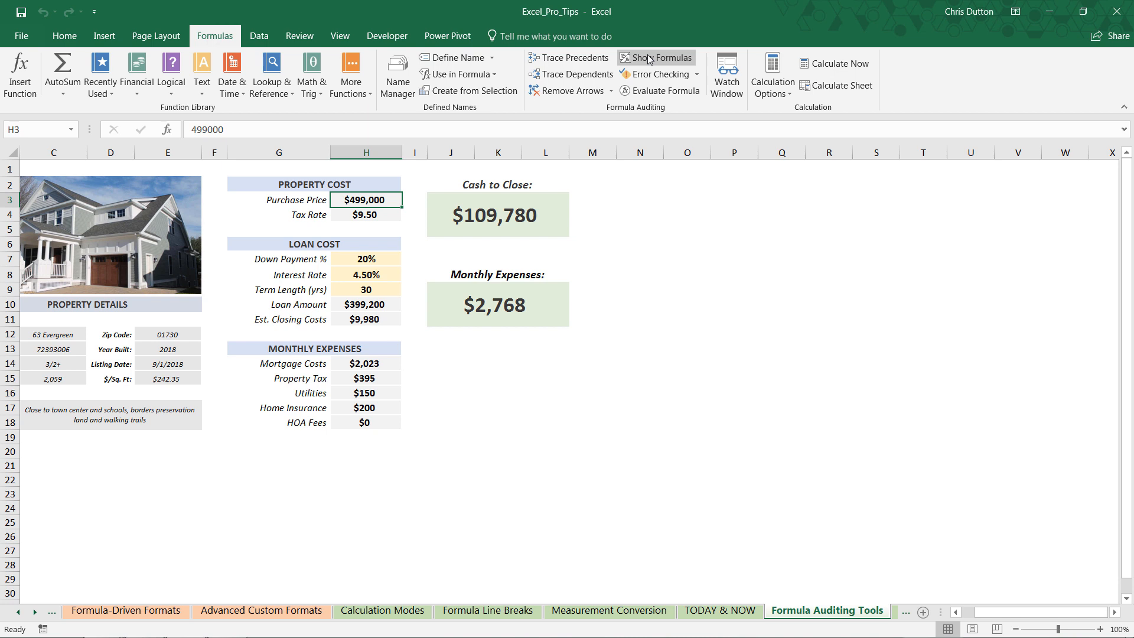
mouse_move(656, 58)
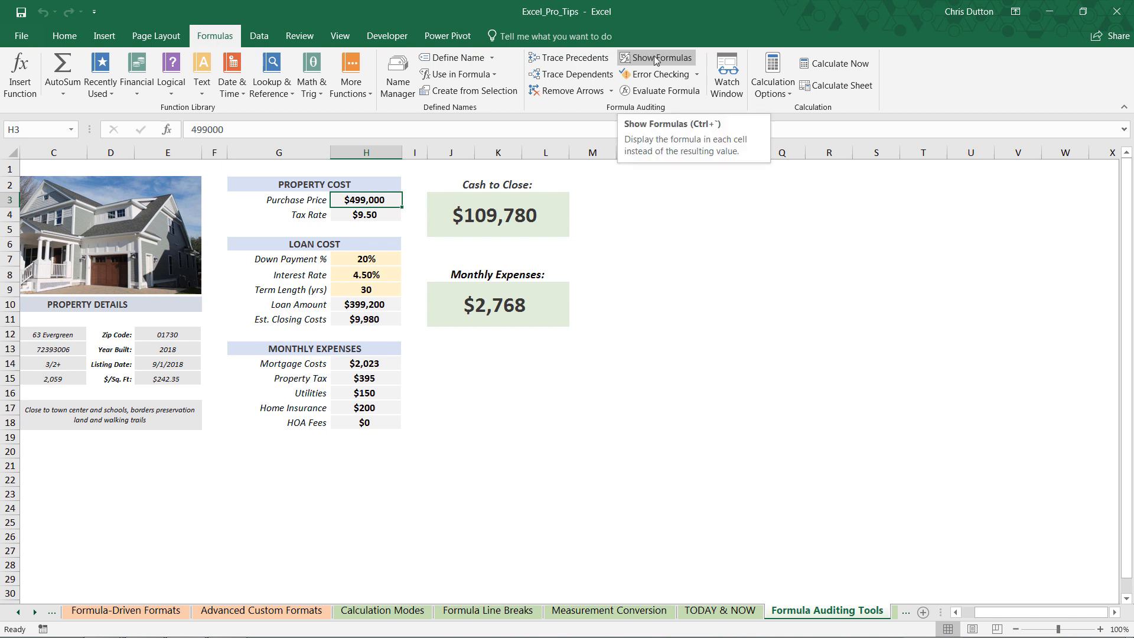
mouse_move(665, 91)
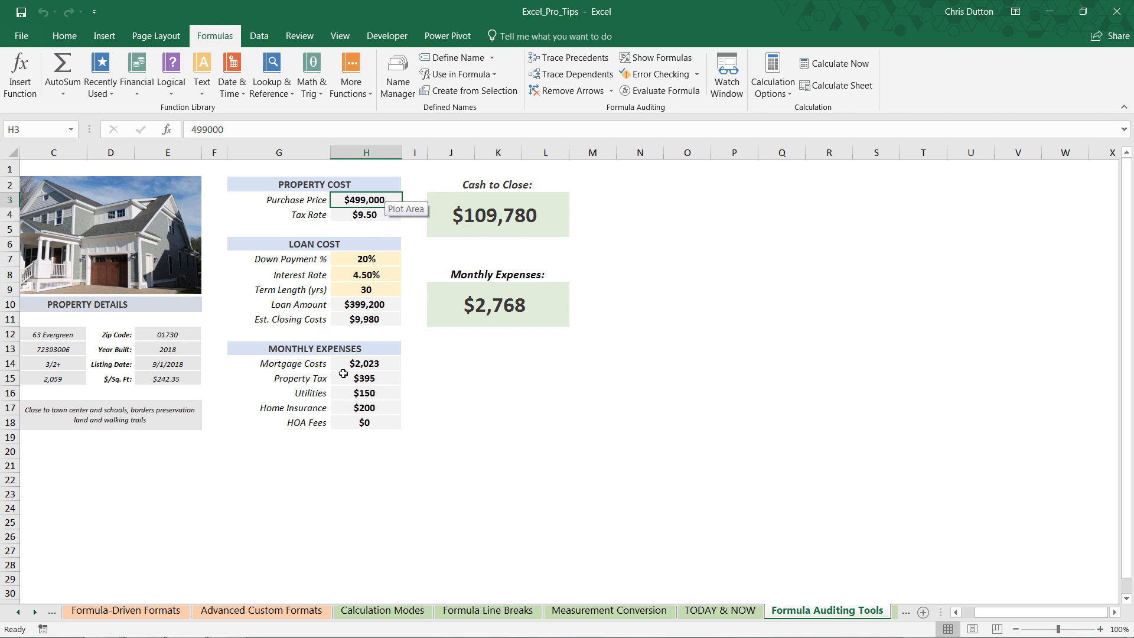
click(365, 378)
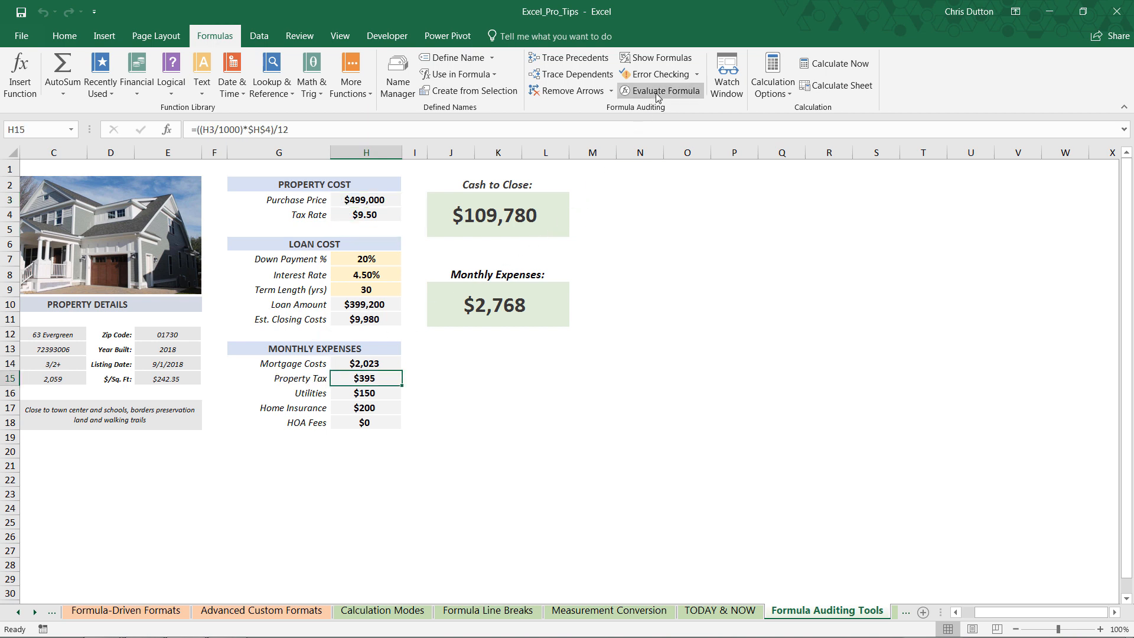
Evaluate the H15 Property Tax formula: H3 becomes 499000, divided by 1000, tax rate 9.5 substituted
click(661, 90)
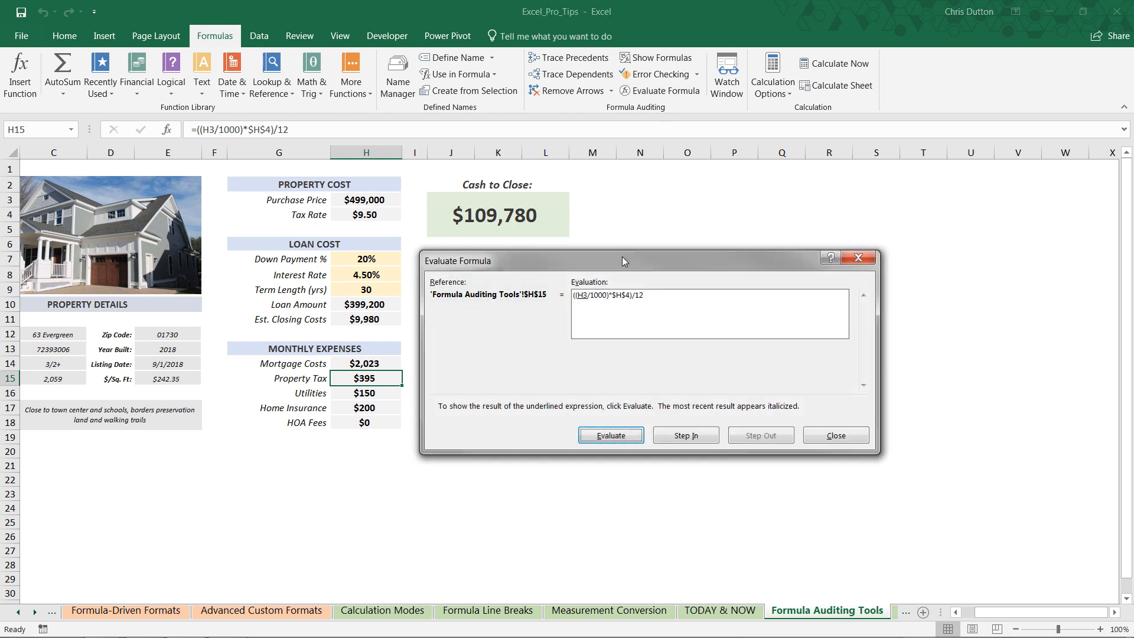
mouse_move(660, 308)
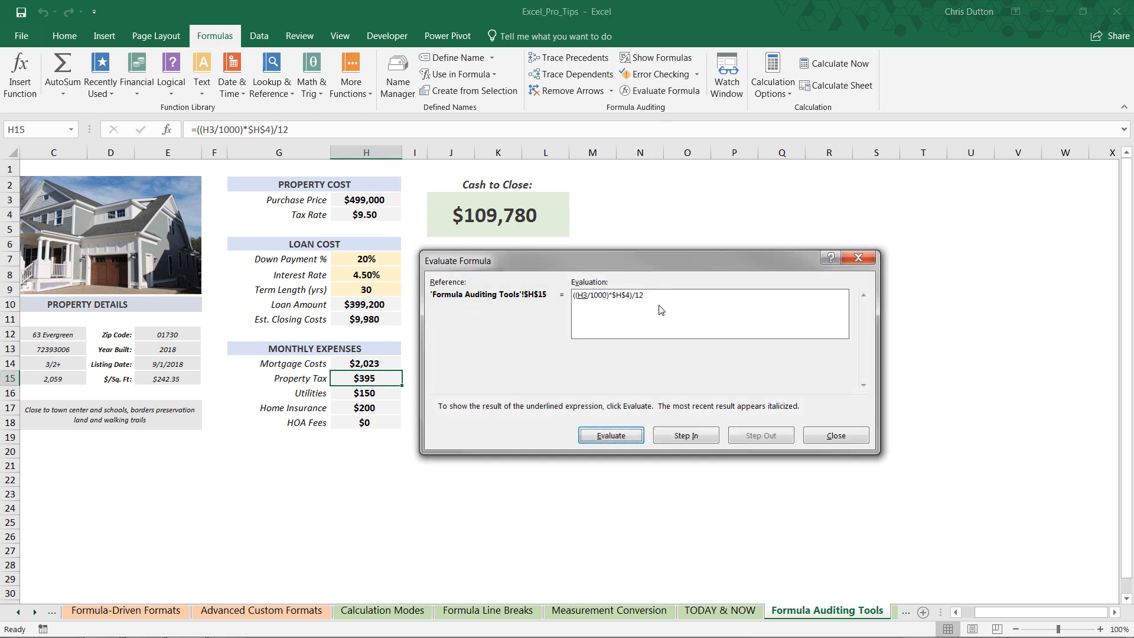
mouse_move(371, 226)
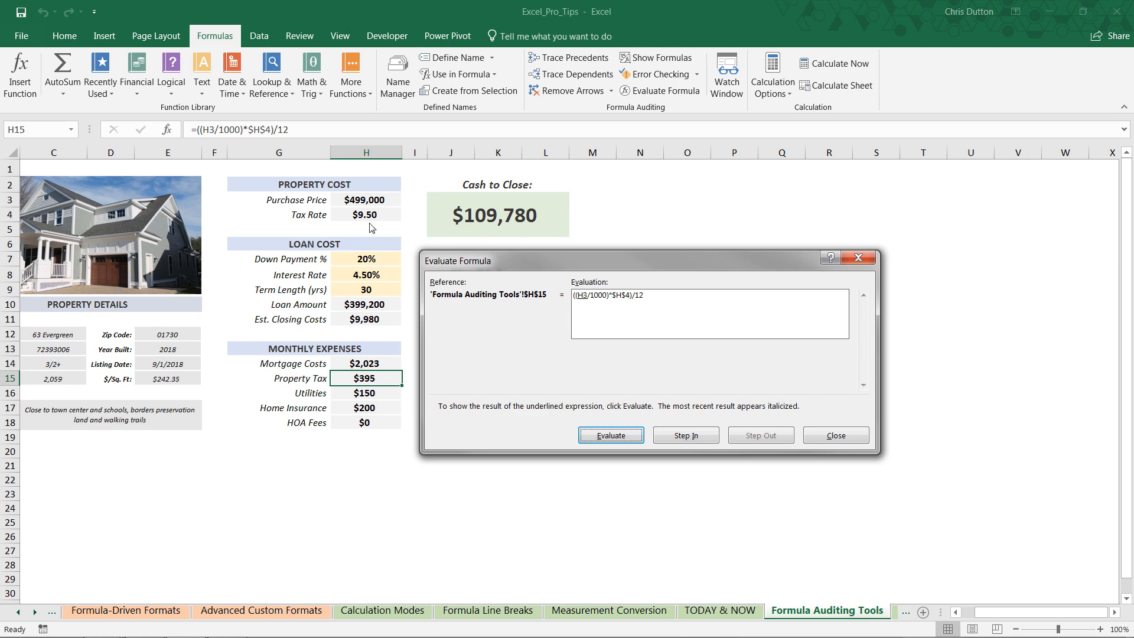
mouse_move(528, 263)
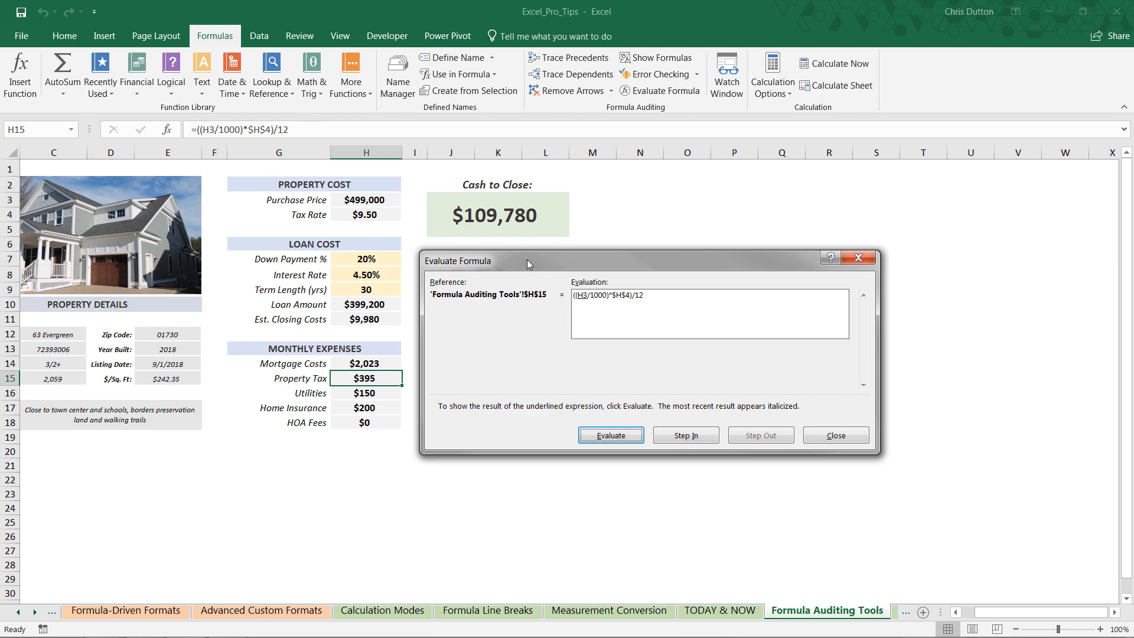
drag(528, 261, 528, 181)
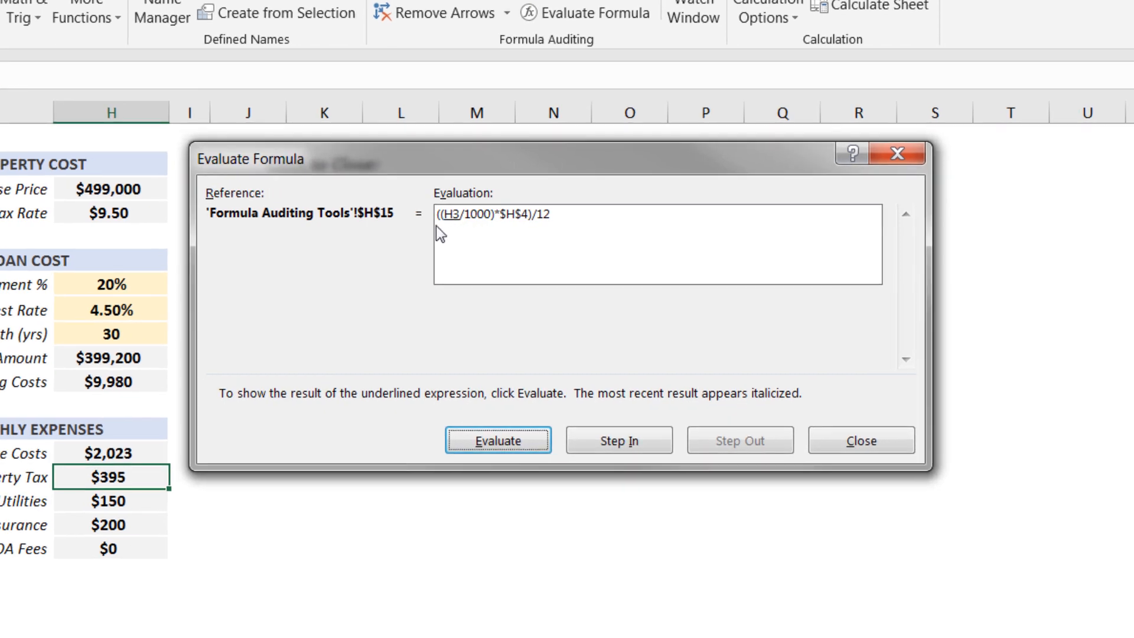
mouse_move(472, 230)
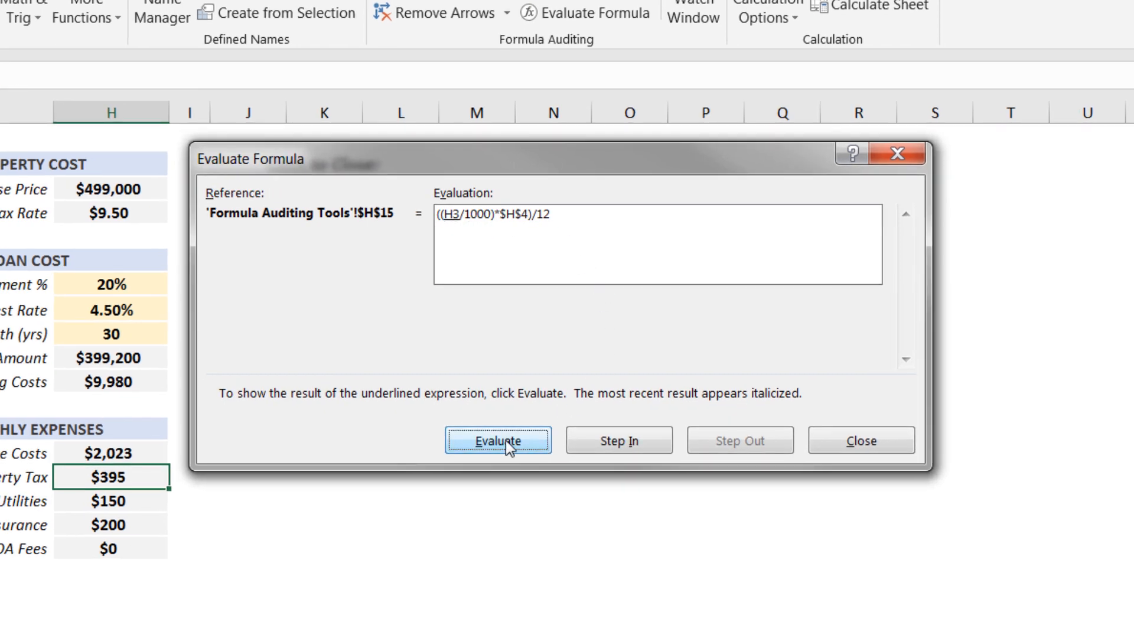
click(498, 439)
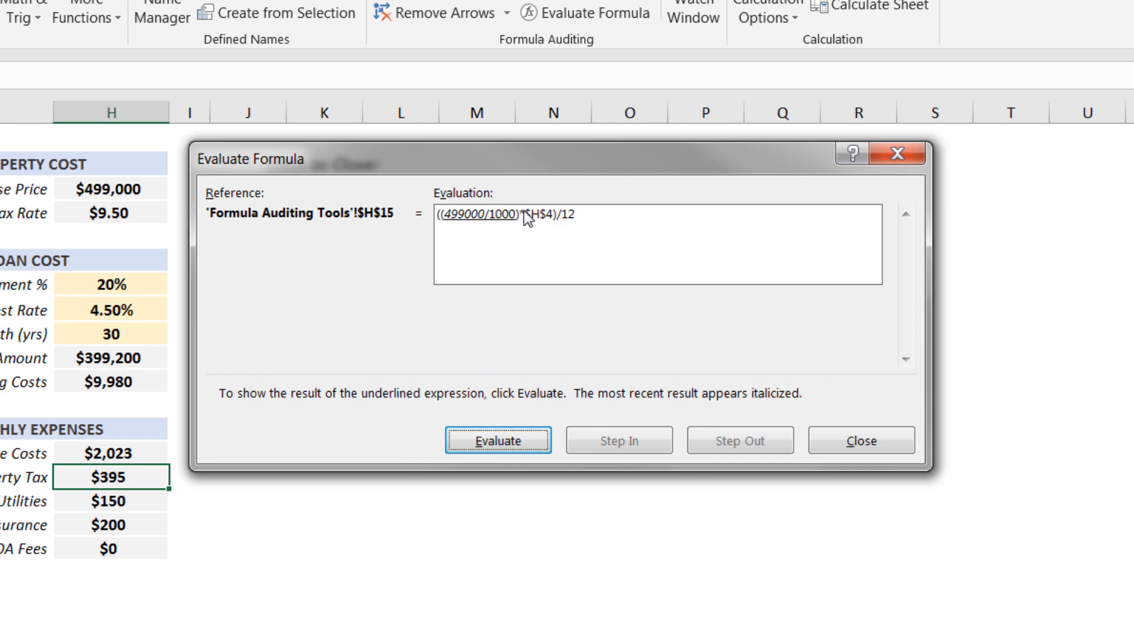
click(497, 440)
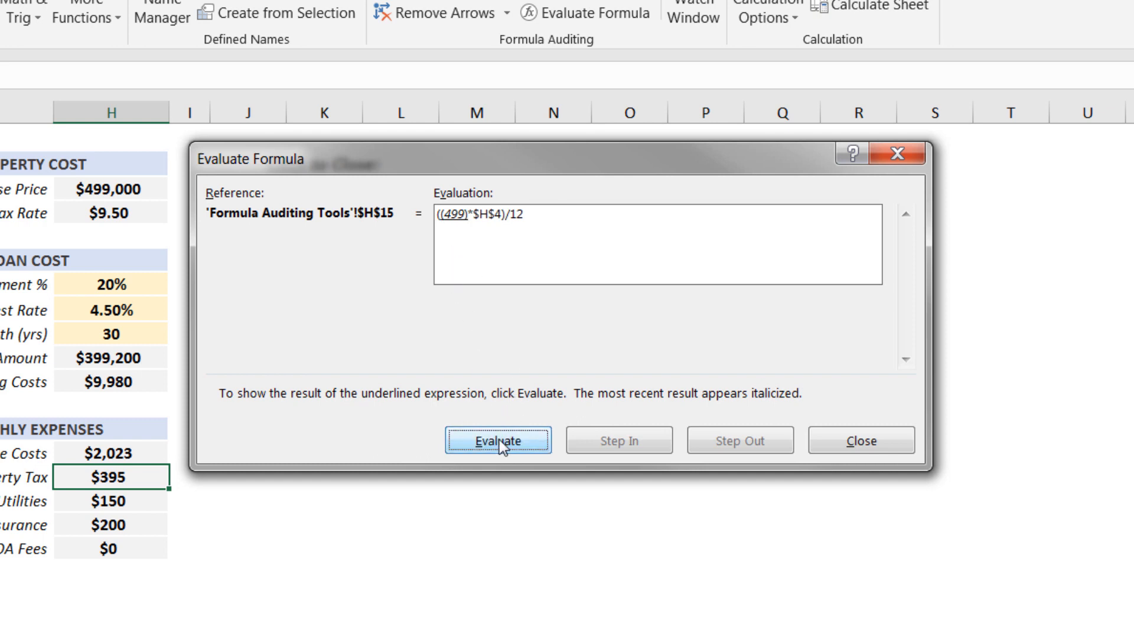
click(497, 440)
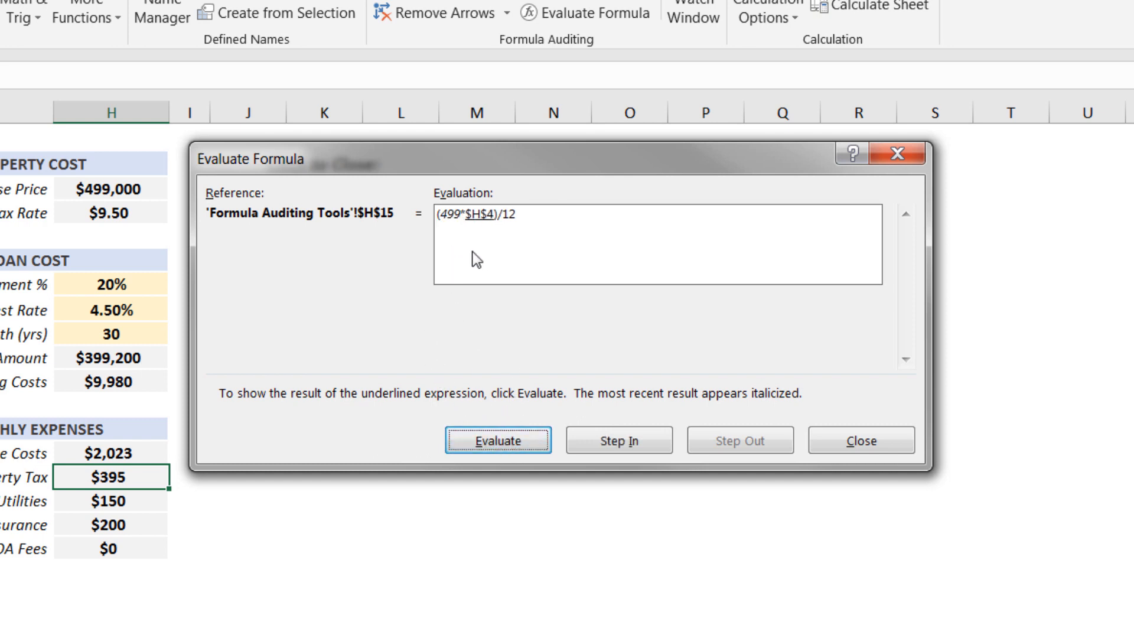
click(497, 439)
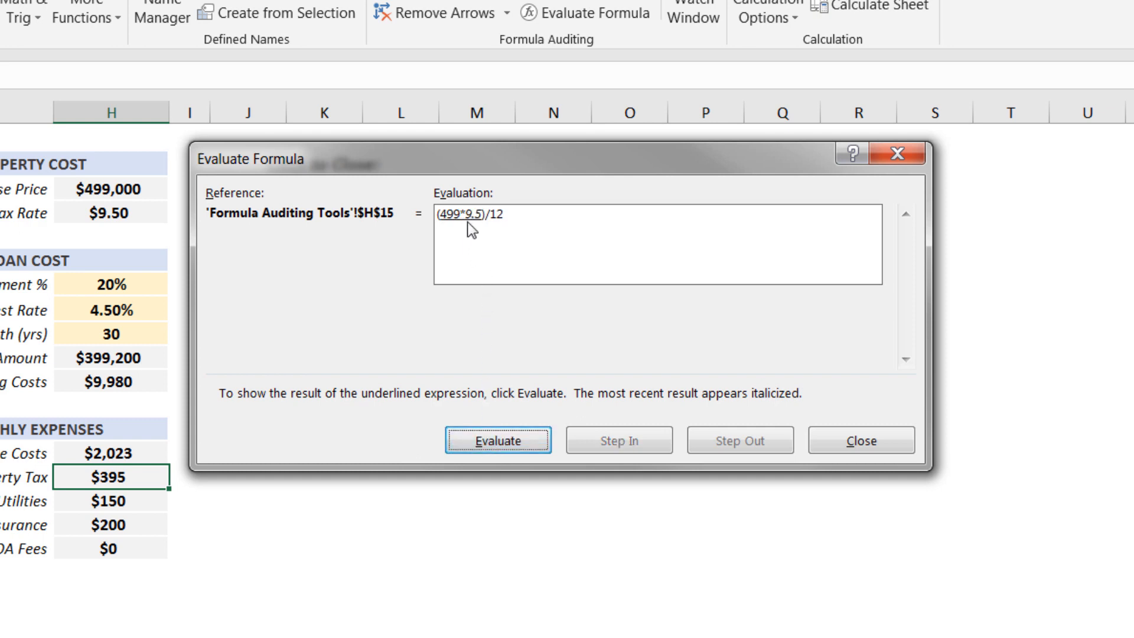
mouse_move(469, 291)
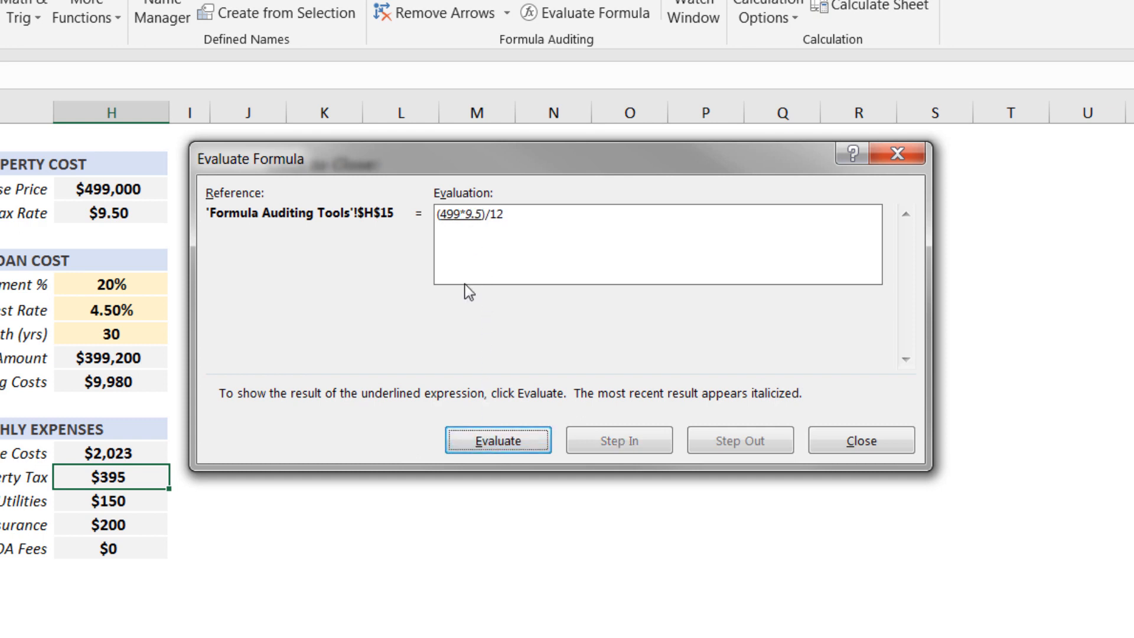
Finish evaluating 499 × 9.5 ÷ 12 to the $395 result and close the evaluation
click(498, 439)
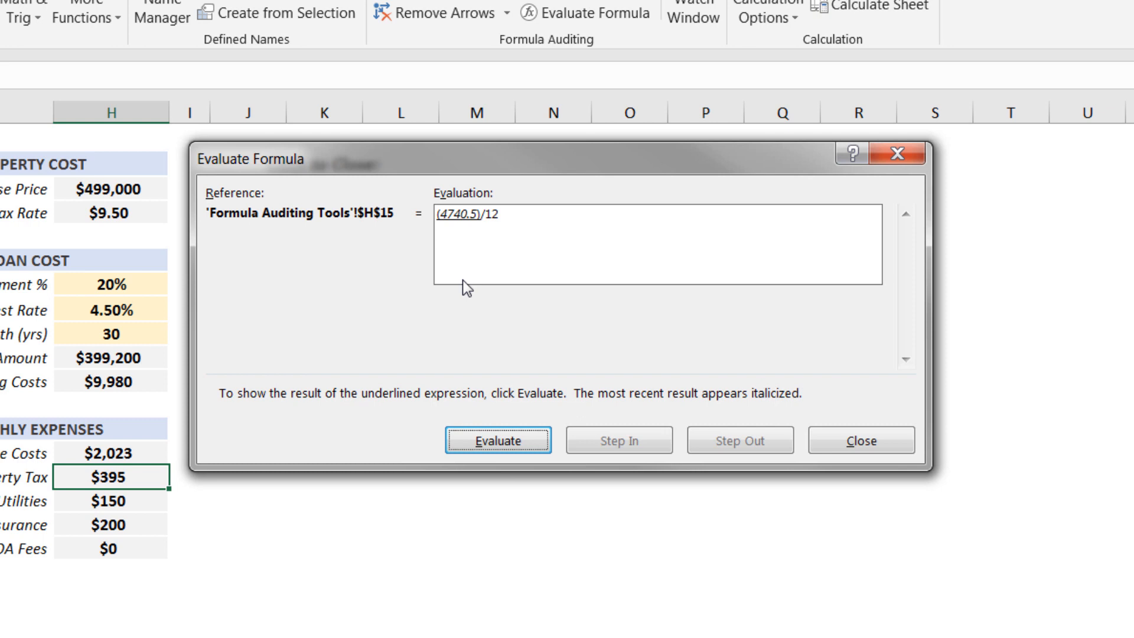
click(498, 440)
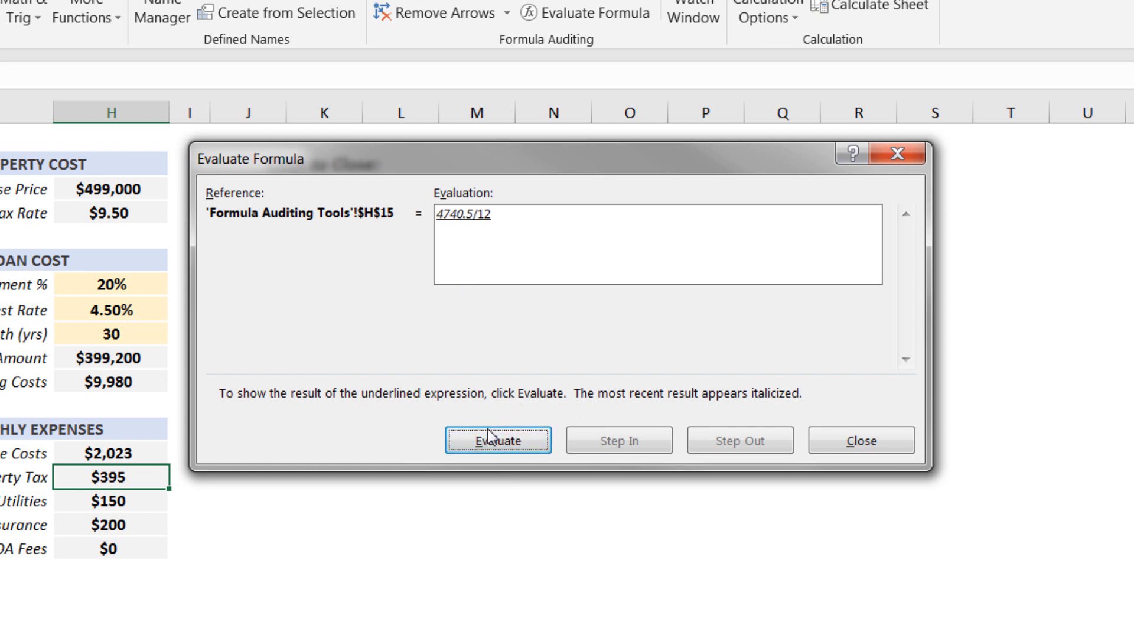
click(498, 439)
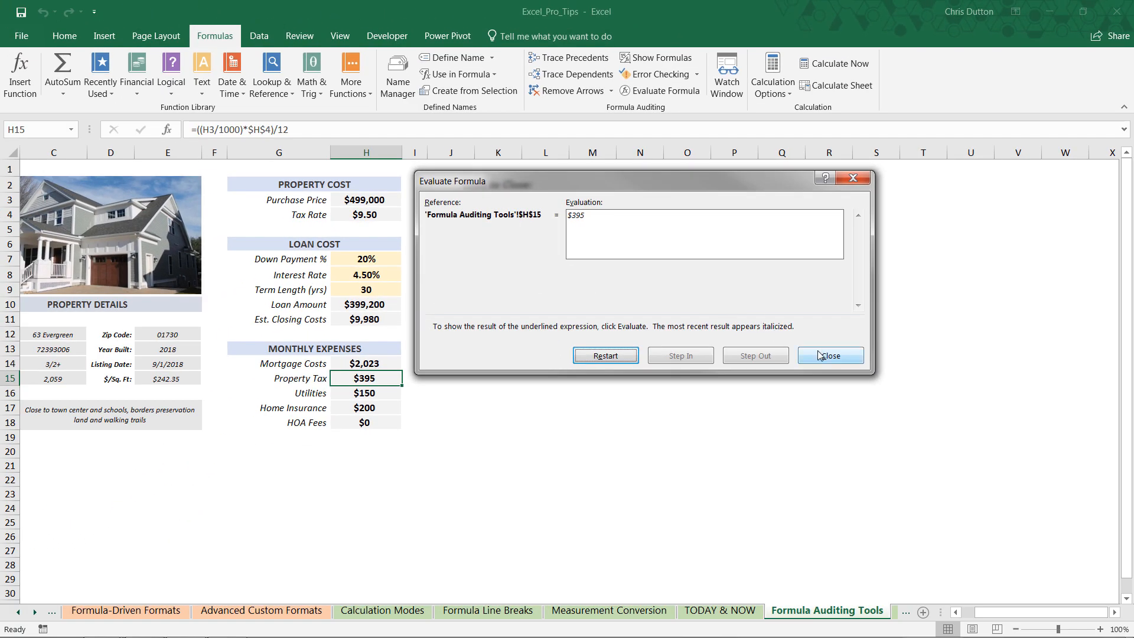
click(830, 355)
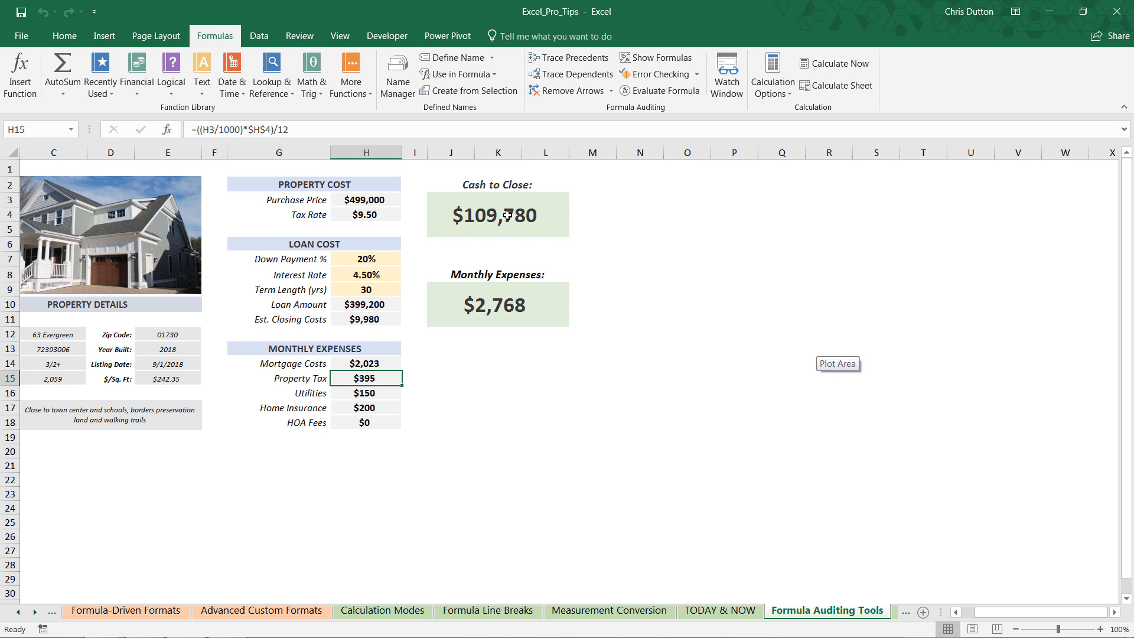
Evaluate the J3 Cash to Close formula through purchase price × 20% down payment up to the H11 reference
click(497, 214)
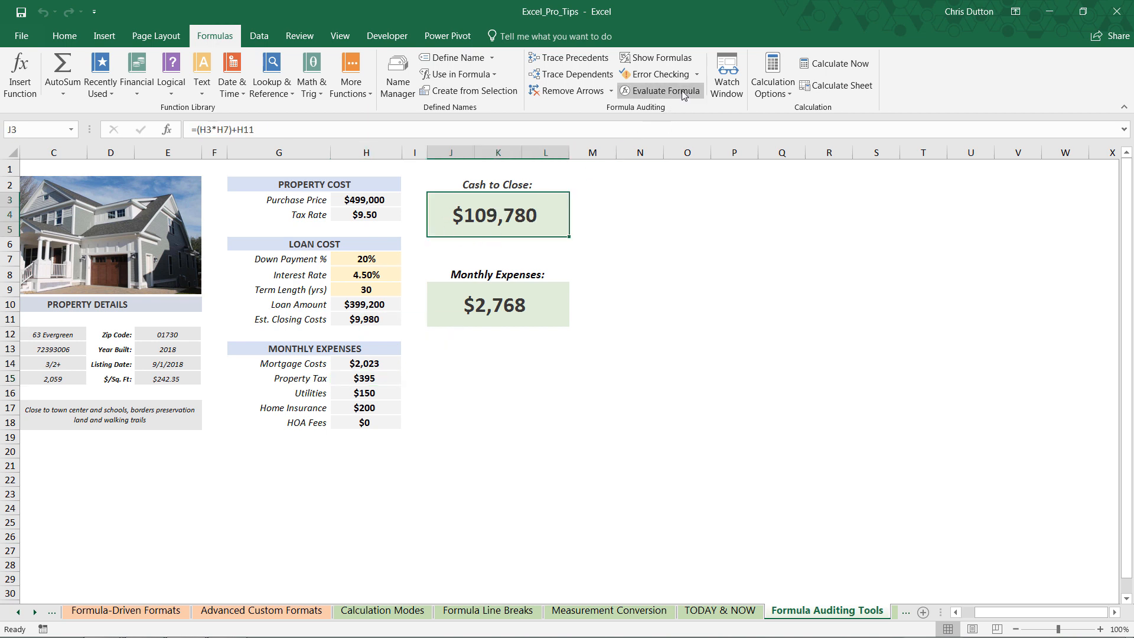
click(659, 91)
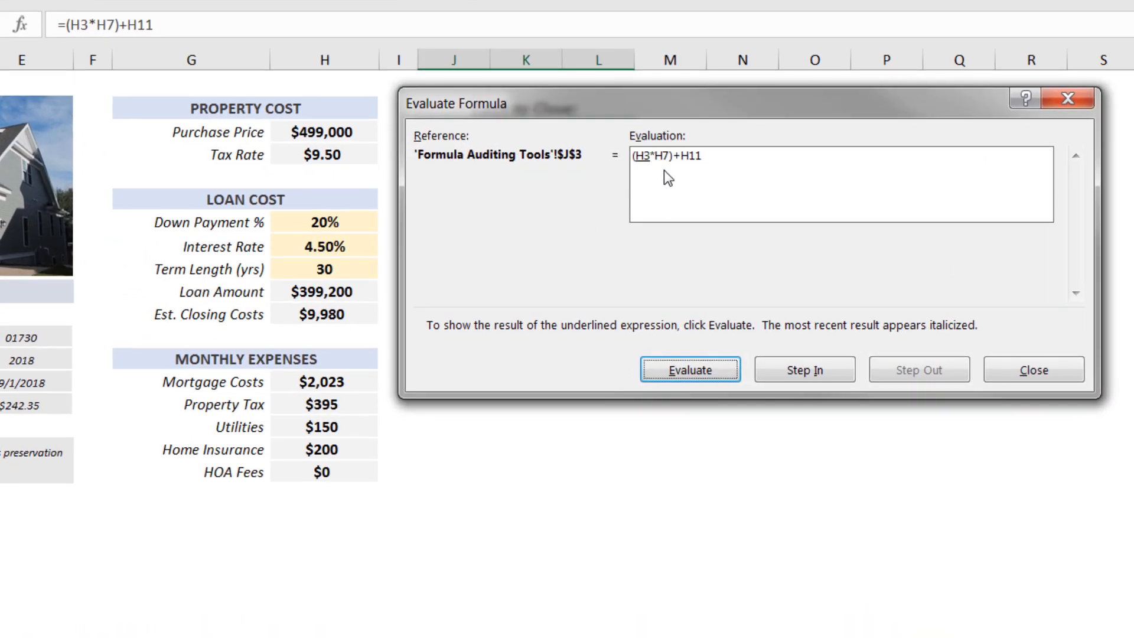
click(688, 370)
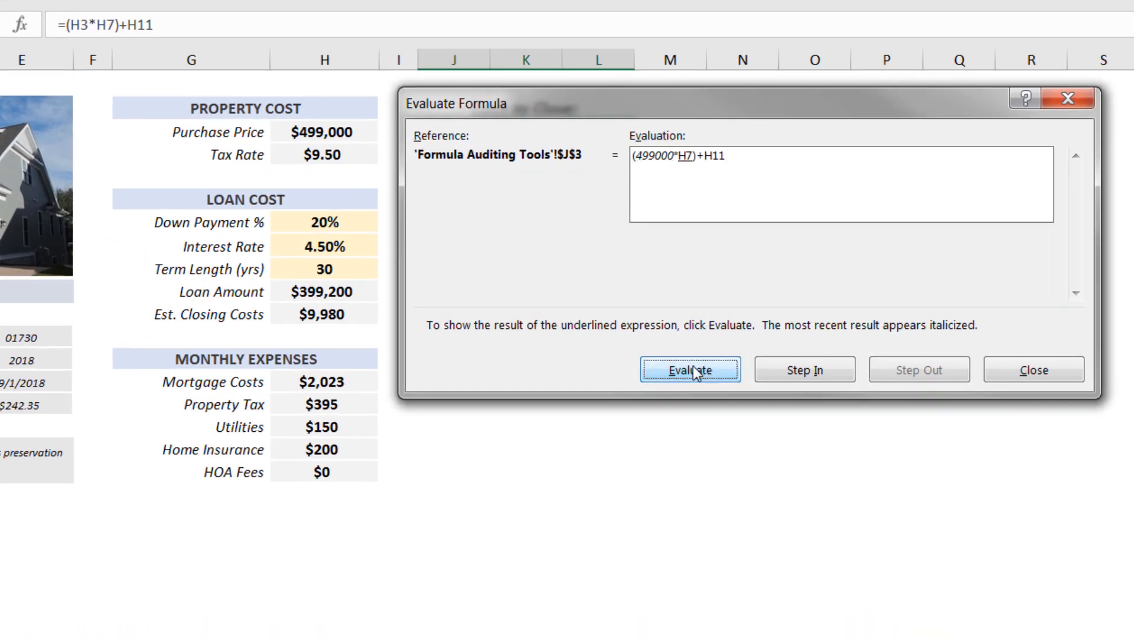
click(689, 370)
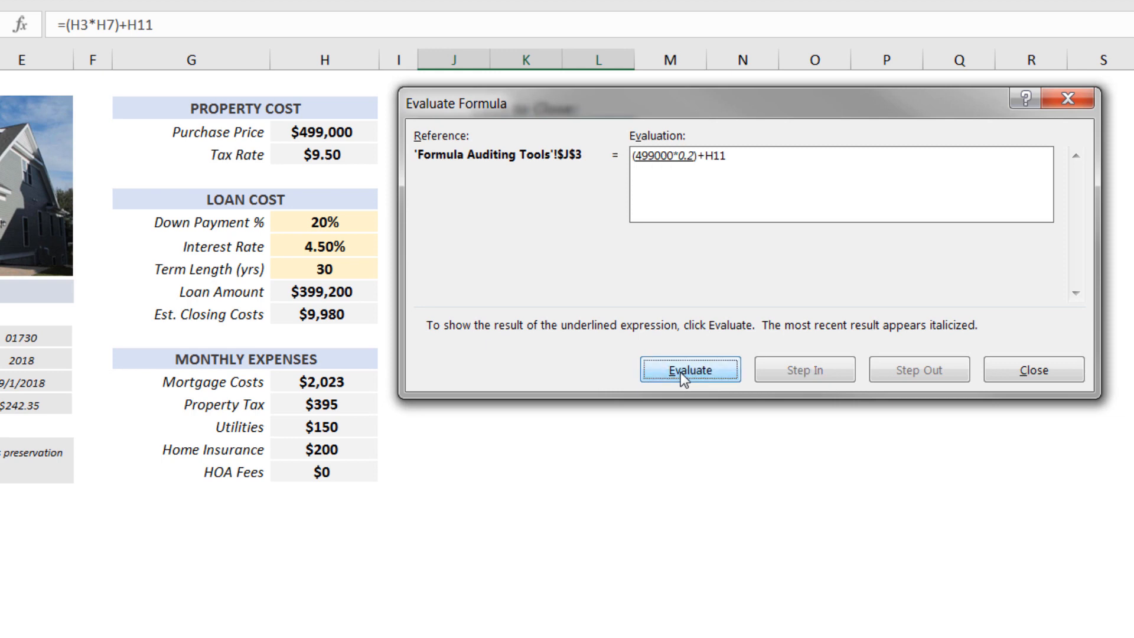
click(688, 370)
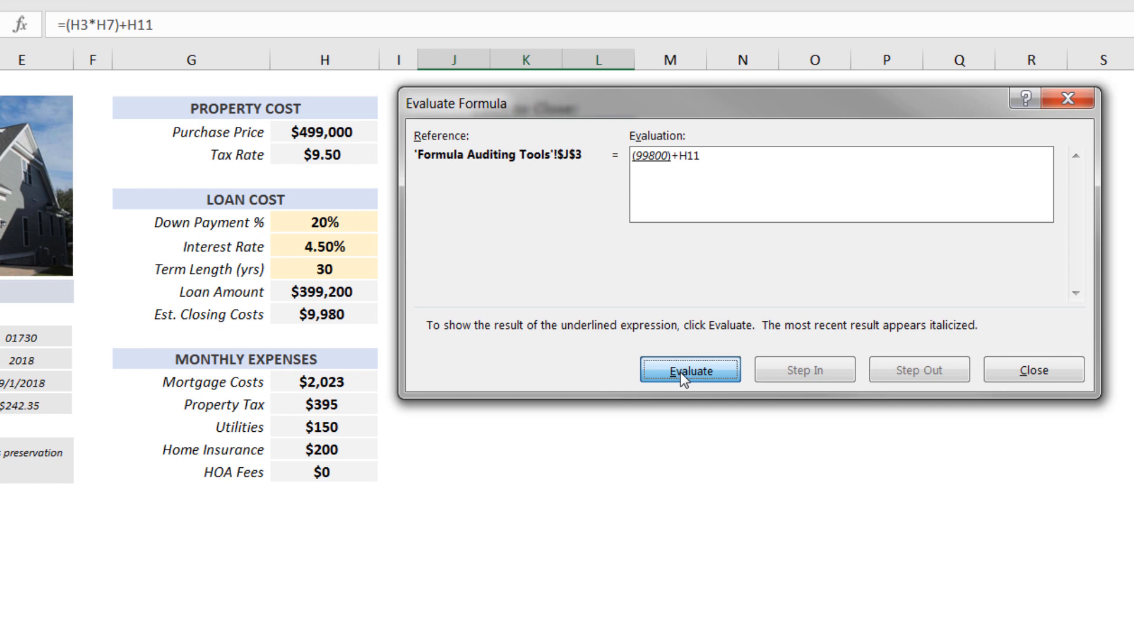
click(689, 370)
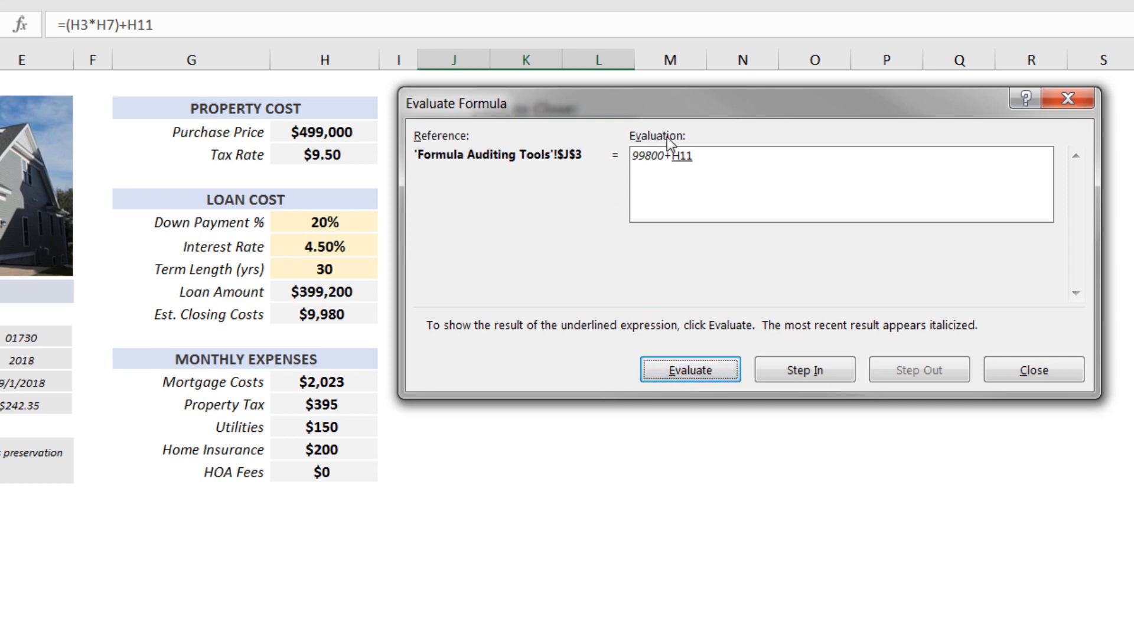
mouse_move(667, 212)
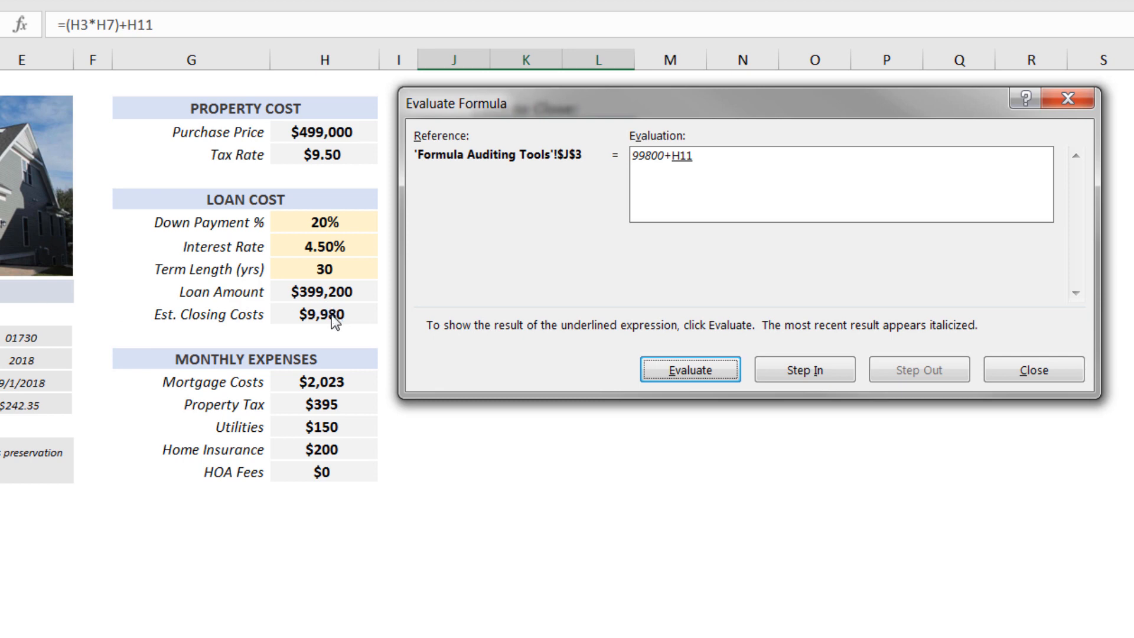
mouse_move(715, 213)
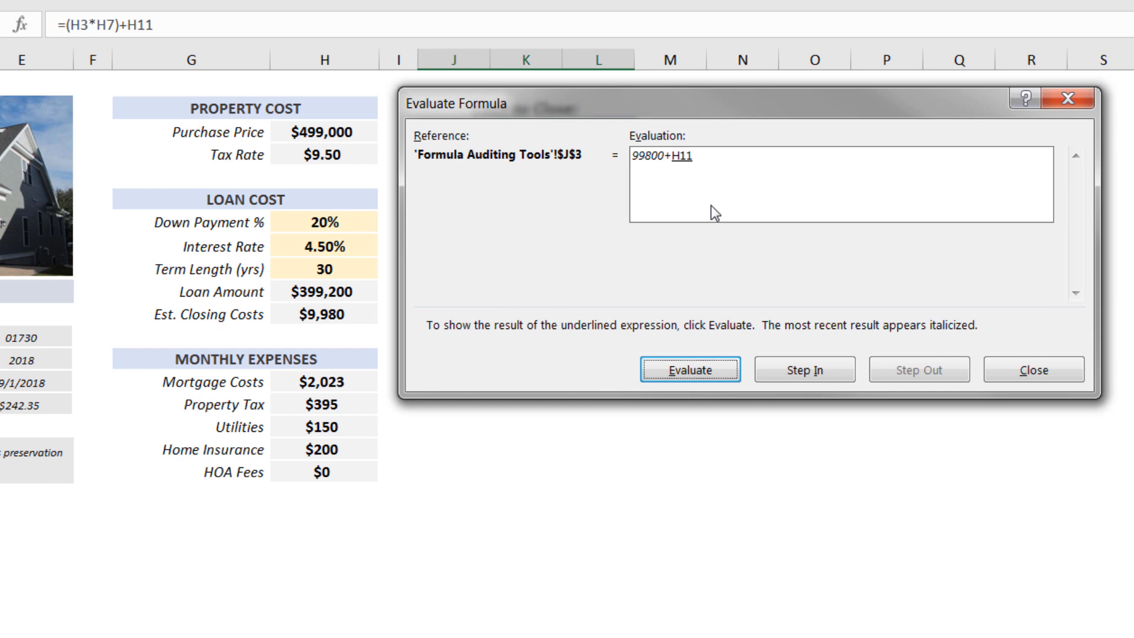
mouse_move(805, 369)
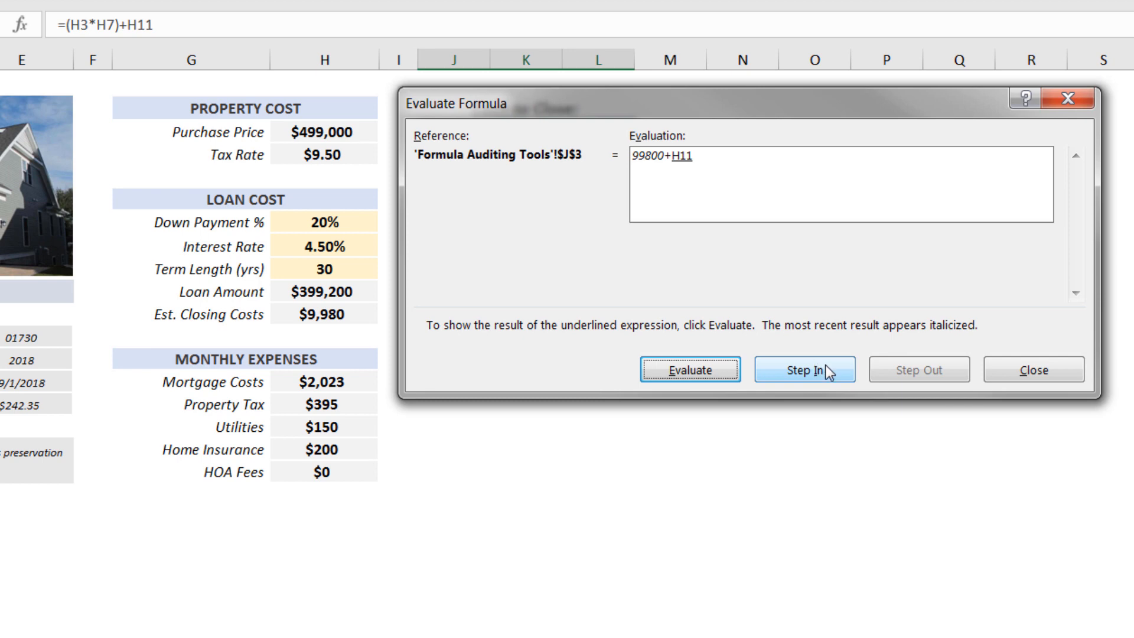
Step into H11's closing costs ($9,980), step out, resolve the sum to $109,780 and close
click(805, 370)
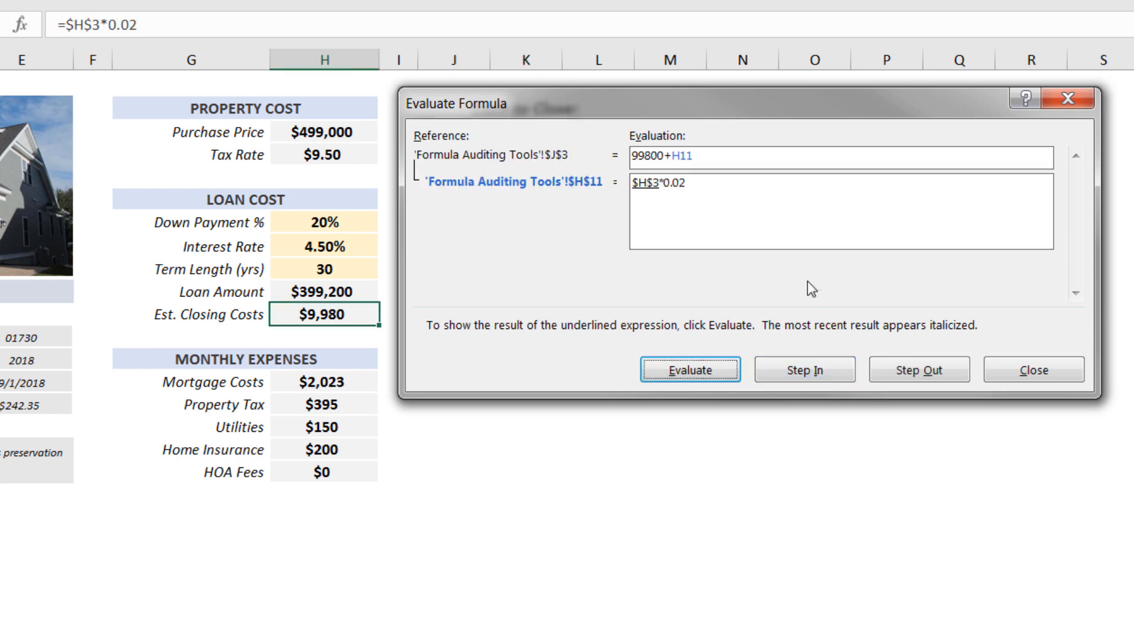
mouse_move(698, 169)
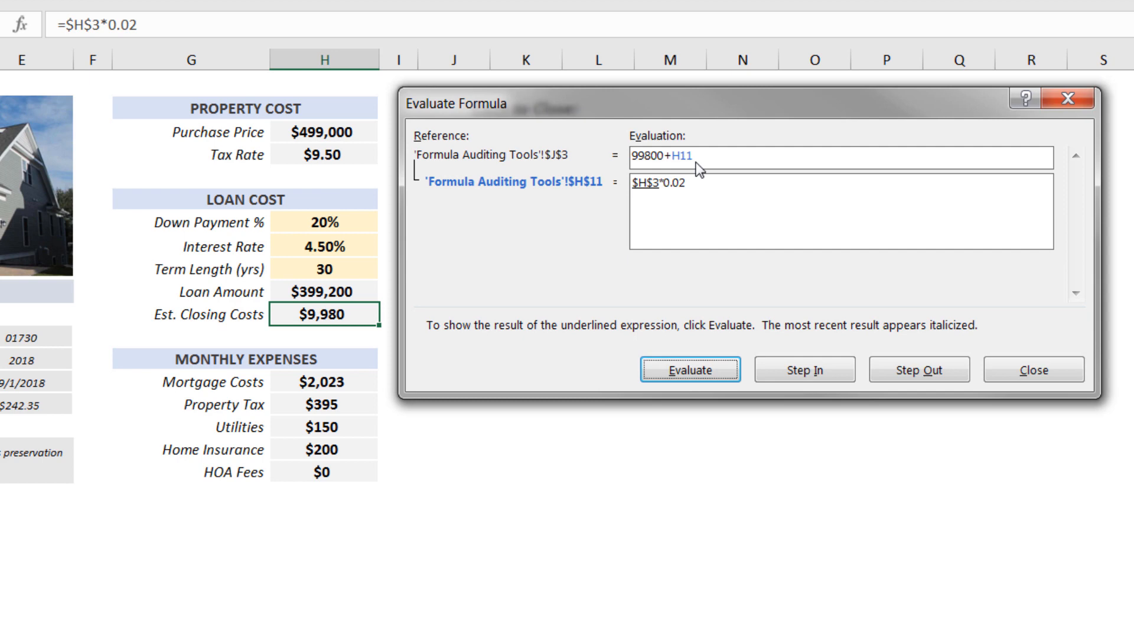
mouse_move(691, 166)
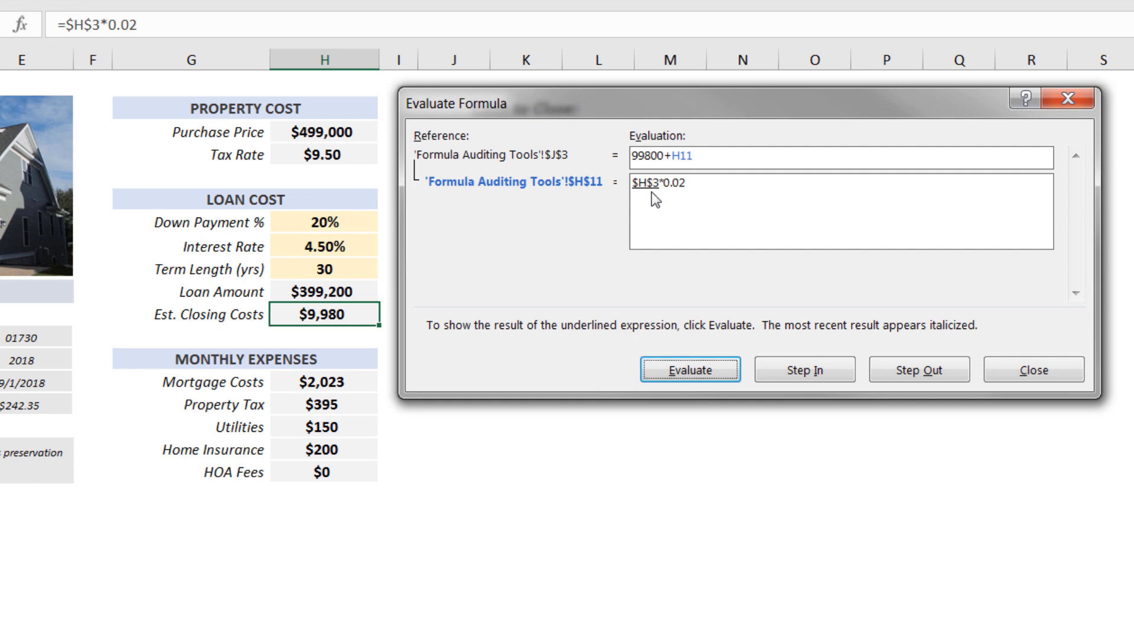
click(689, 369)
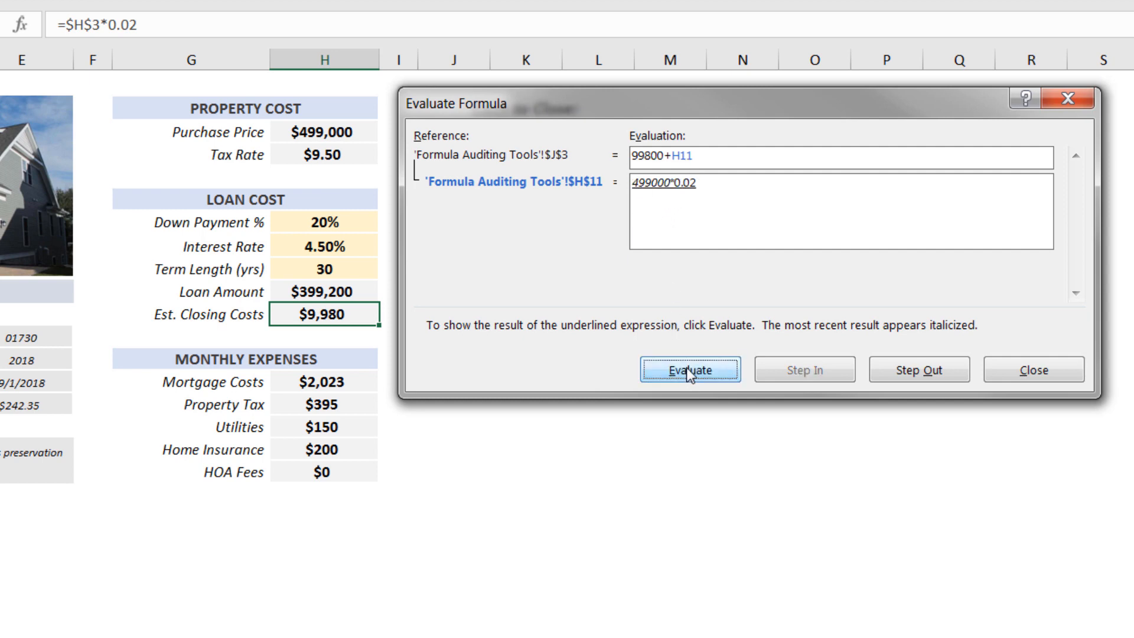
click(689, 369)
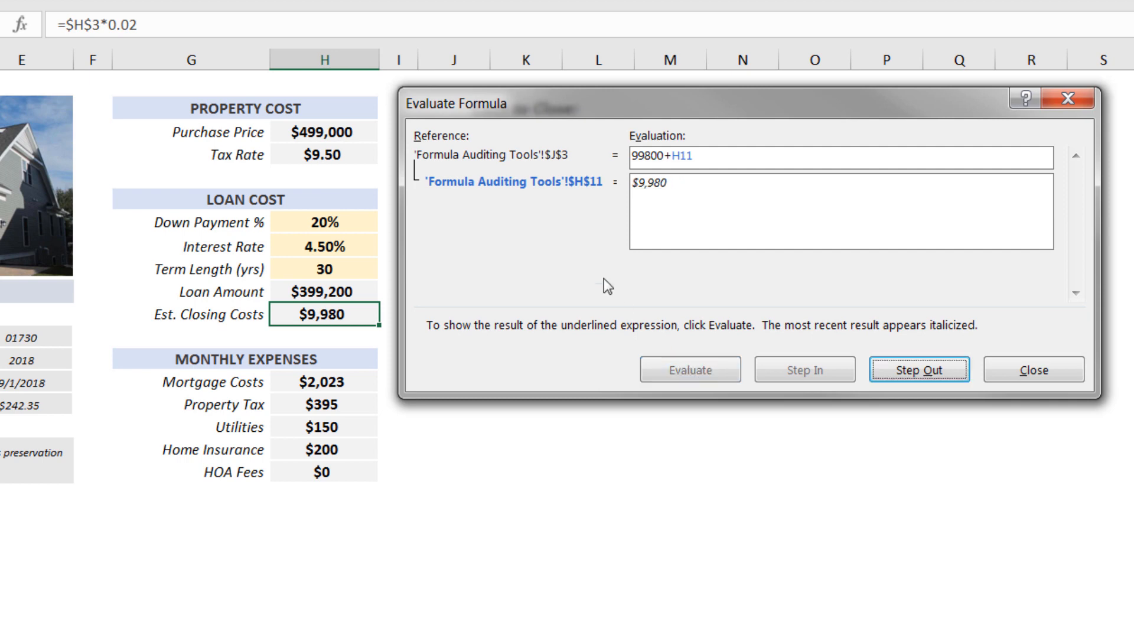
mouse_move(734, 262)
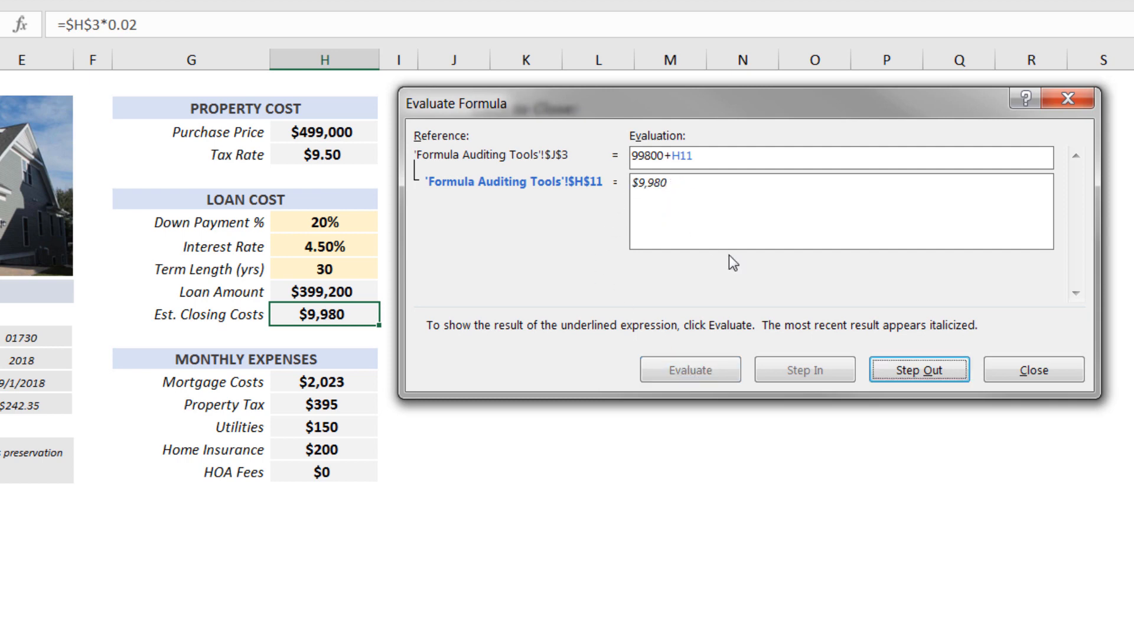
click(919, 370)
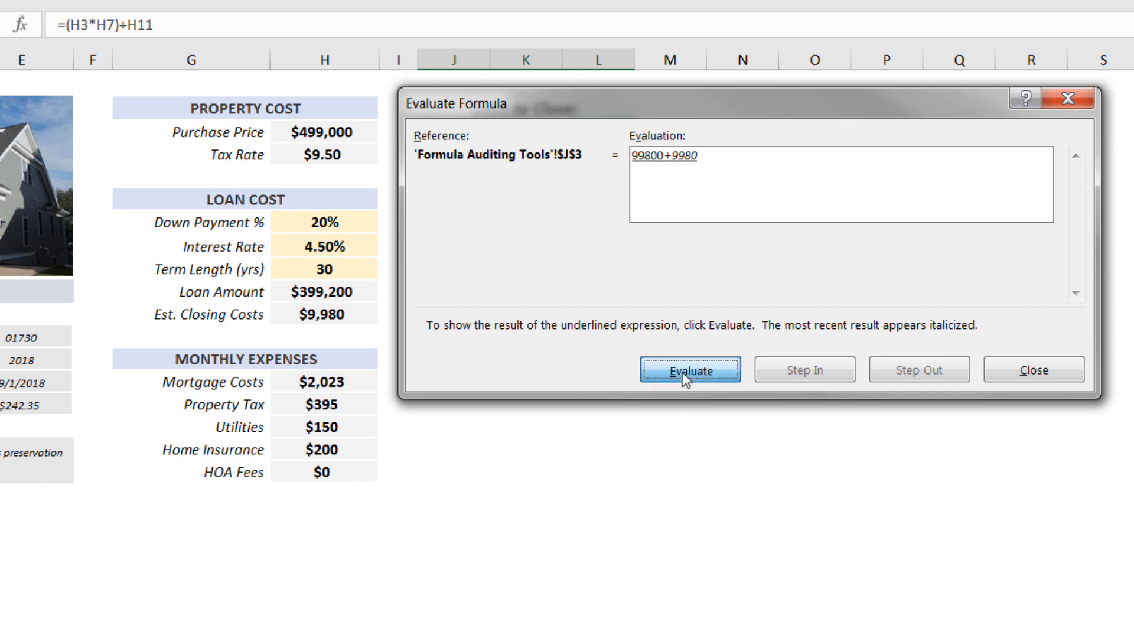
click(689, 370)
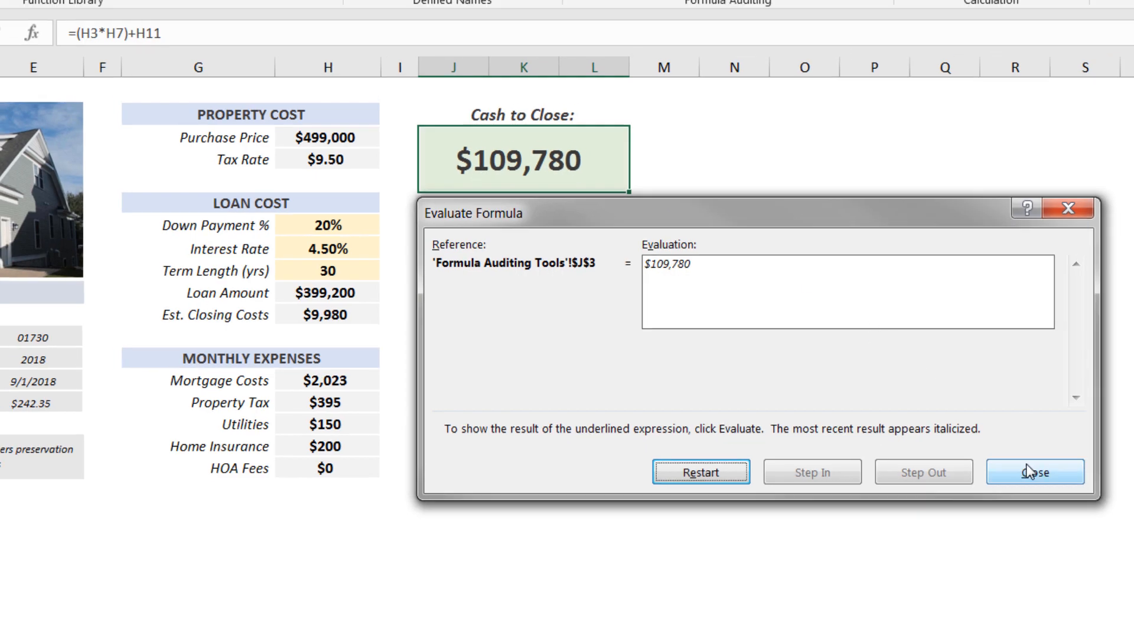
click(1035, 472)
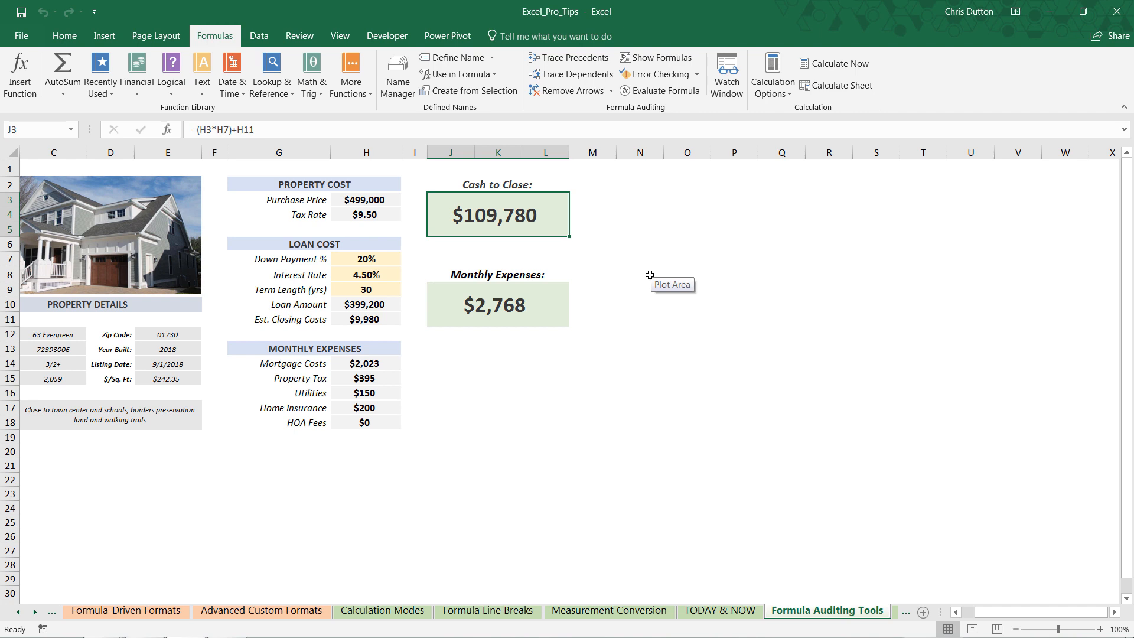
Enter the invalid value 10p as the Down Payment % in H7, producing #VALUE! errors
scroll(left, 3)
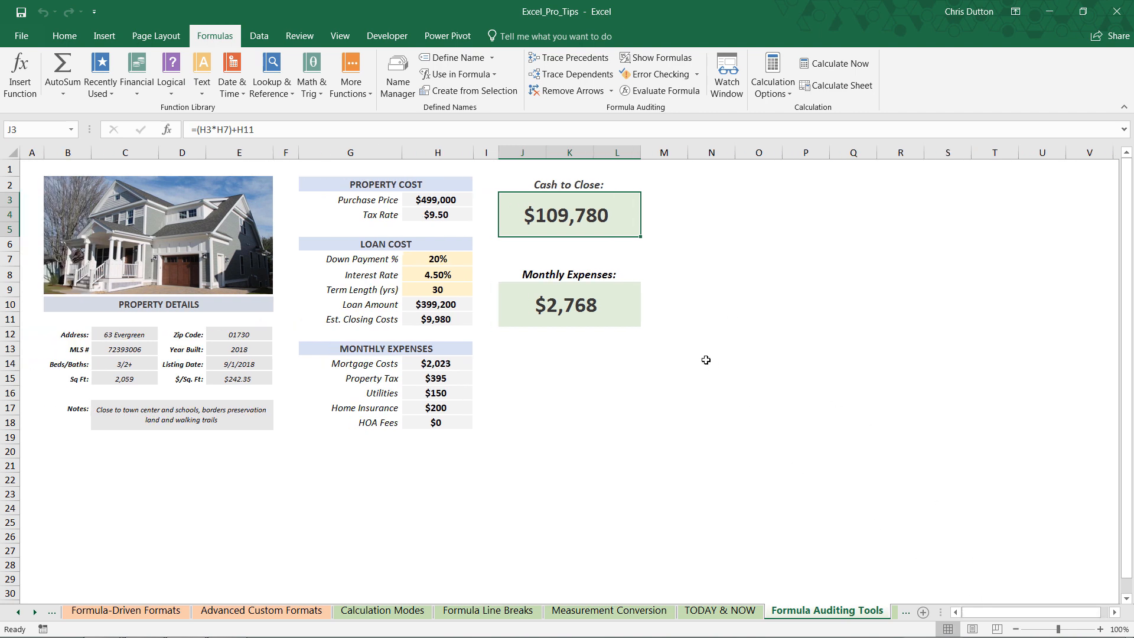
mouse_move(706, 360)
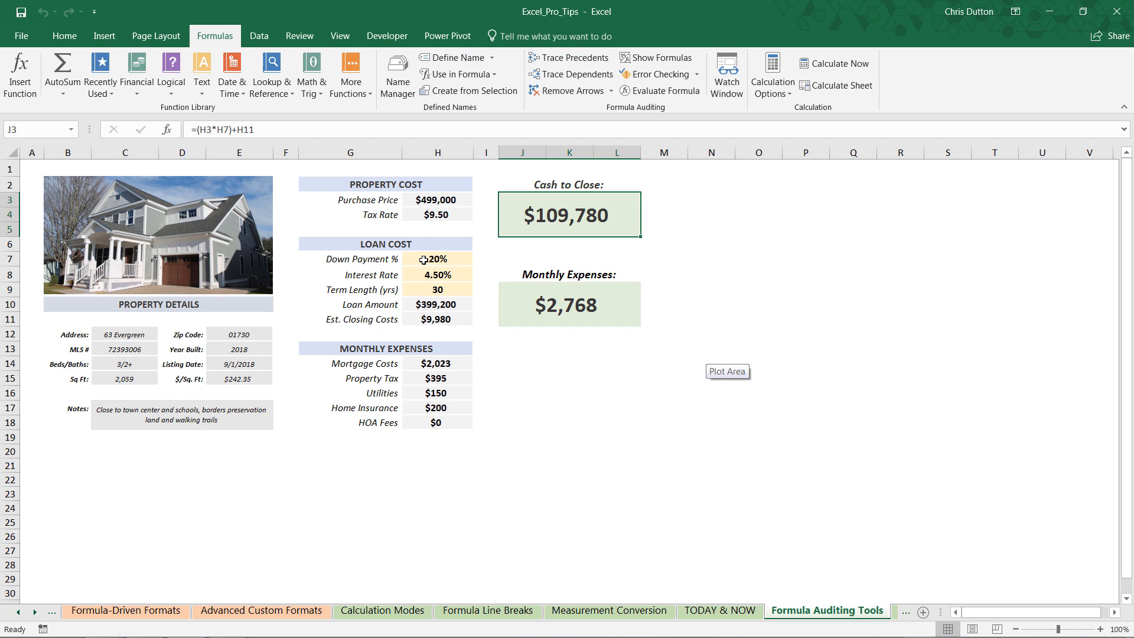
click(437, 259)
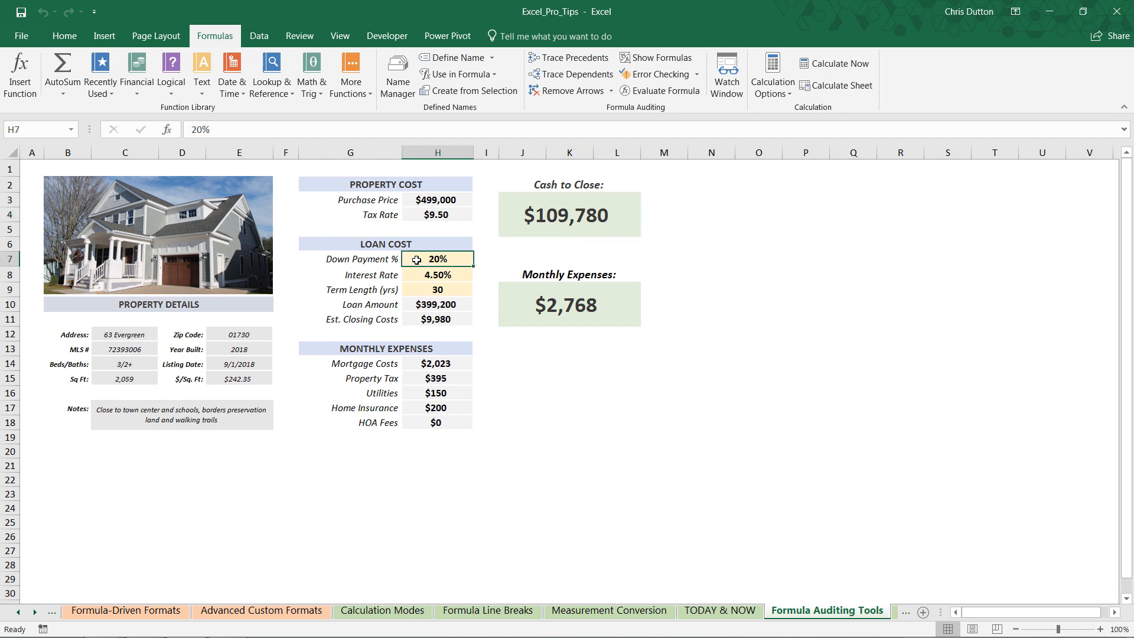
text(10p)
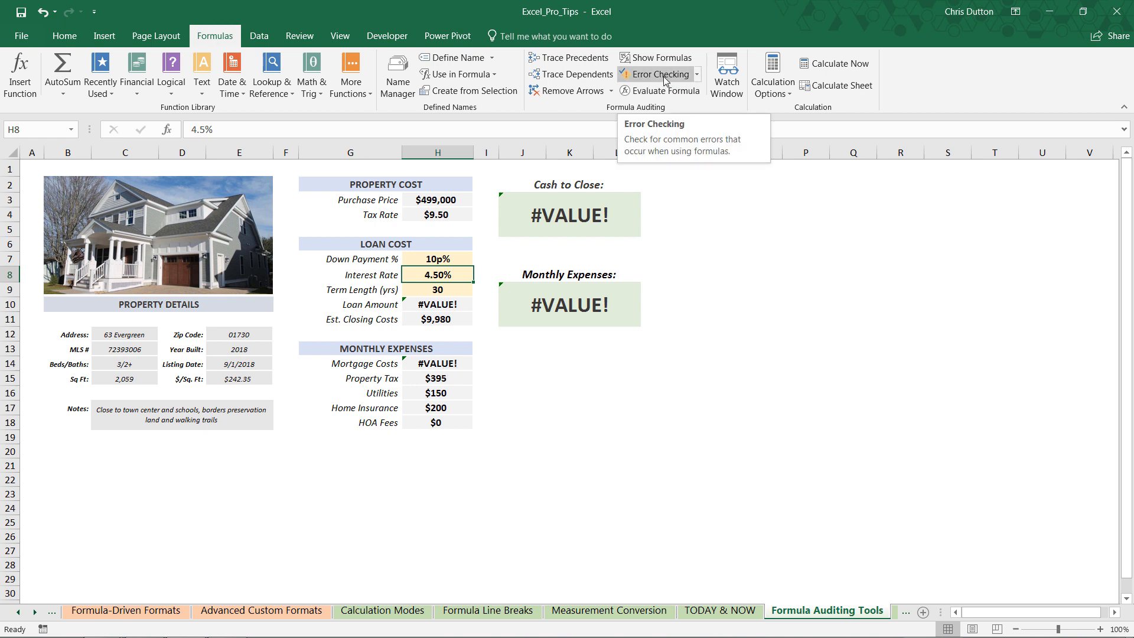
Run Error Checking and step through the #VALUE! errors from J9 to H10, H14 and J3
click(657, 73)
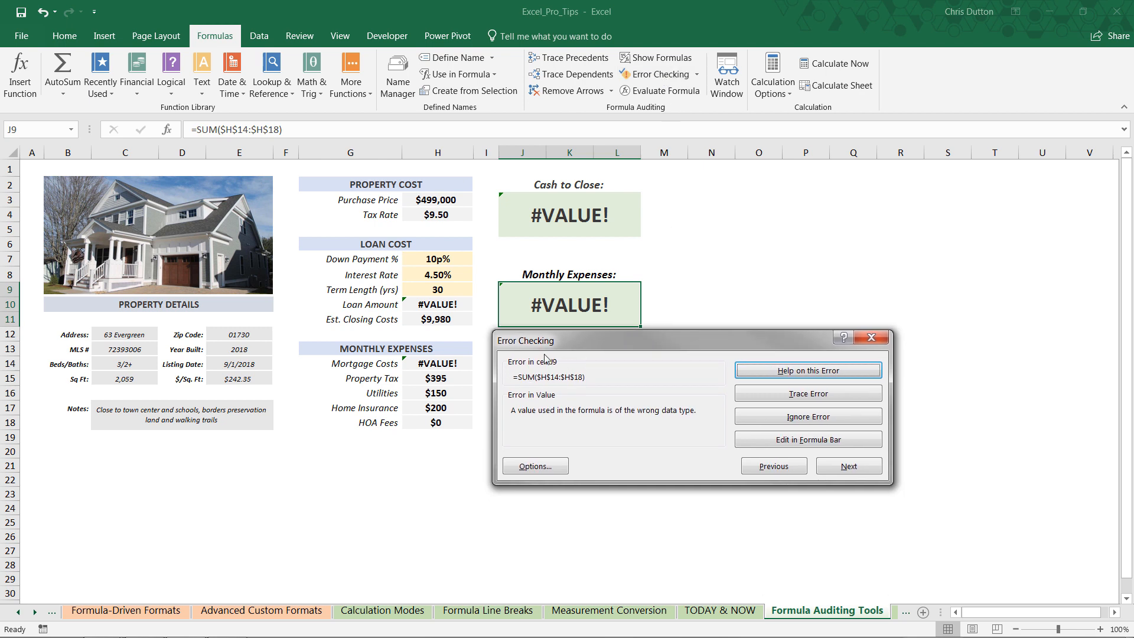
click(848, 465)
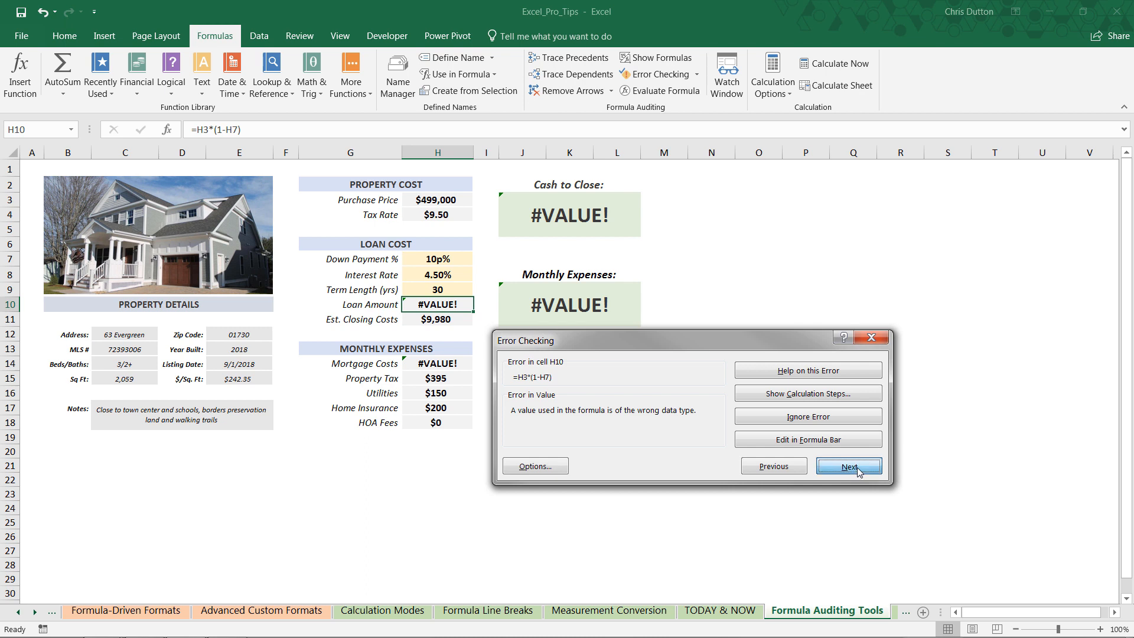
click(848, 465)
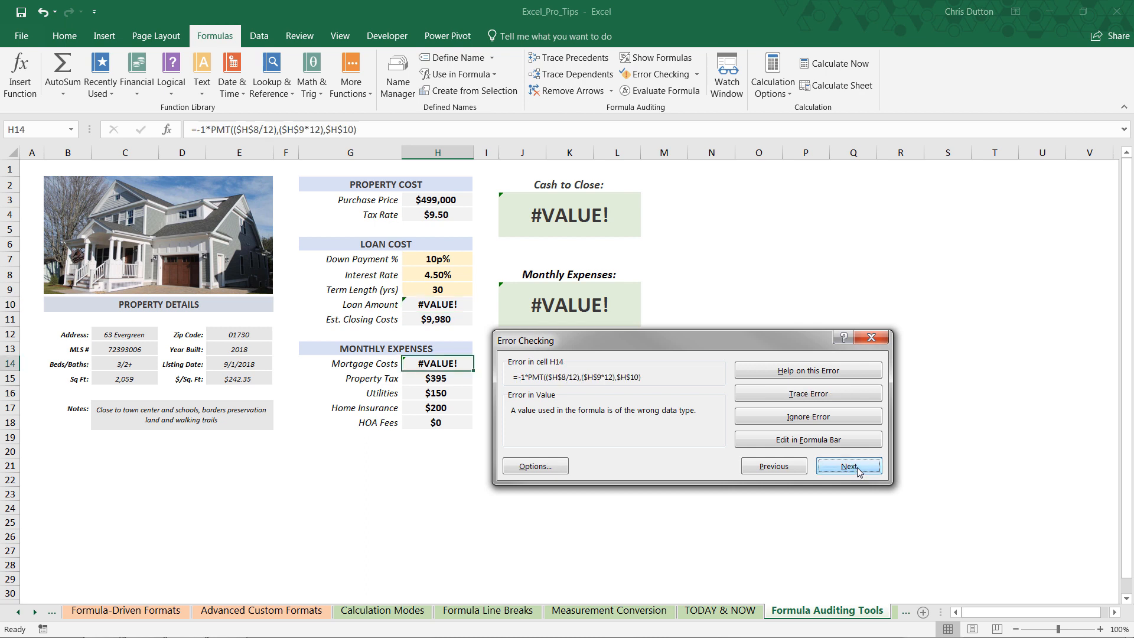
click(848, 465)
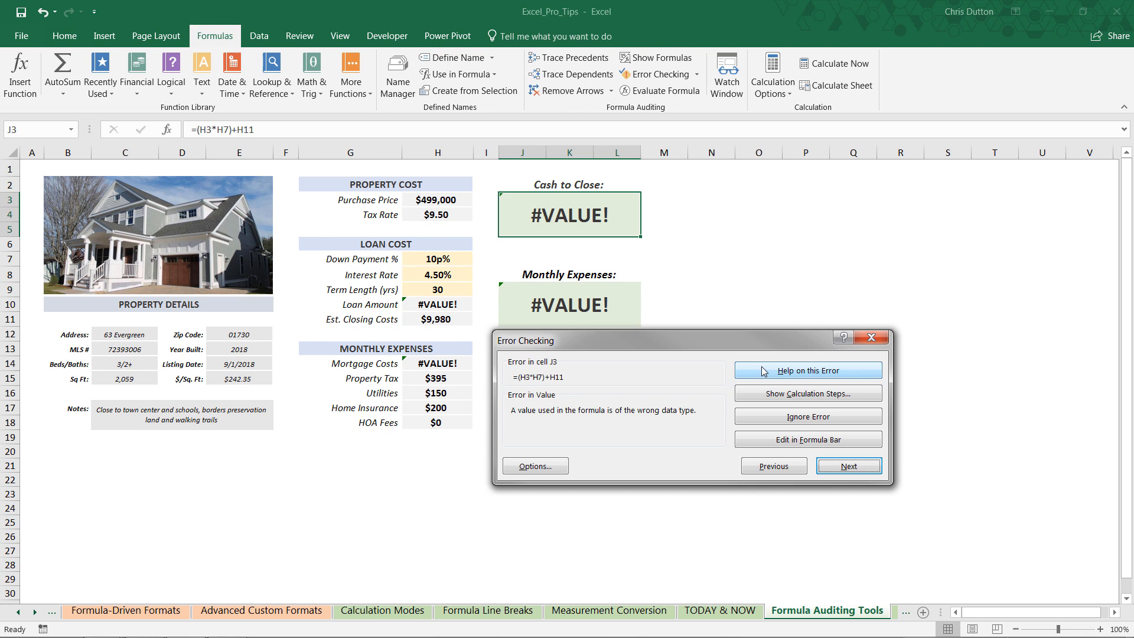
mouse_move(808, 393)
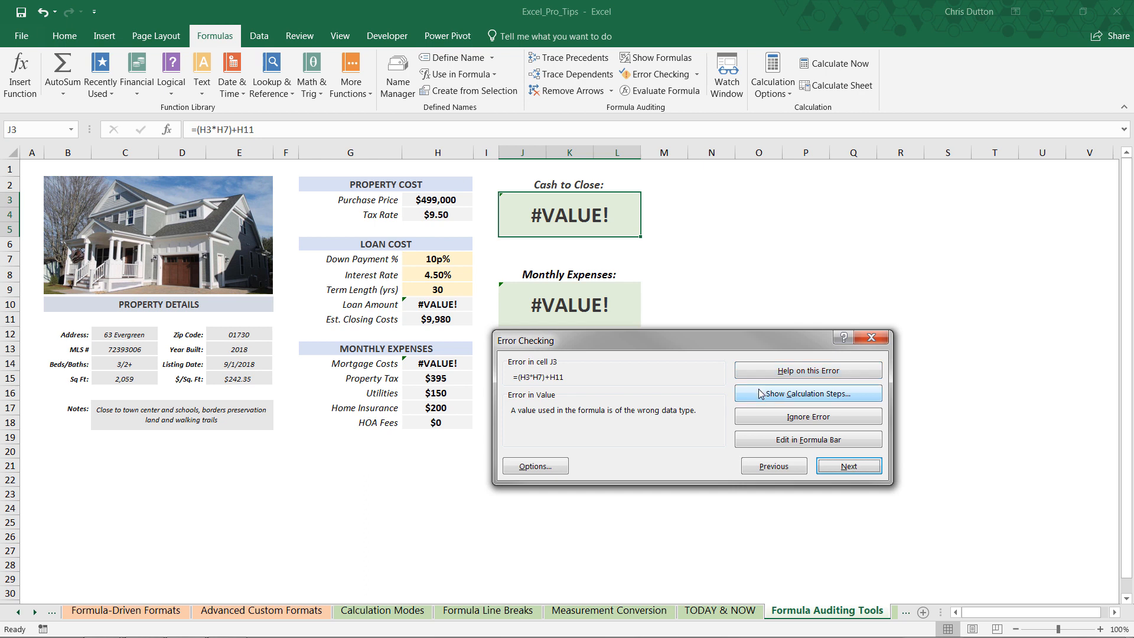
click(808, 393)
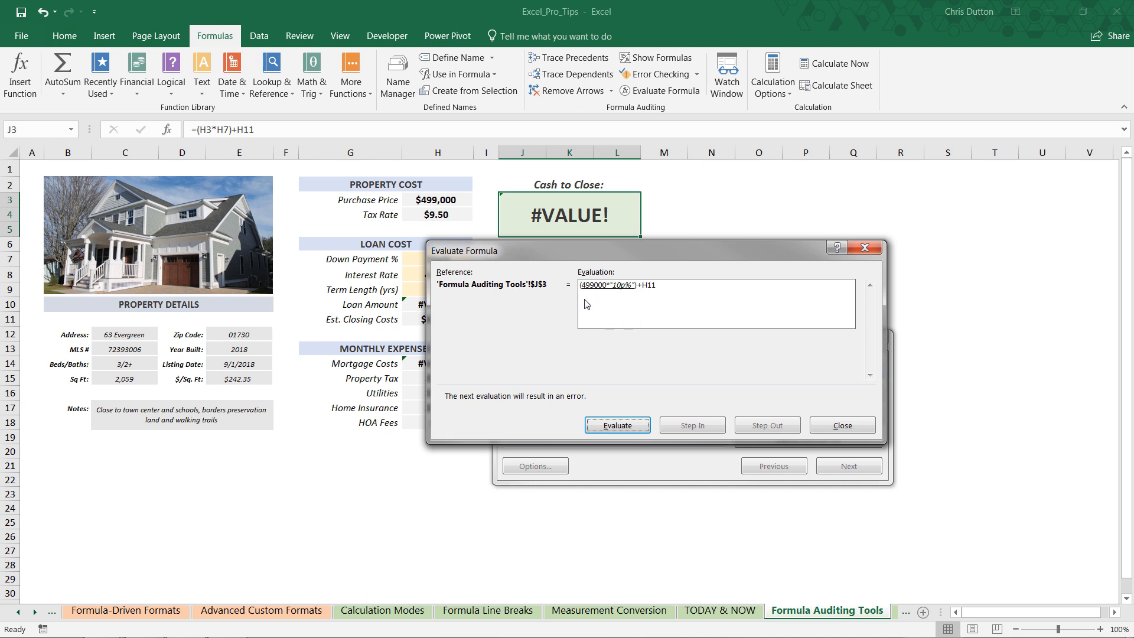
mouse_move(630, 288)
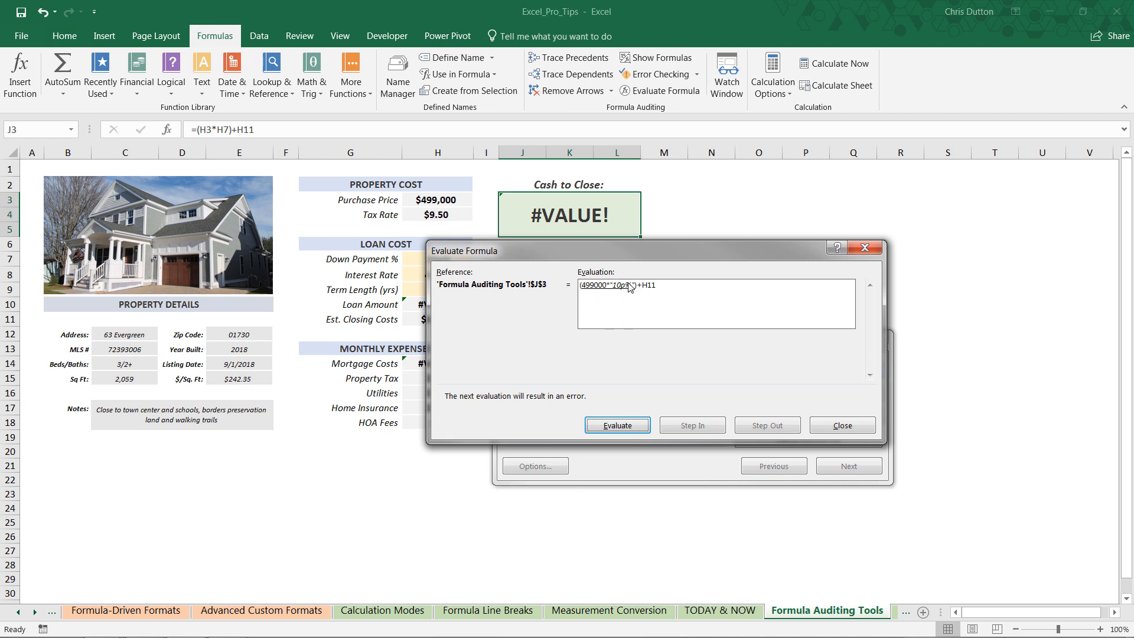
mouse_move(635, 298)
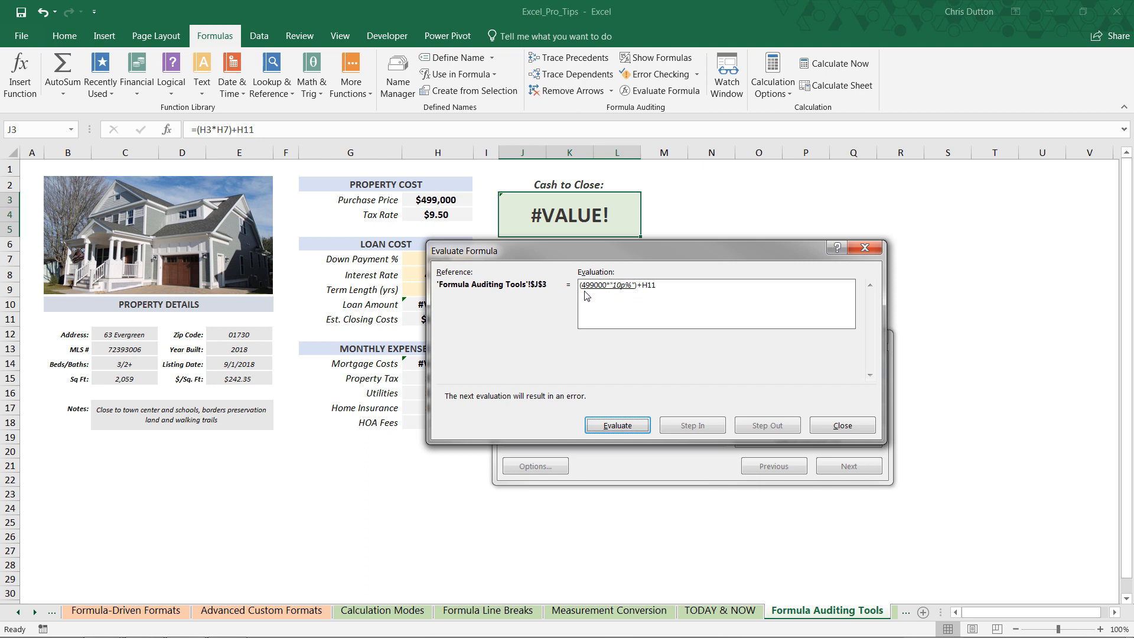
mouse_move(604, 294)
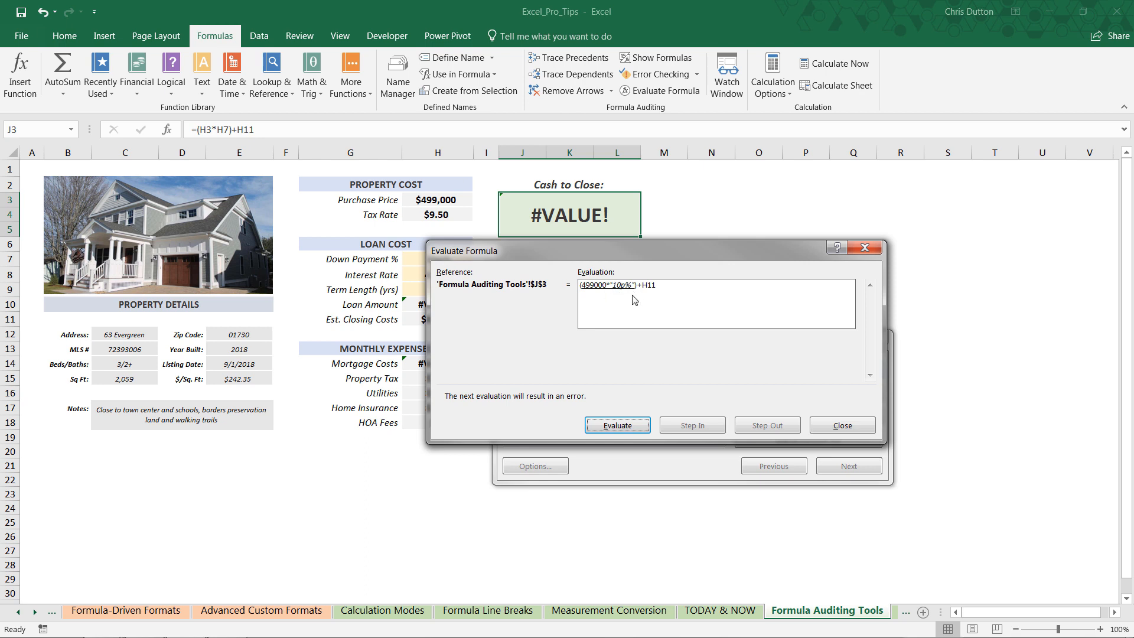
mouse_move(639, 385)
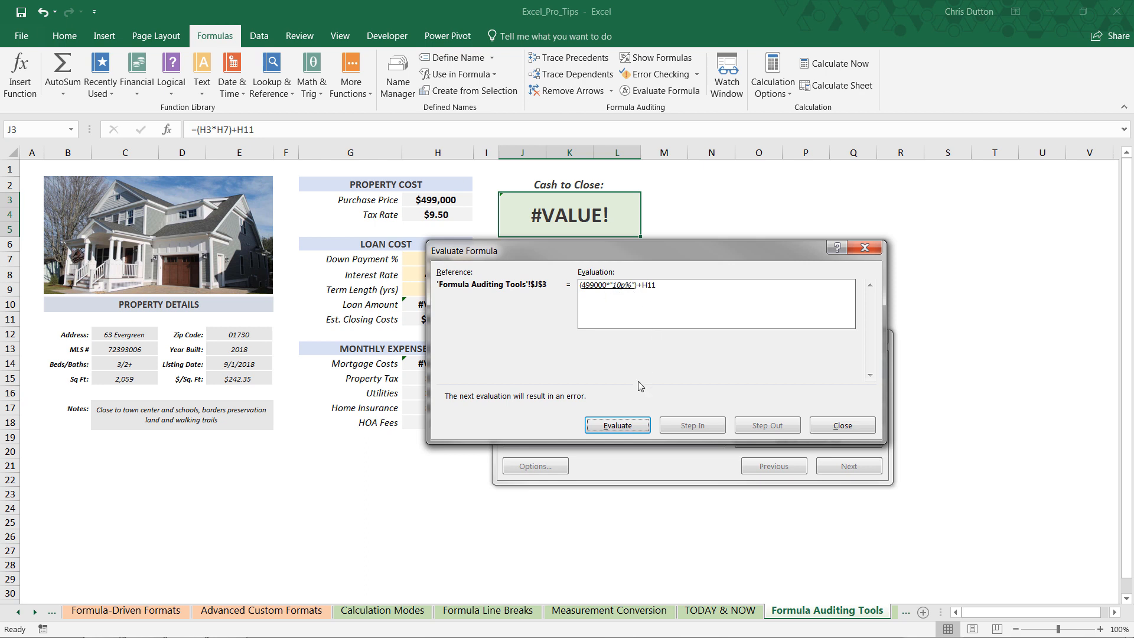
click(616, 424)
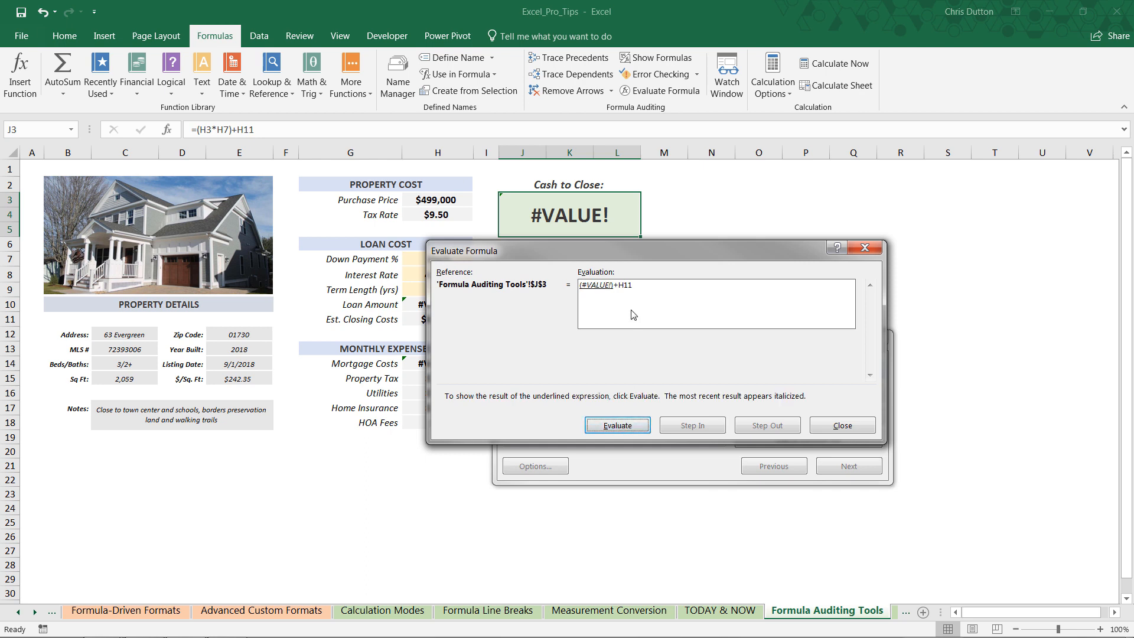
click(616, 425)
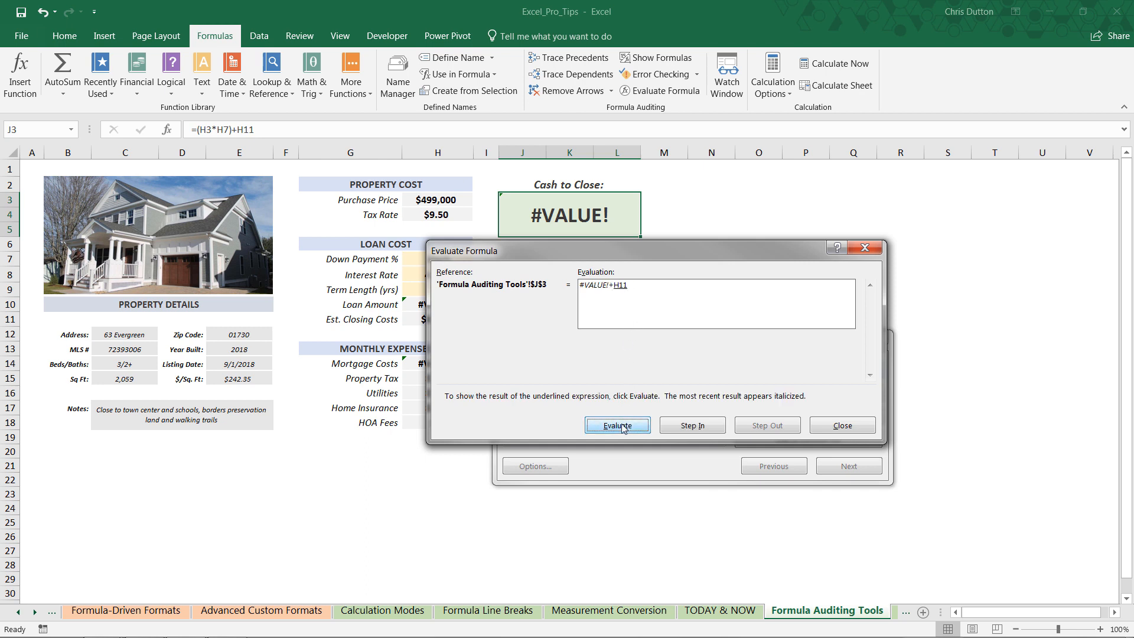
click(617, 424)
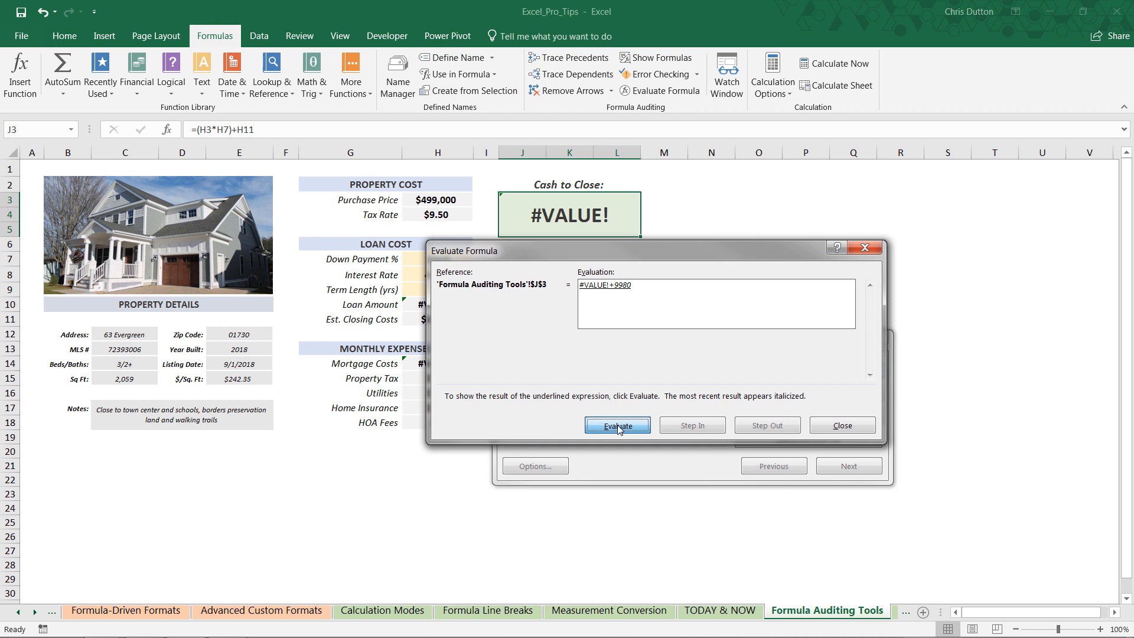
click(617, 424)
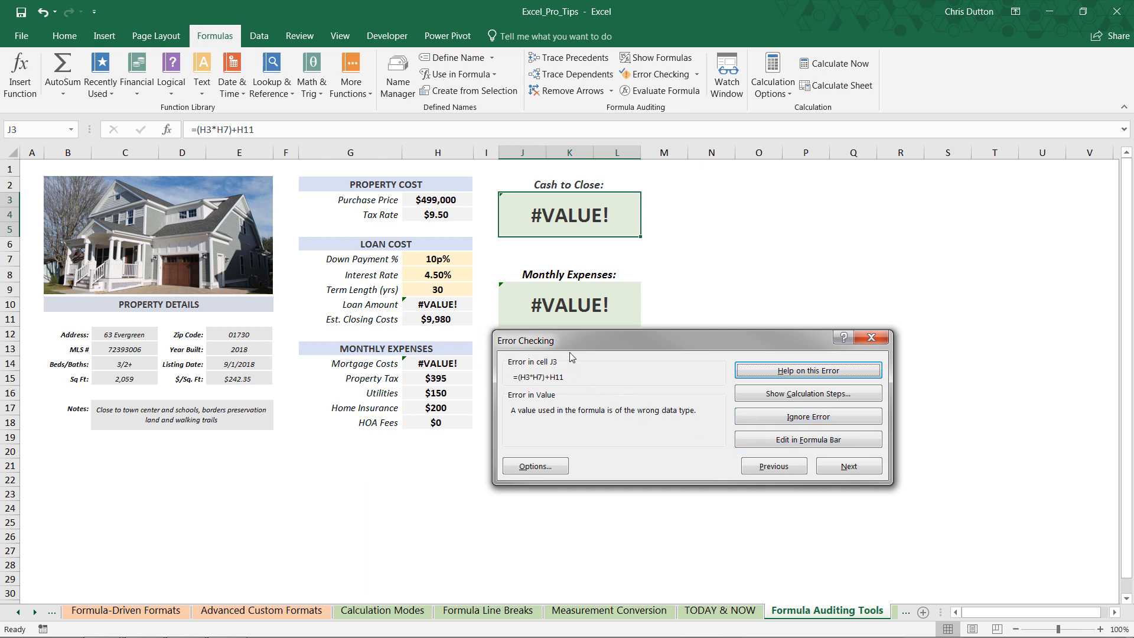
Restart Error Checking on Monthly Expenses in J9 and use Trace Error to draw arrows to its source cells
click(848, 465)
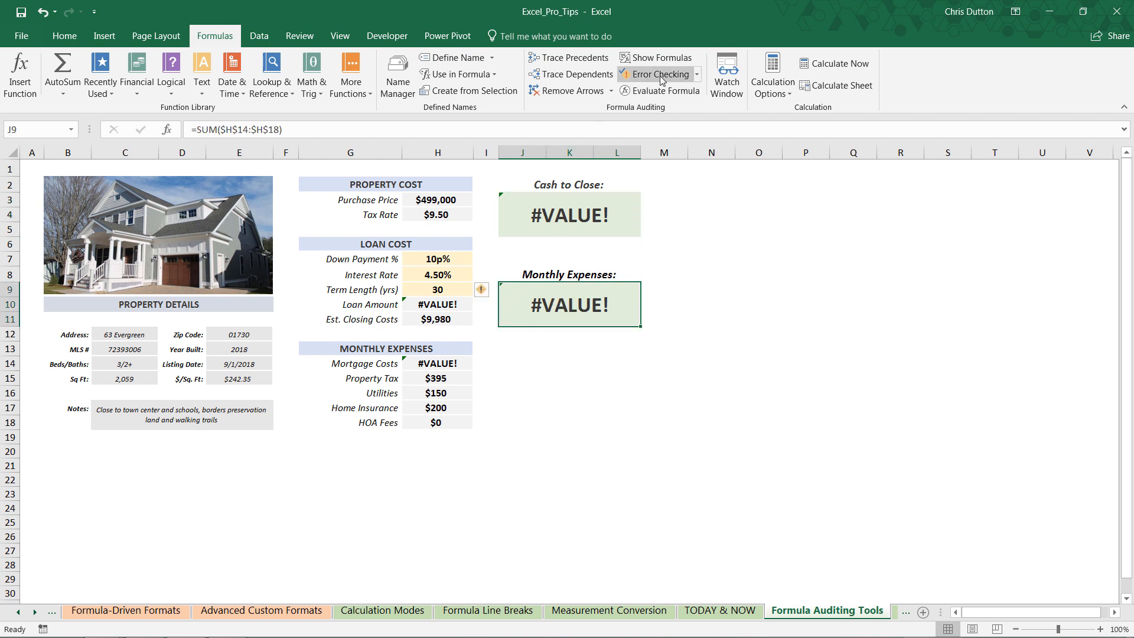
click(656, 74)
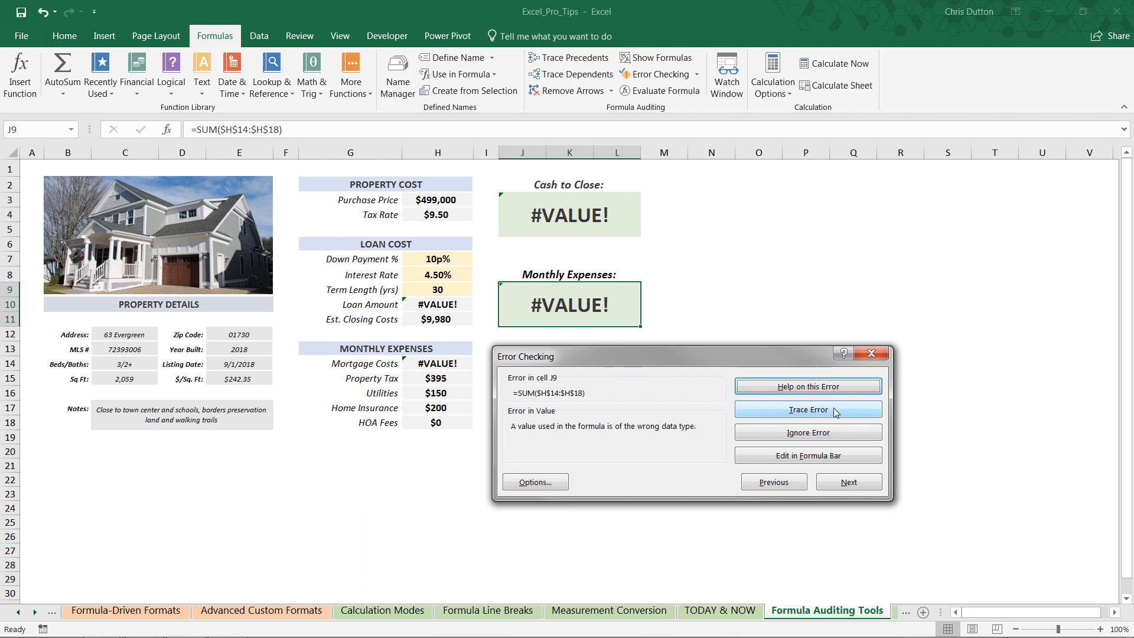
click(808, 410)
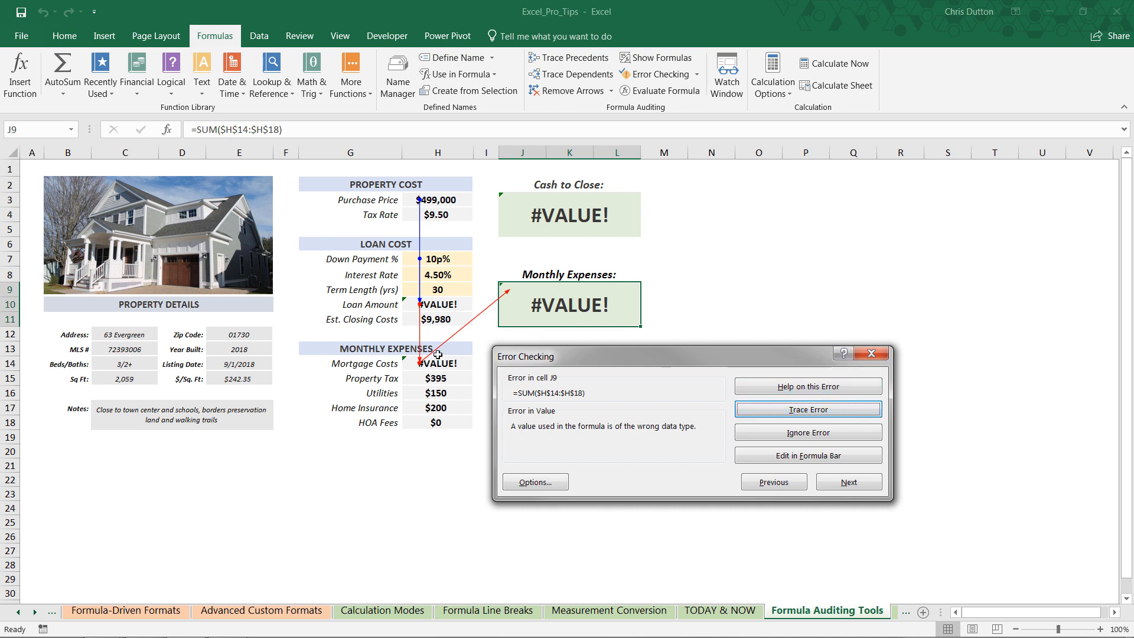
mouse_move(523, 311)
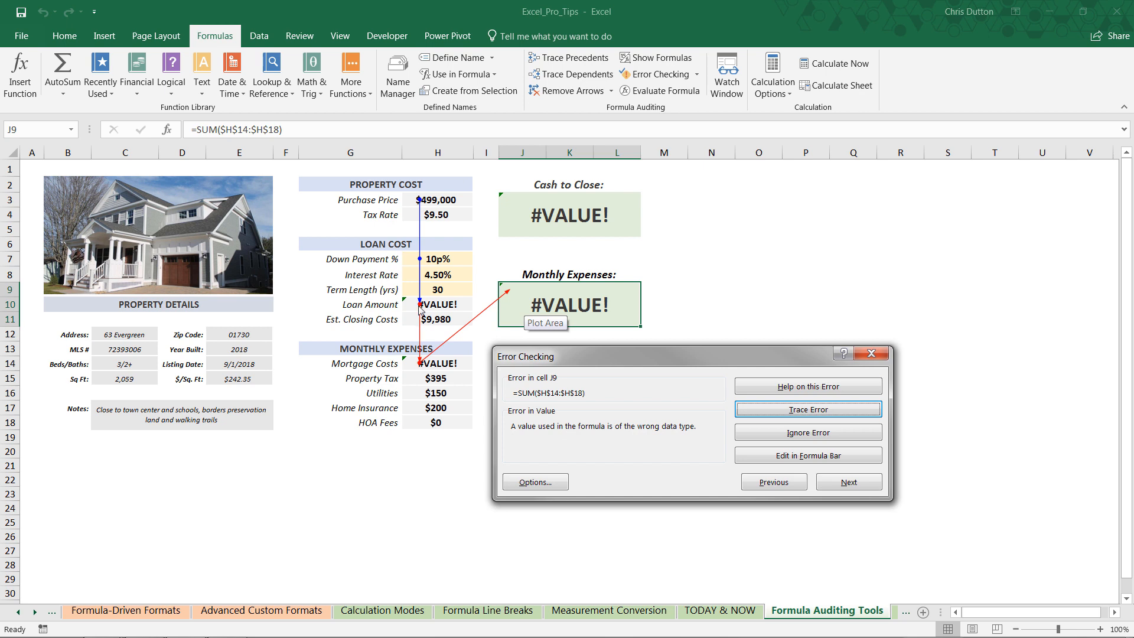
mouse_move(415, 306)
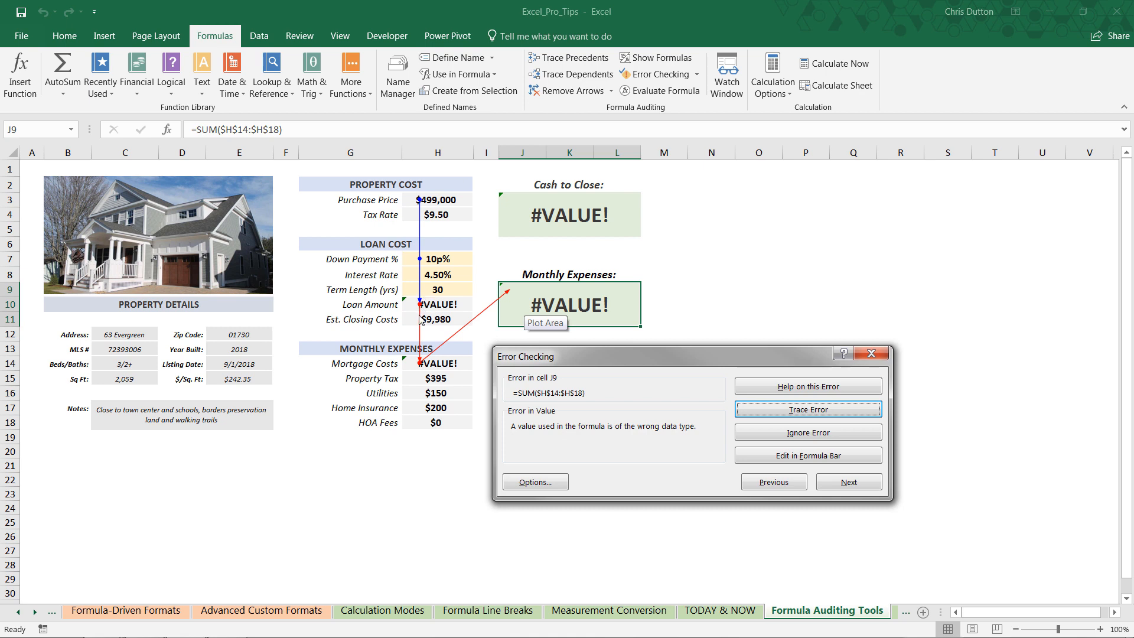
mouse_move(420, 310)
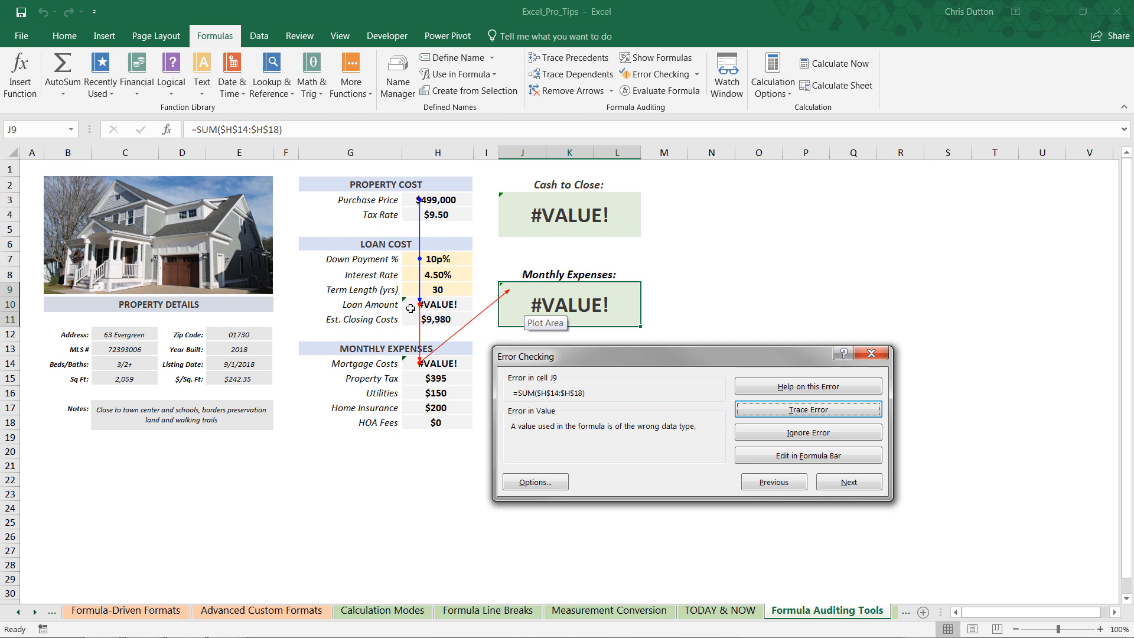
mouse_move(432, 259)
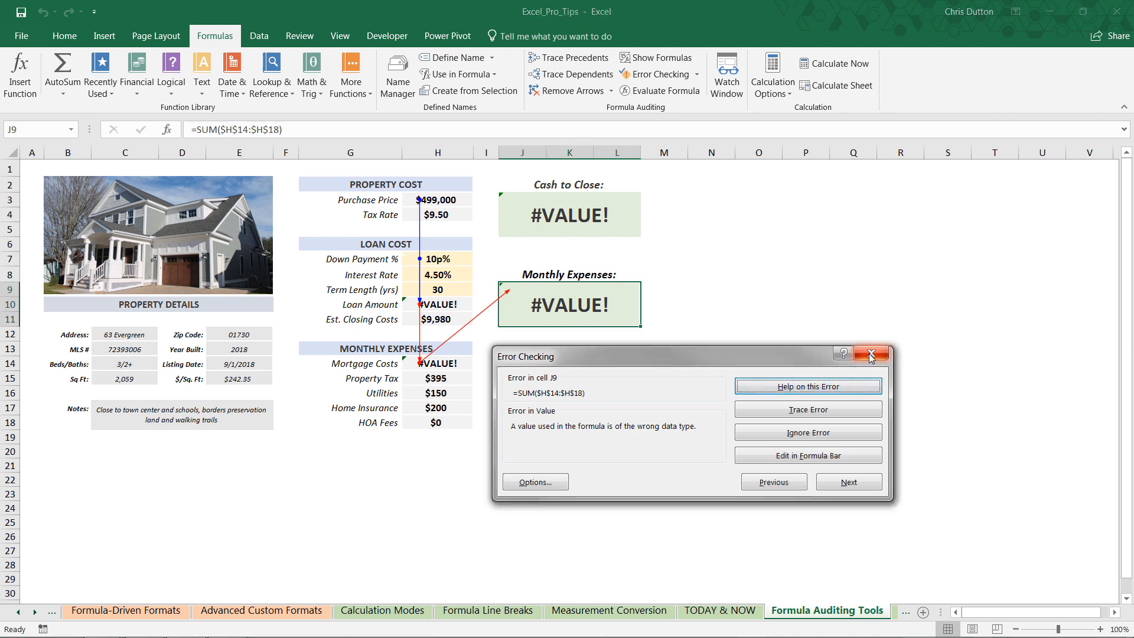
Close the Error Checking review and remove the tracer arrows, leaving the 10p% entry and #VALUE! errors
click(871, 355)
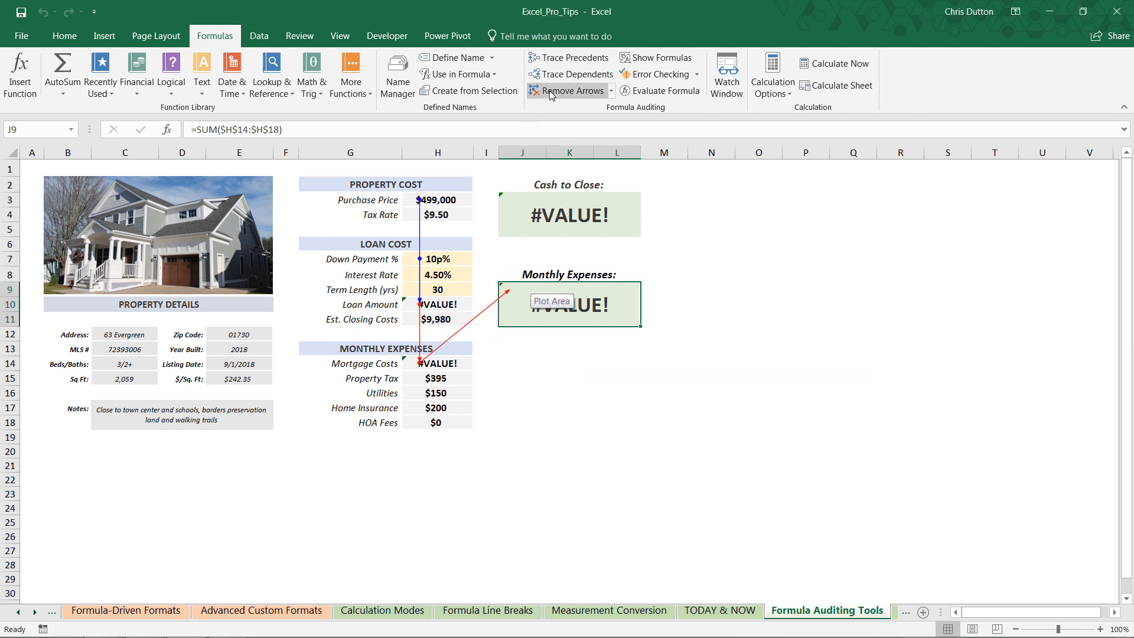
click(569, 91)
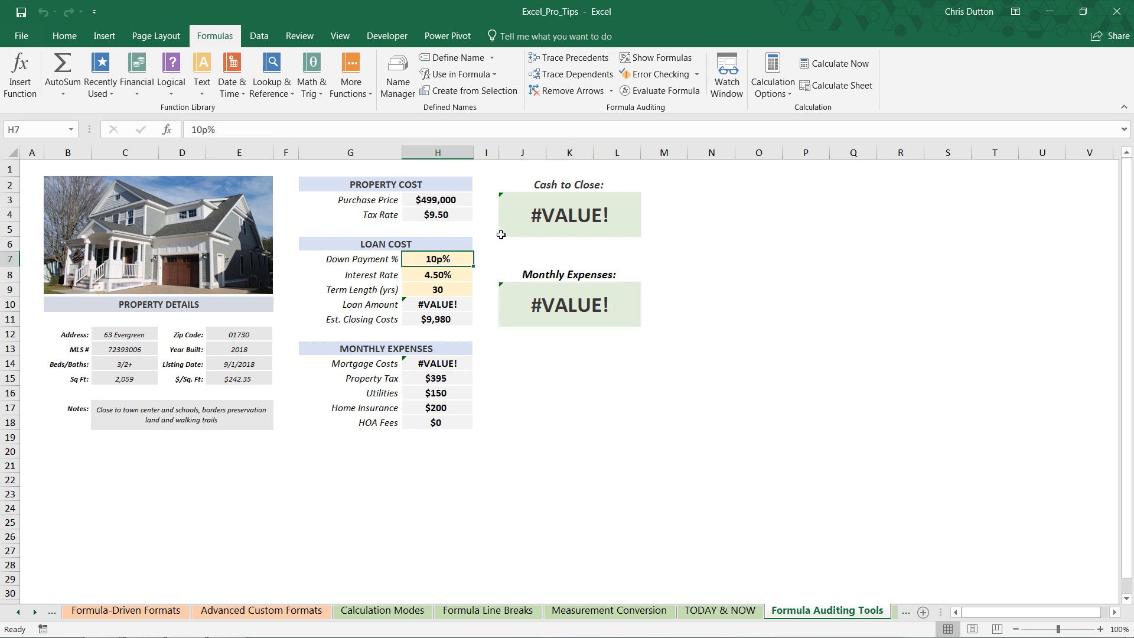